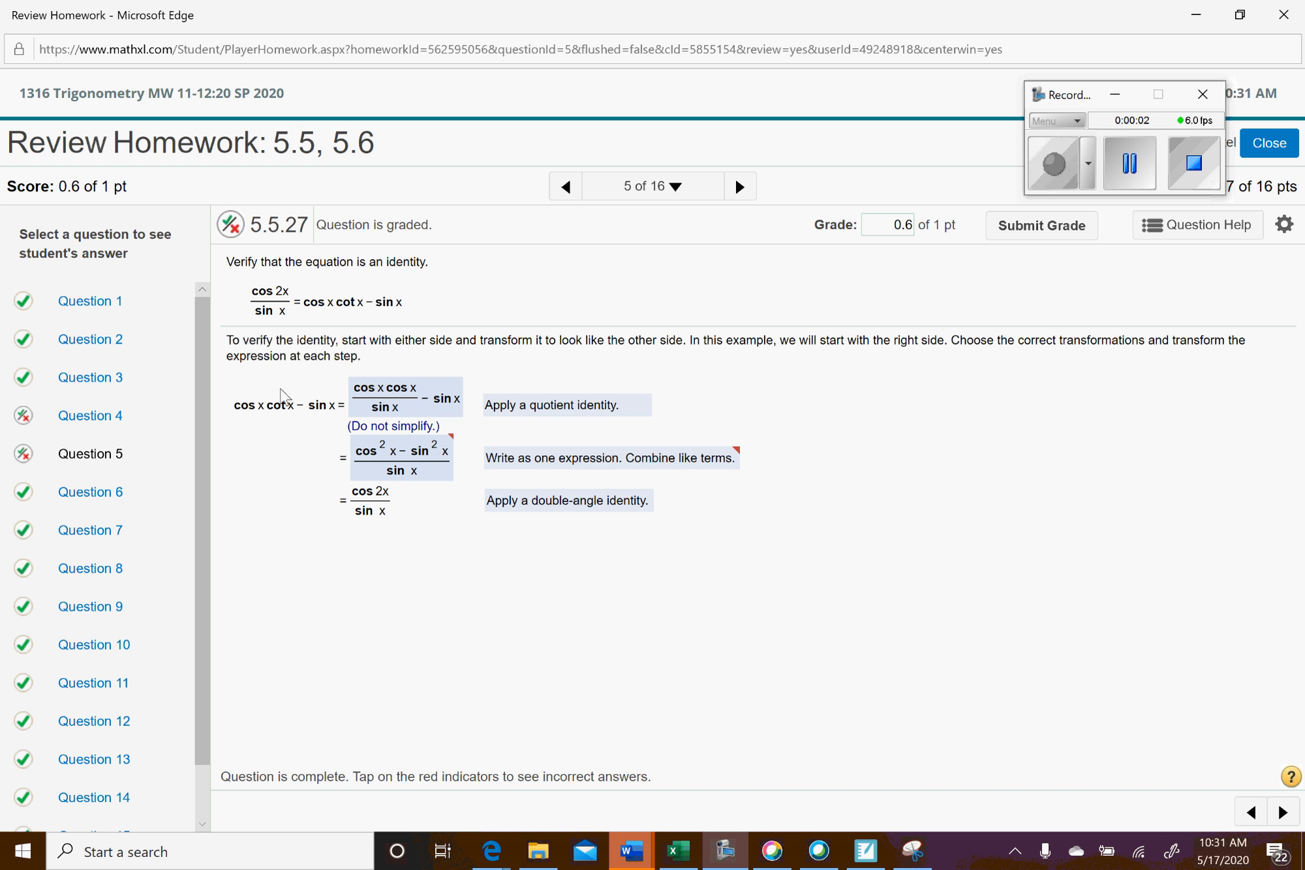
mouse_move(543, 478)
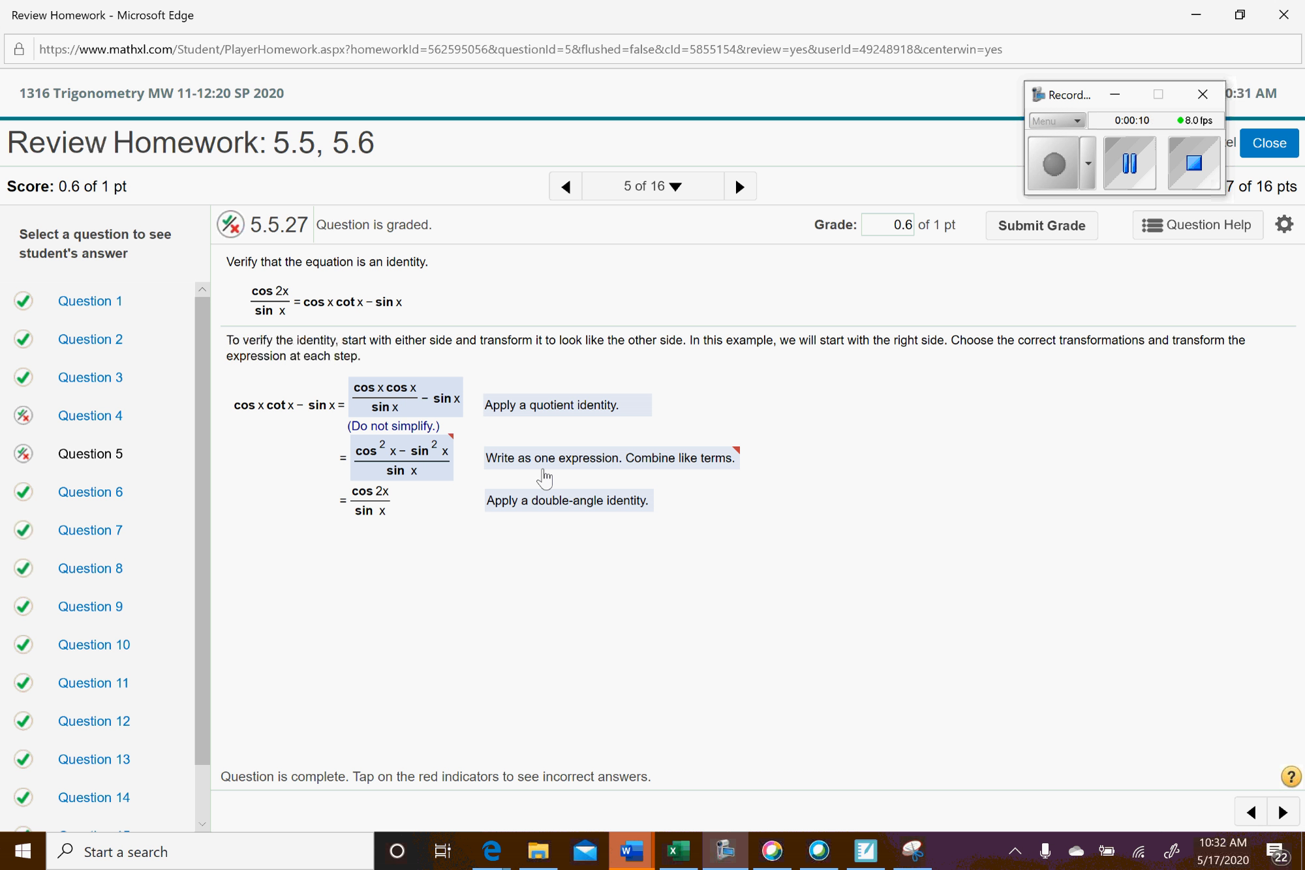
mouse_move(338, 408)
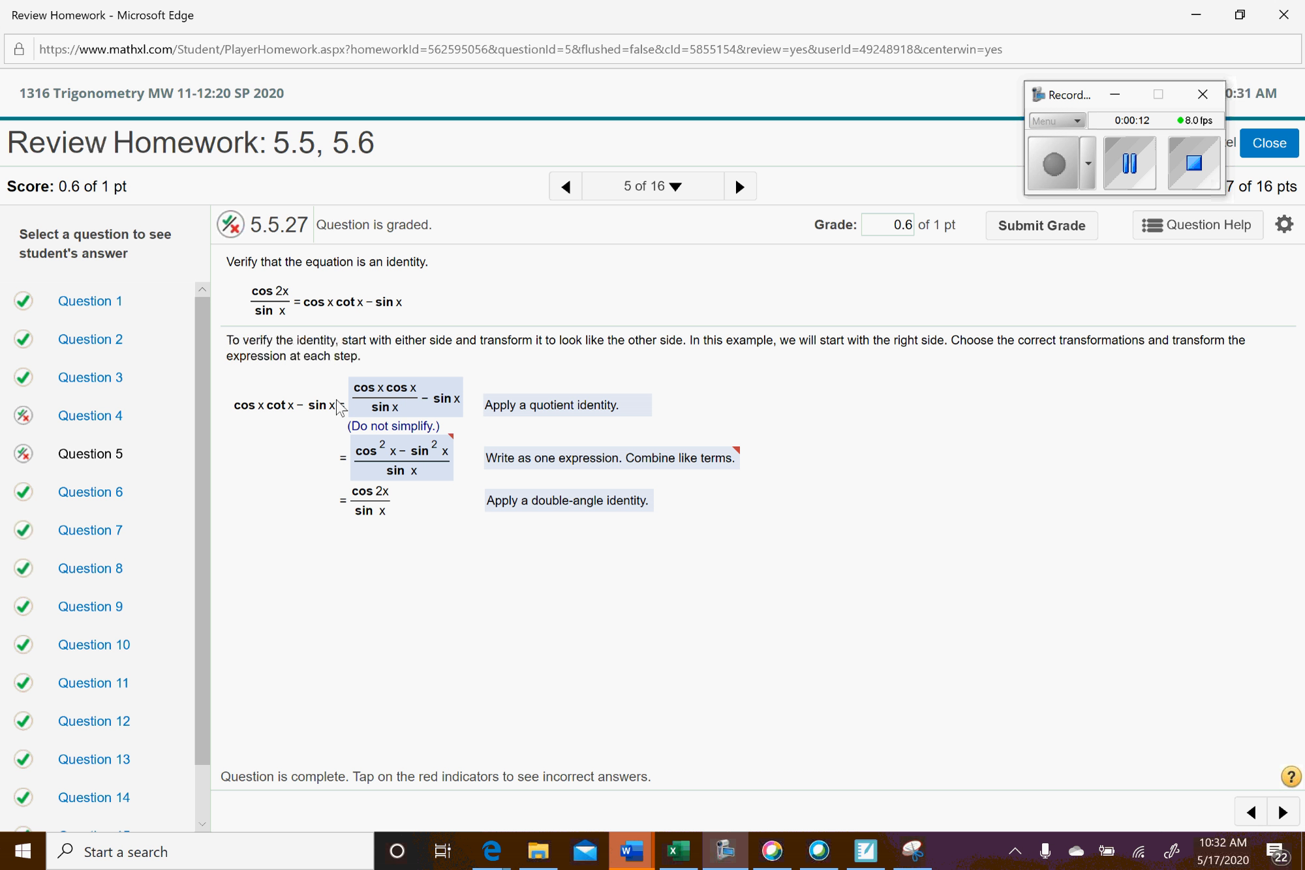
mouse_move(395, 387)
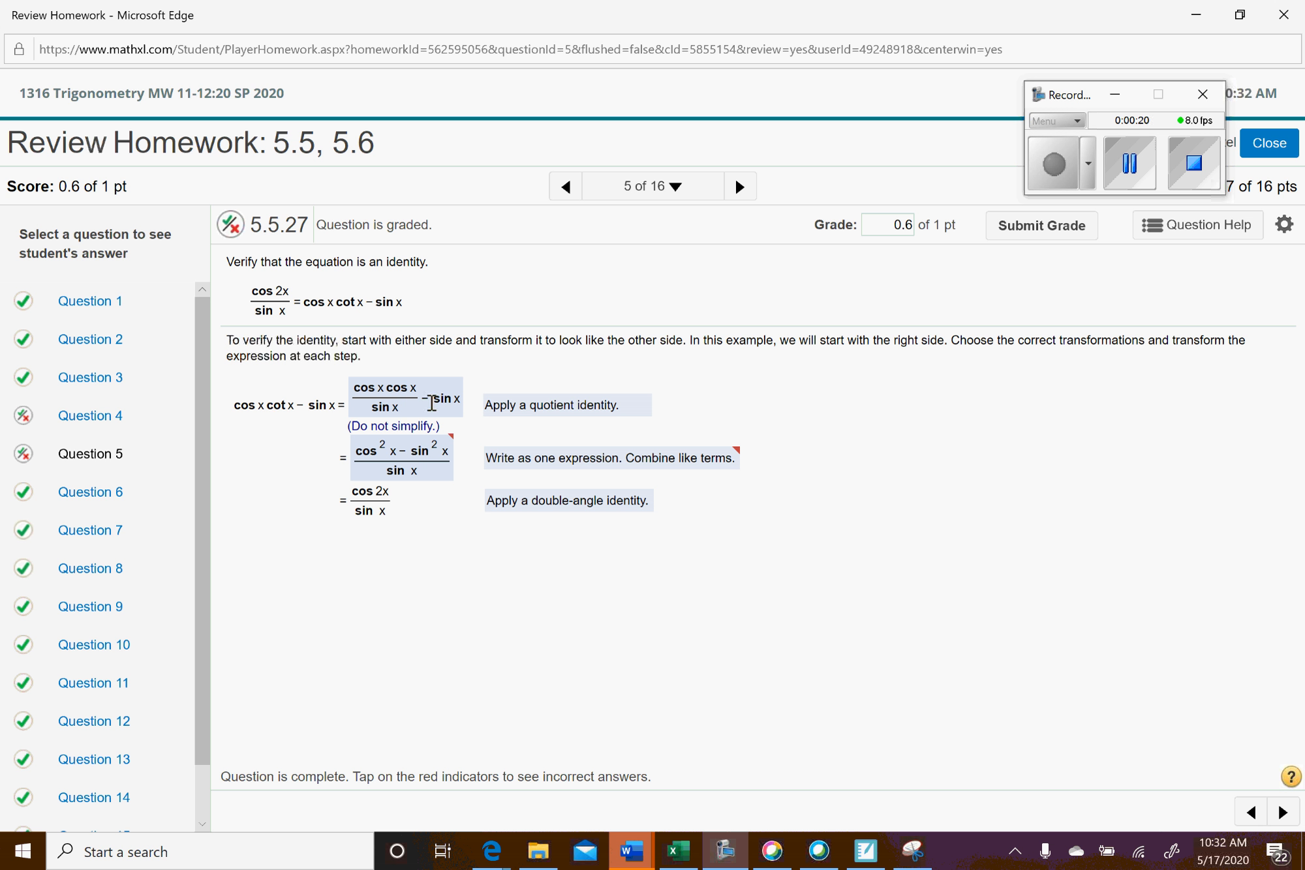
mouse_move(518, 418)
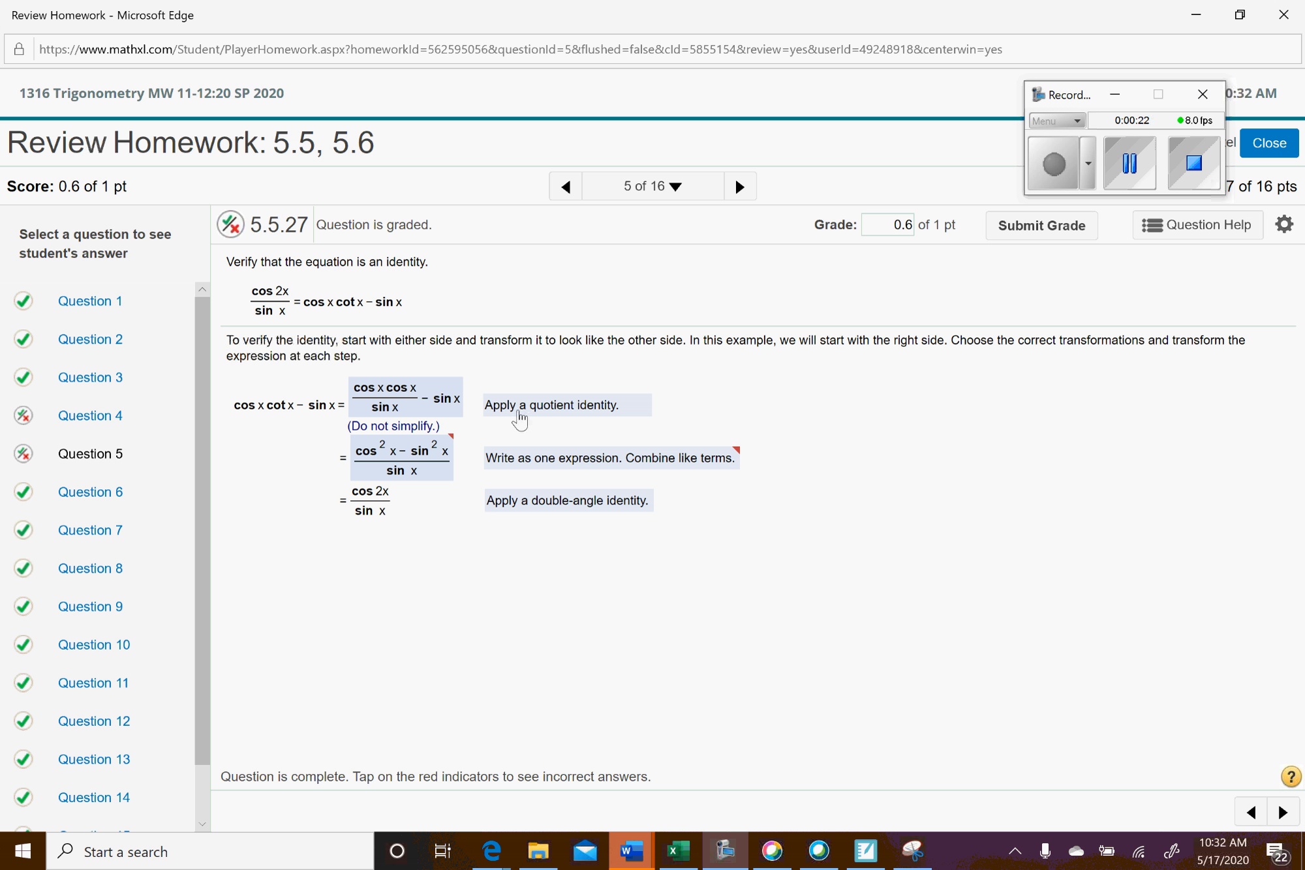
mouse_move(290, 425)
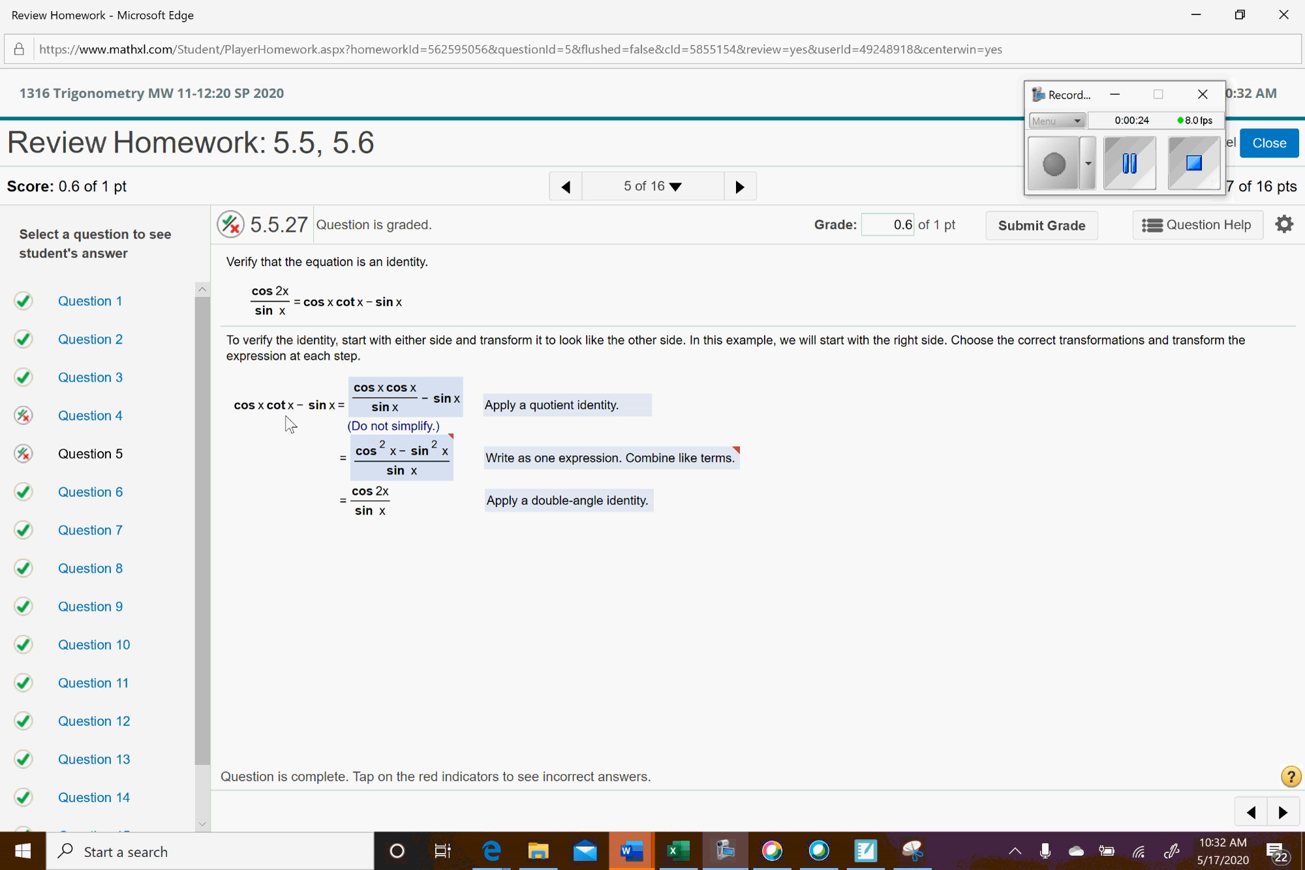
mouse_move(396, 406)
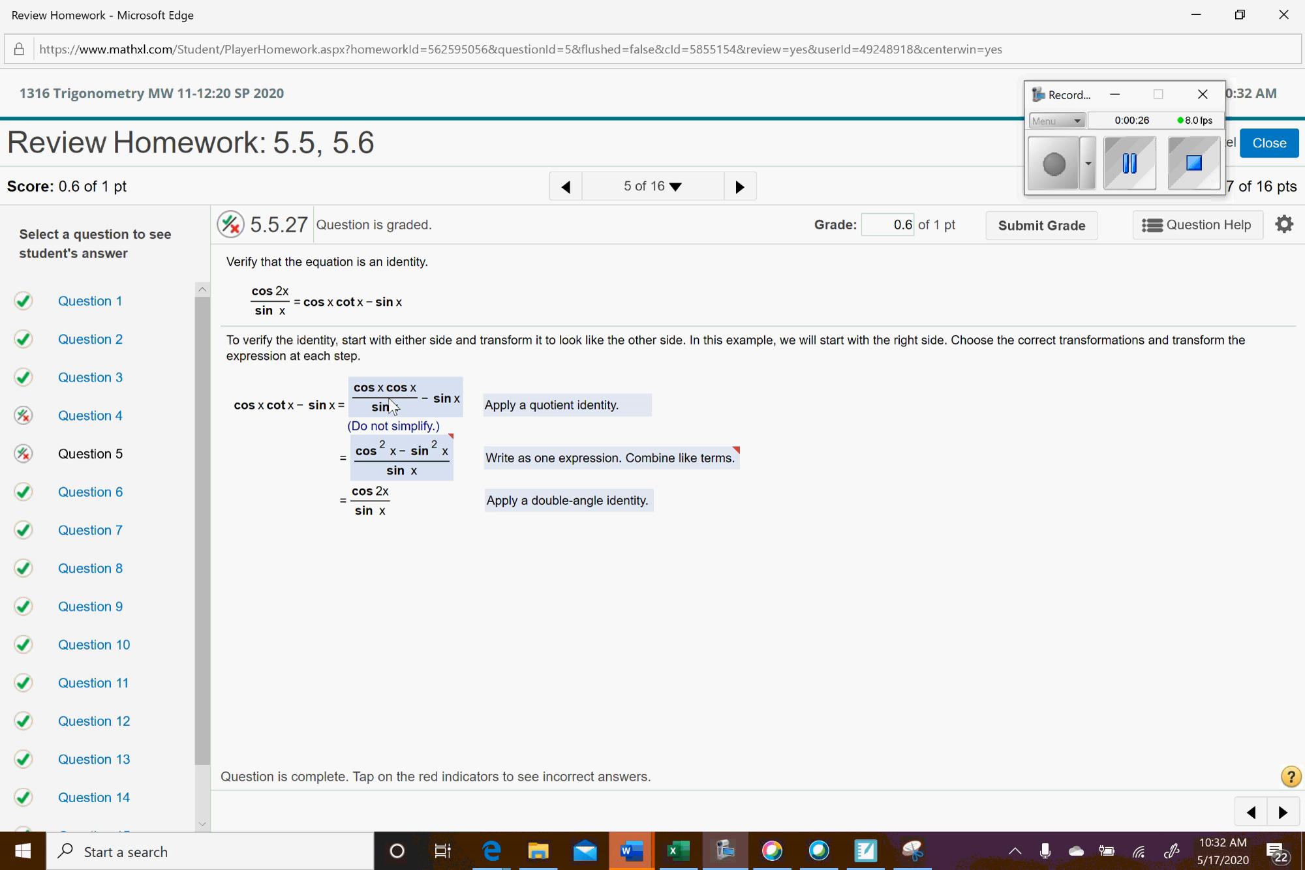
mouse_move(515, 475)
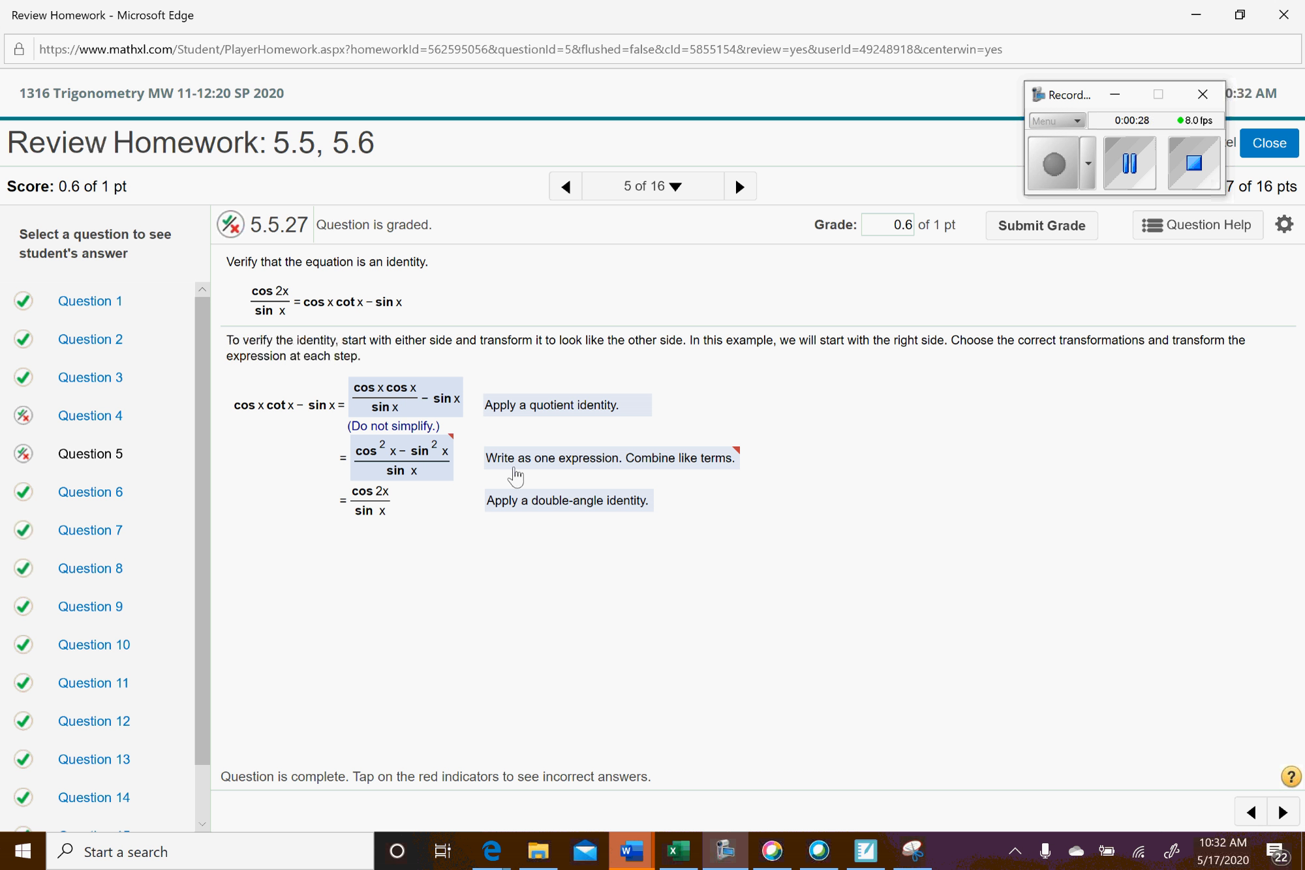
mouse_move(448, 419)
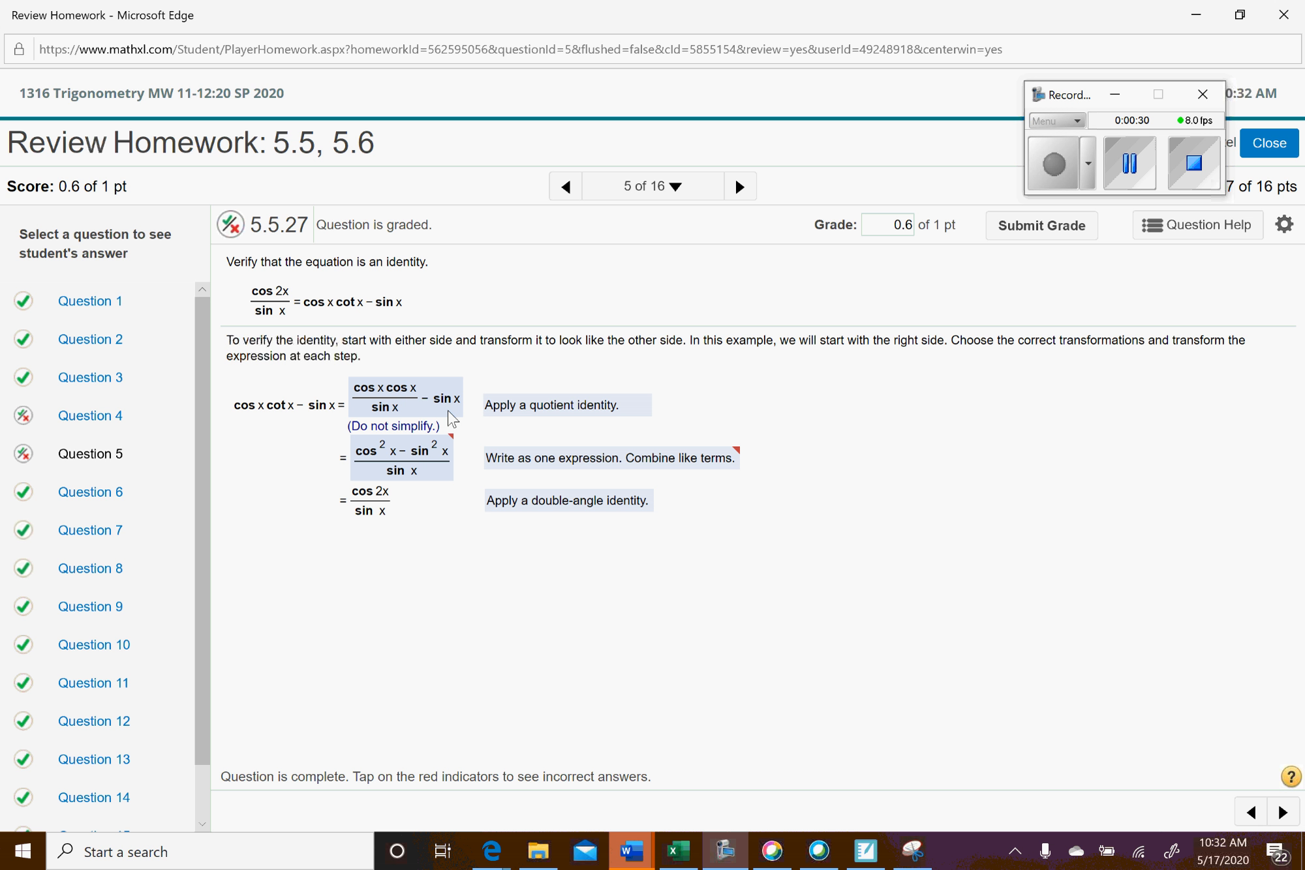
mouse_move(394, 475)
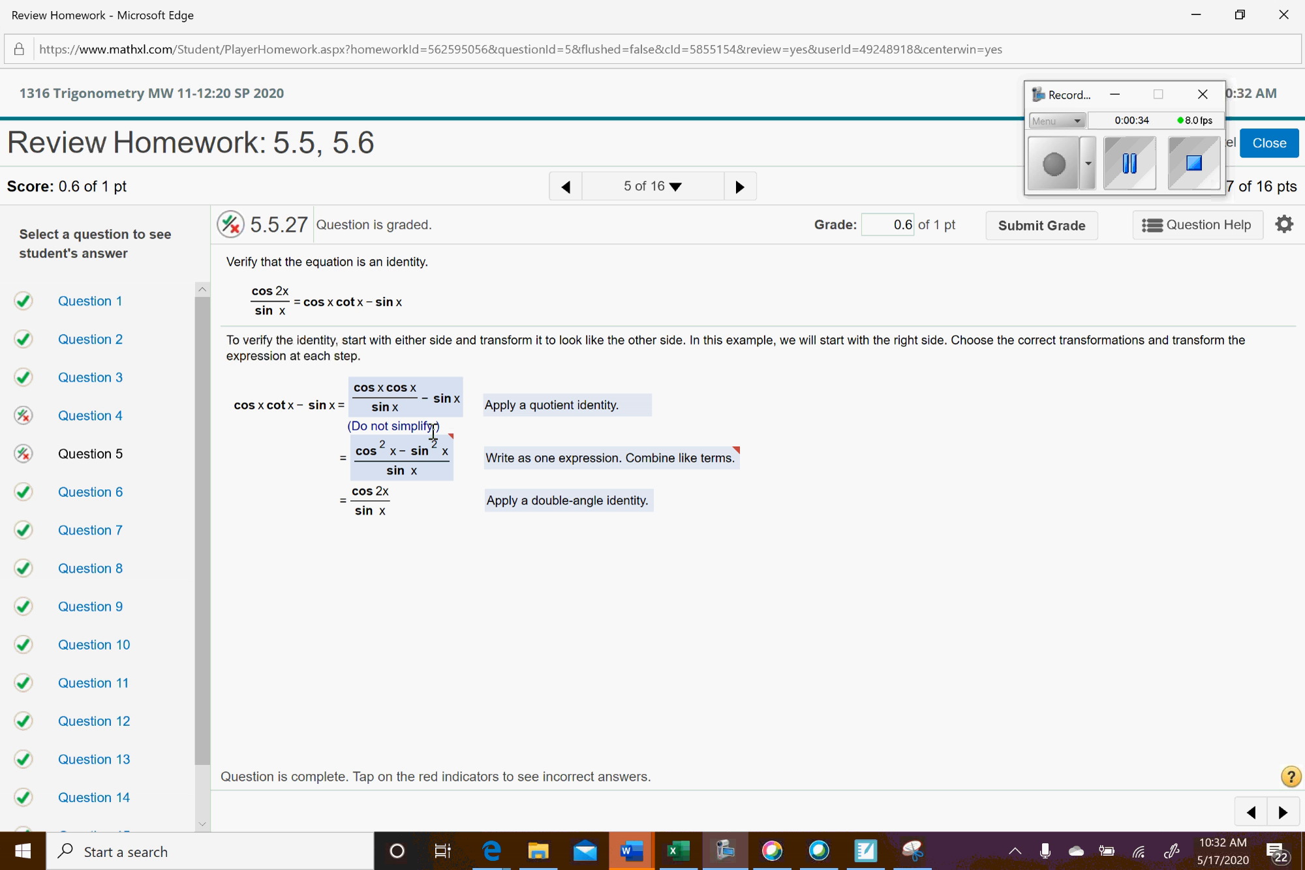
mouse_move(425, 428)
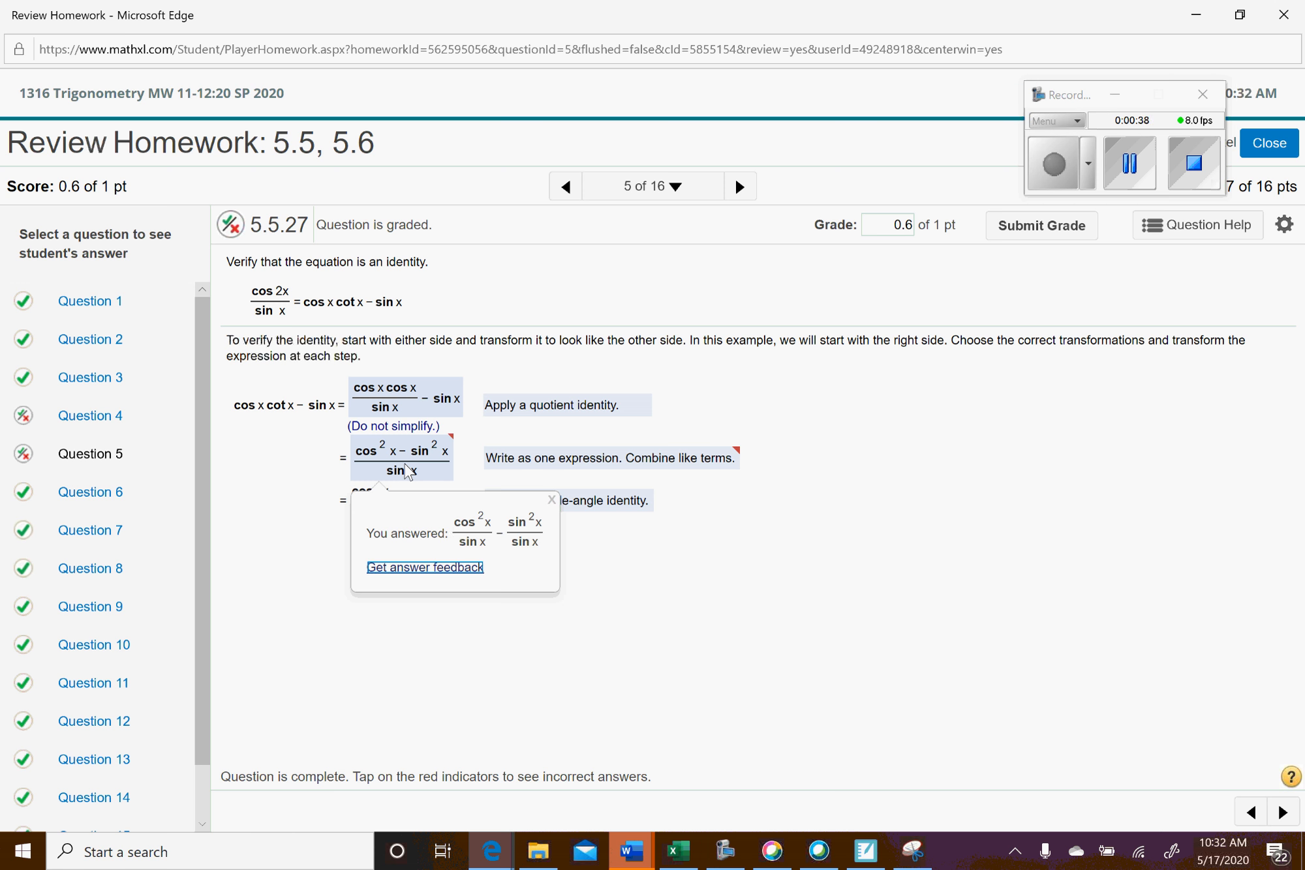
mouse_move(511, 557)
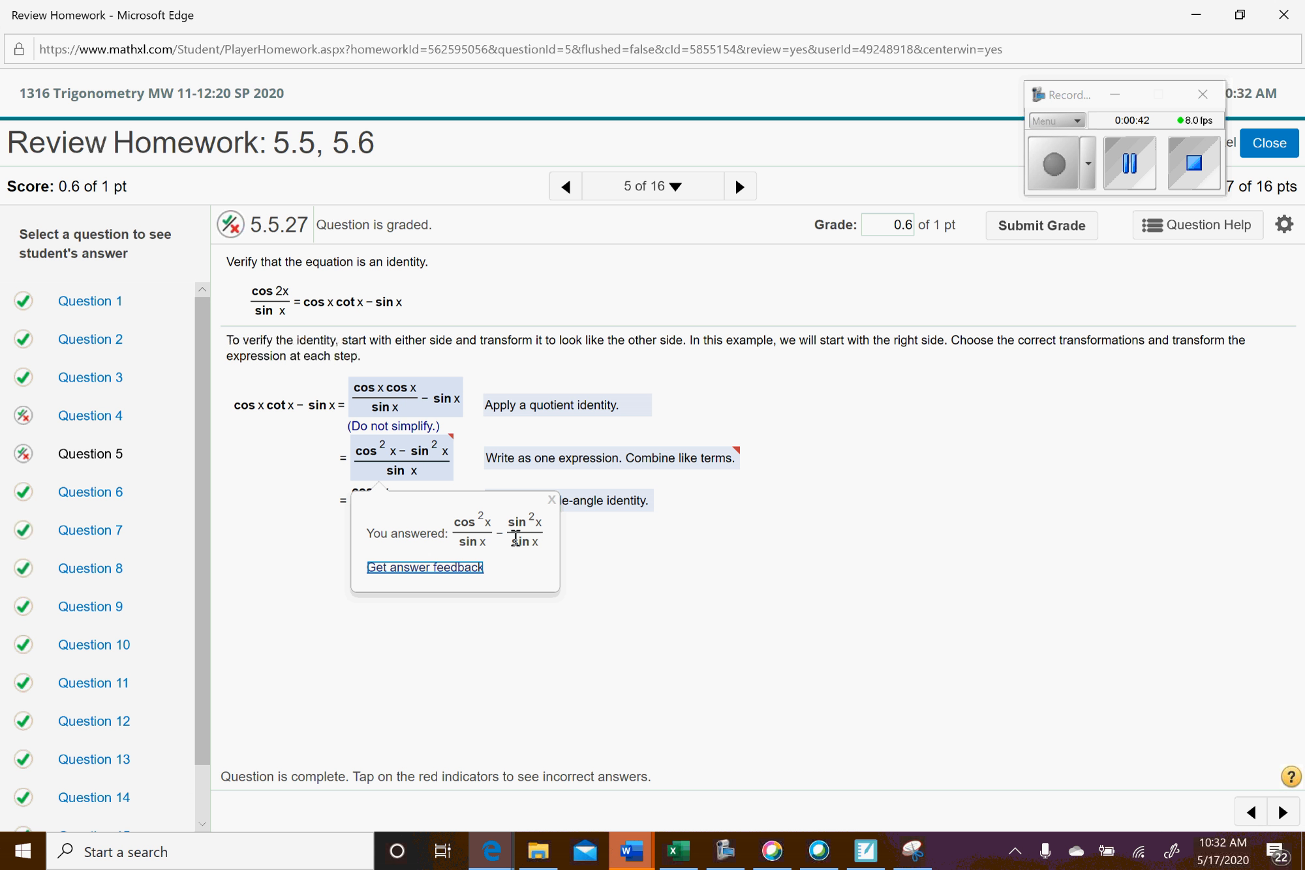
mouse_move(508, 549)
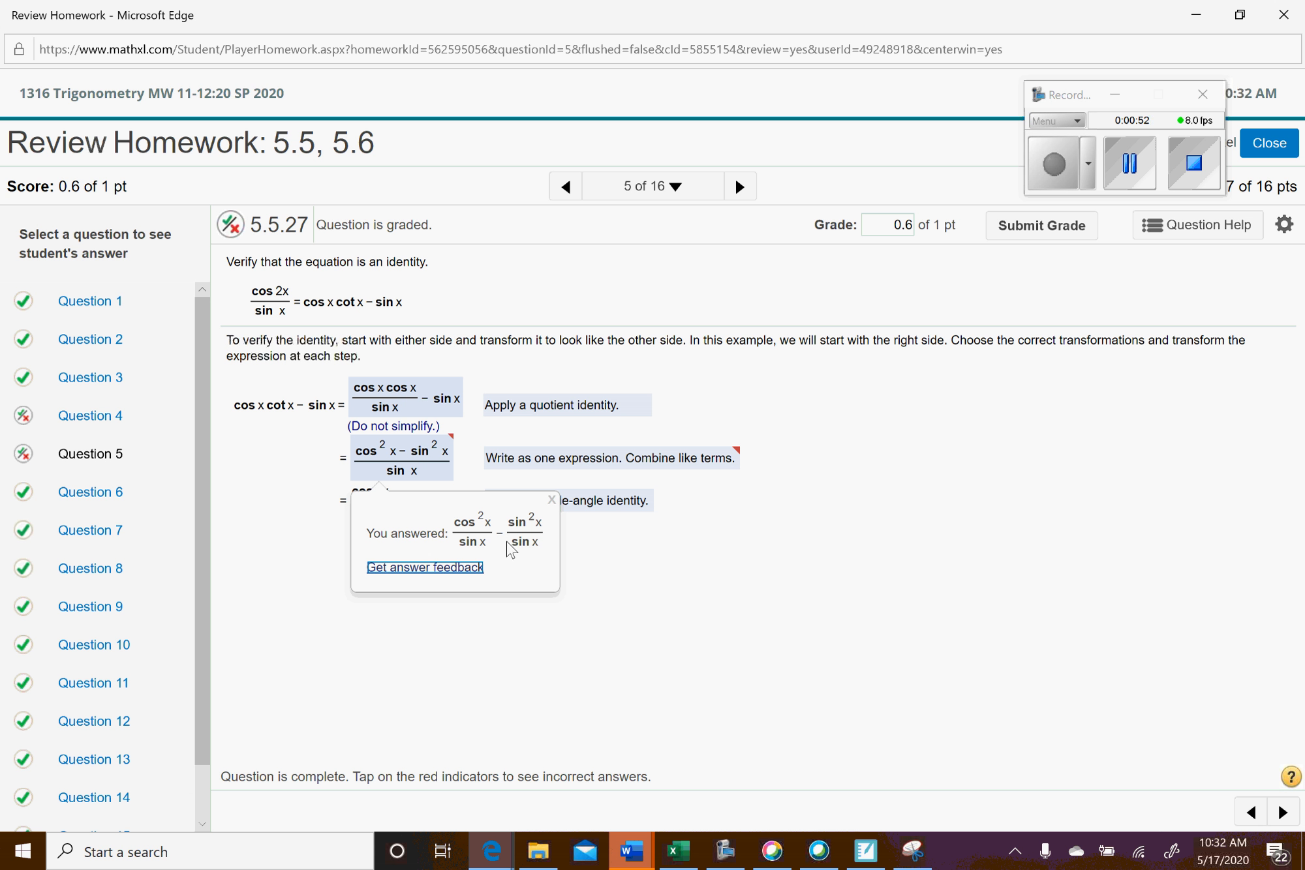
mouse_move(610, 567)
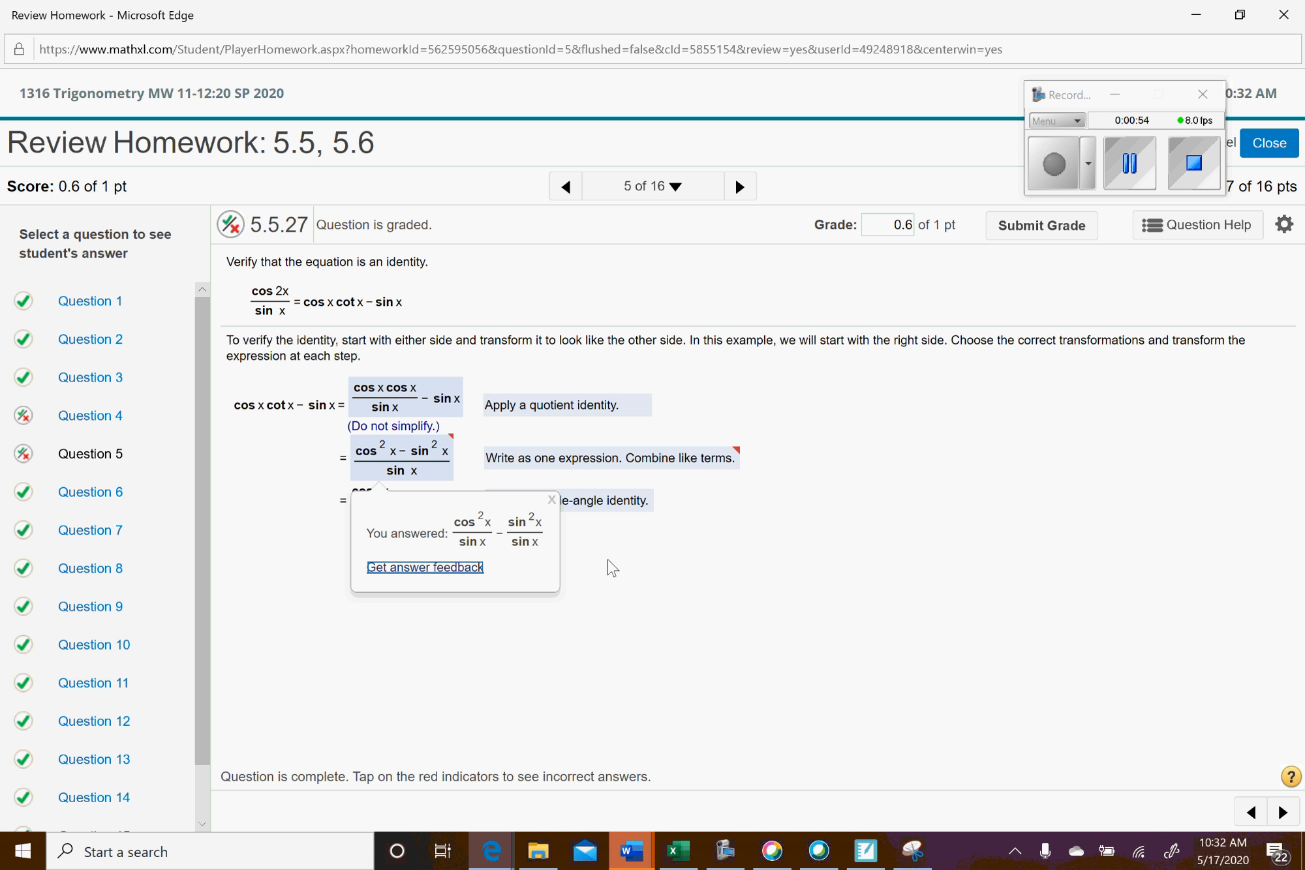
mouse_move(531, 559)
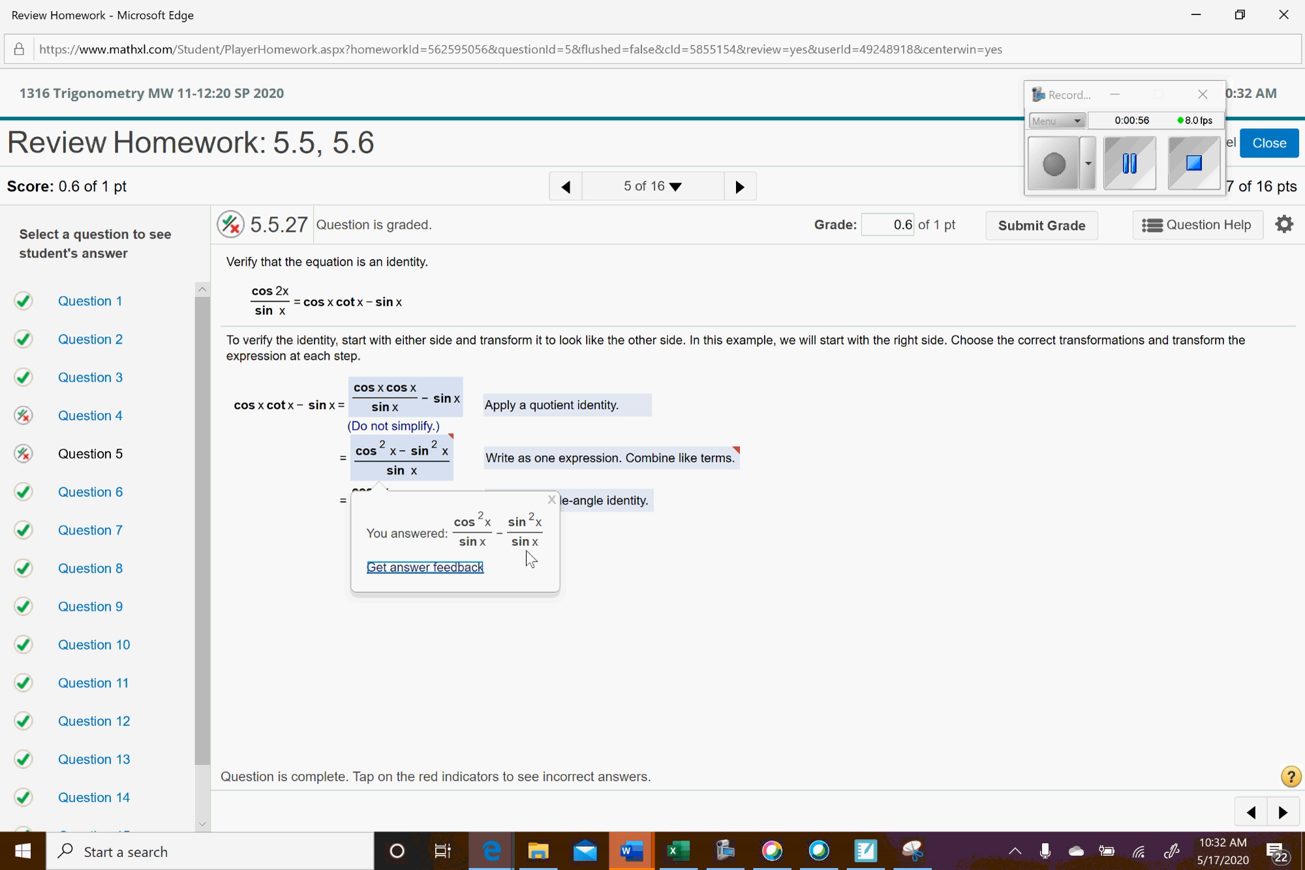
mouse_move(520, 541)
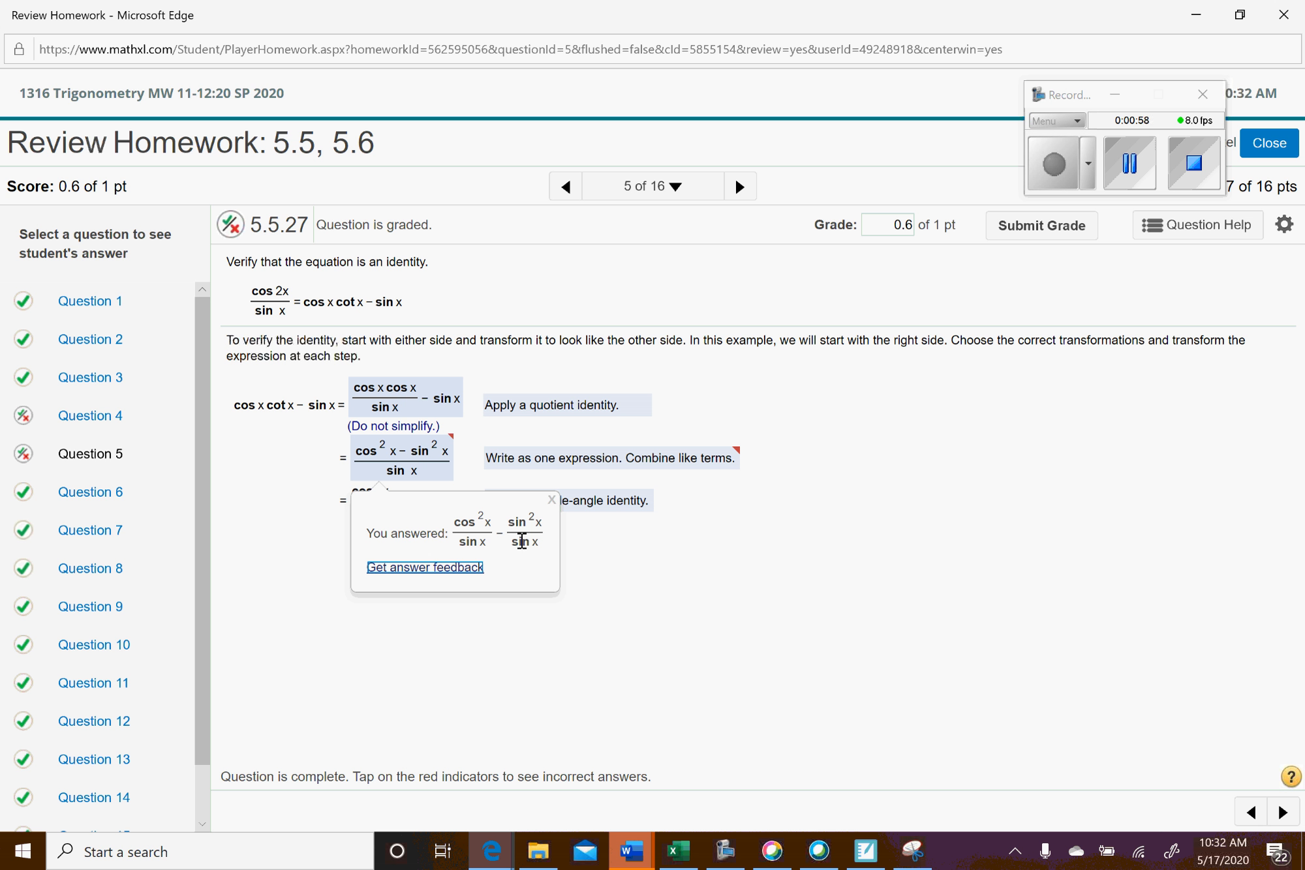
mouse_move(463, 465)
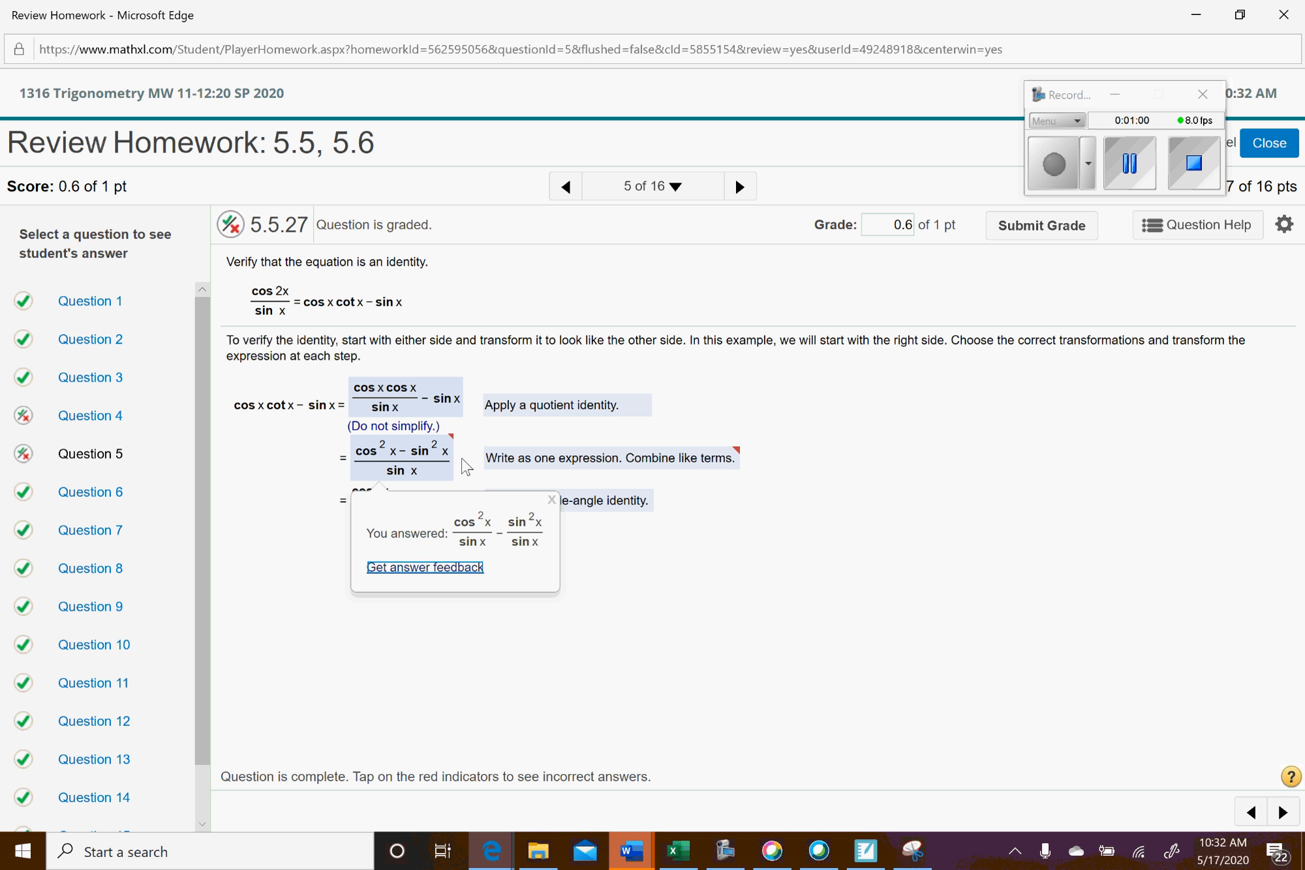
mouse_move(543, 473)
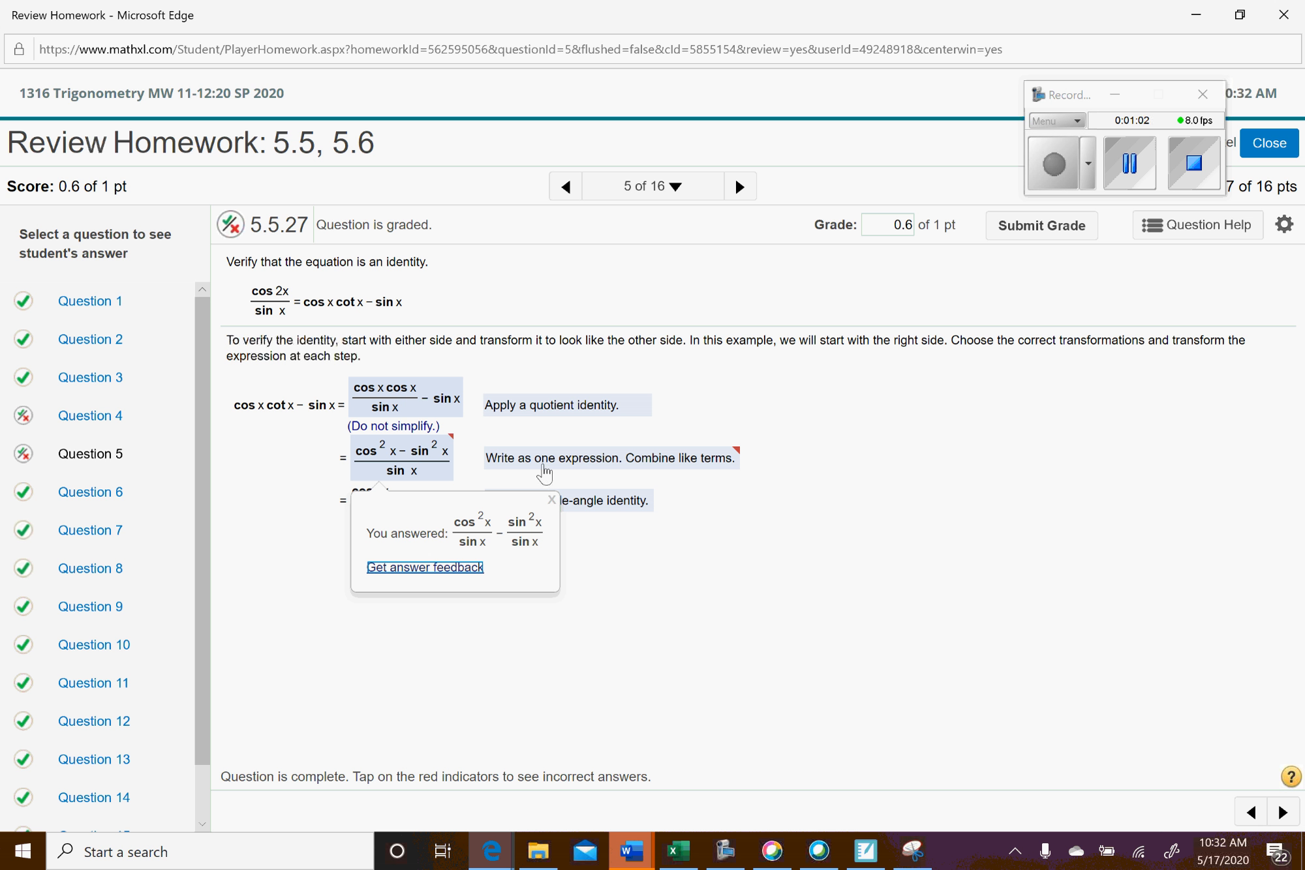
mouse_move(577, 473)
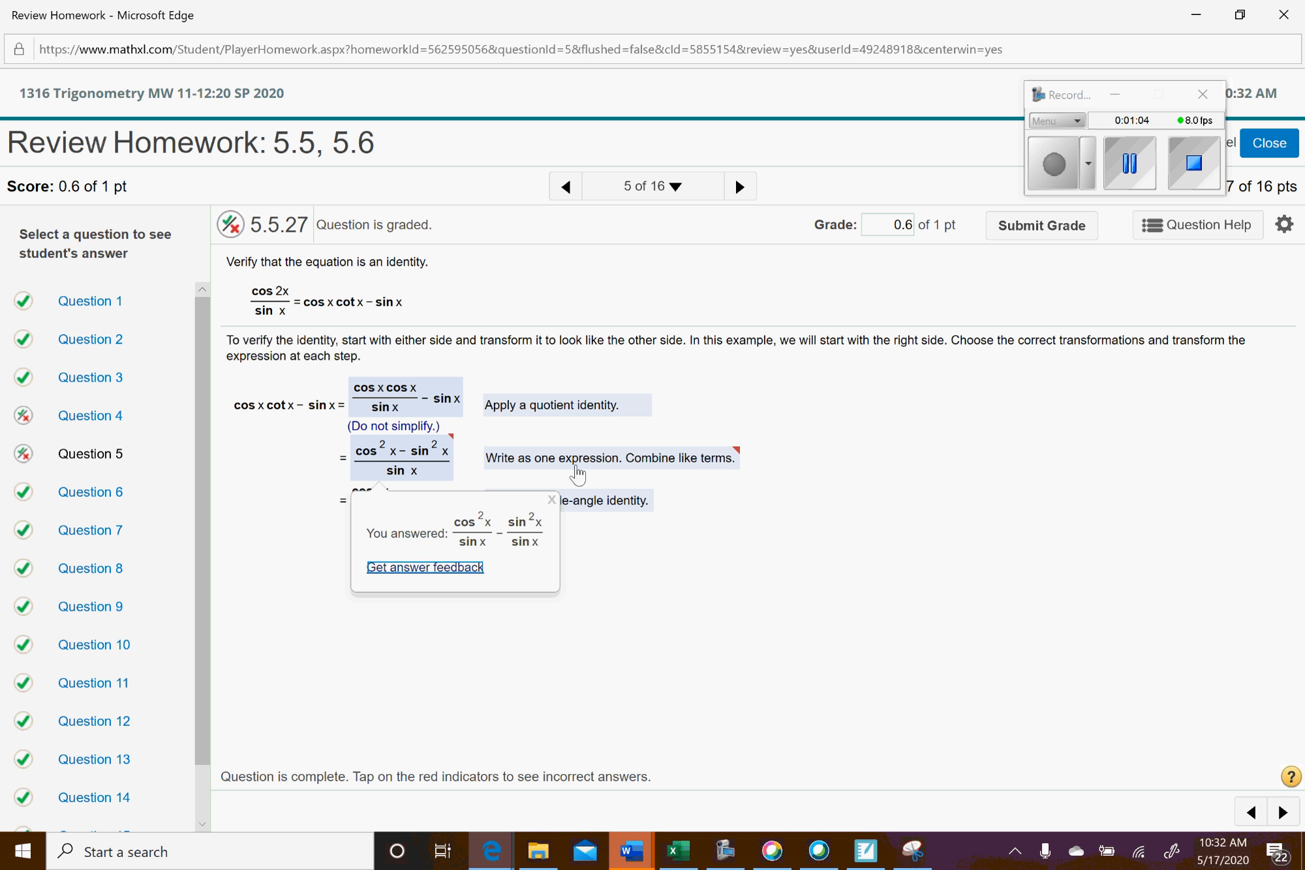
mouse_move(591, 470)
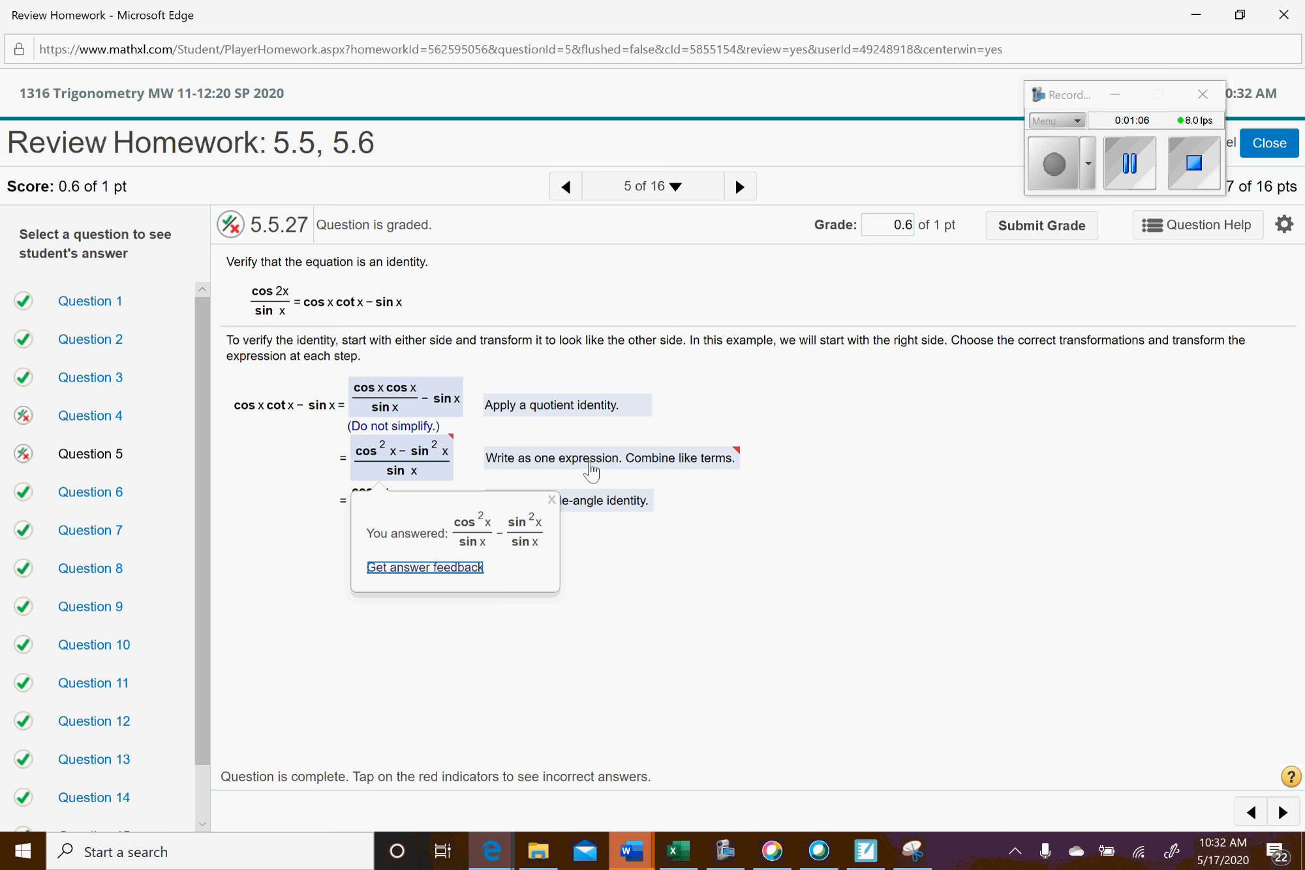
left_click(609, 459)
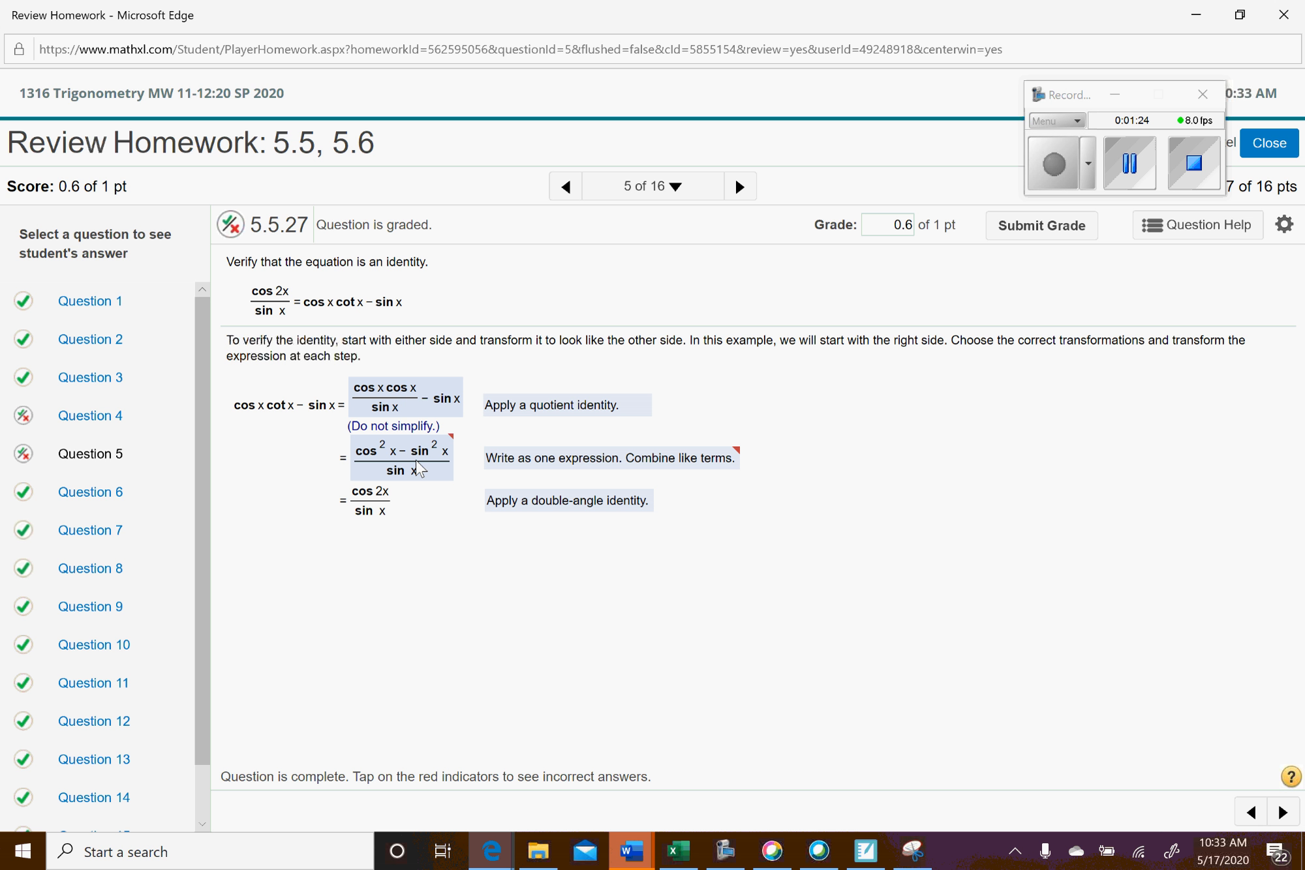
mouse_move(624, 518)
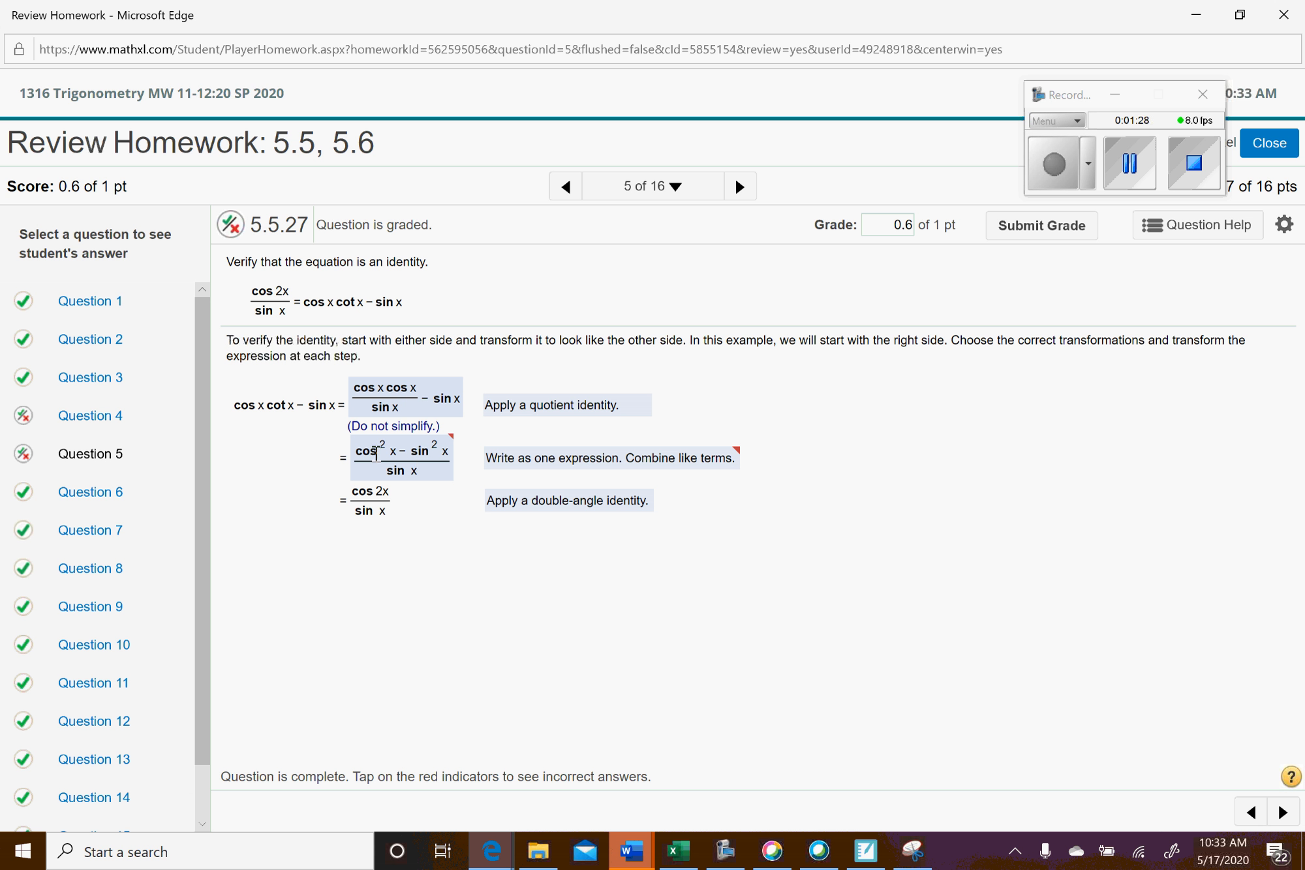
mouse_move(462, 469)
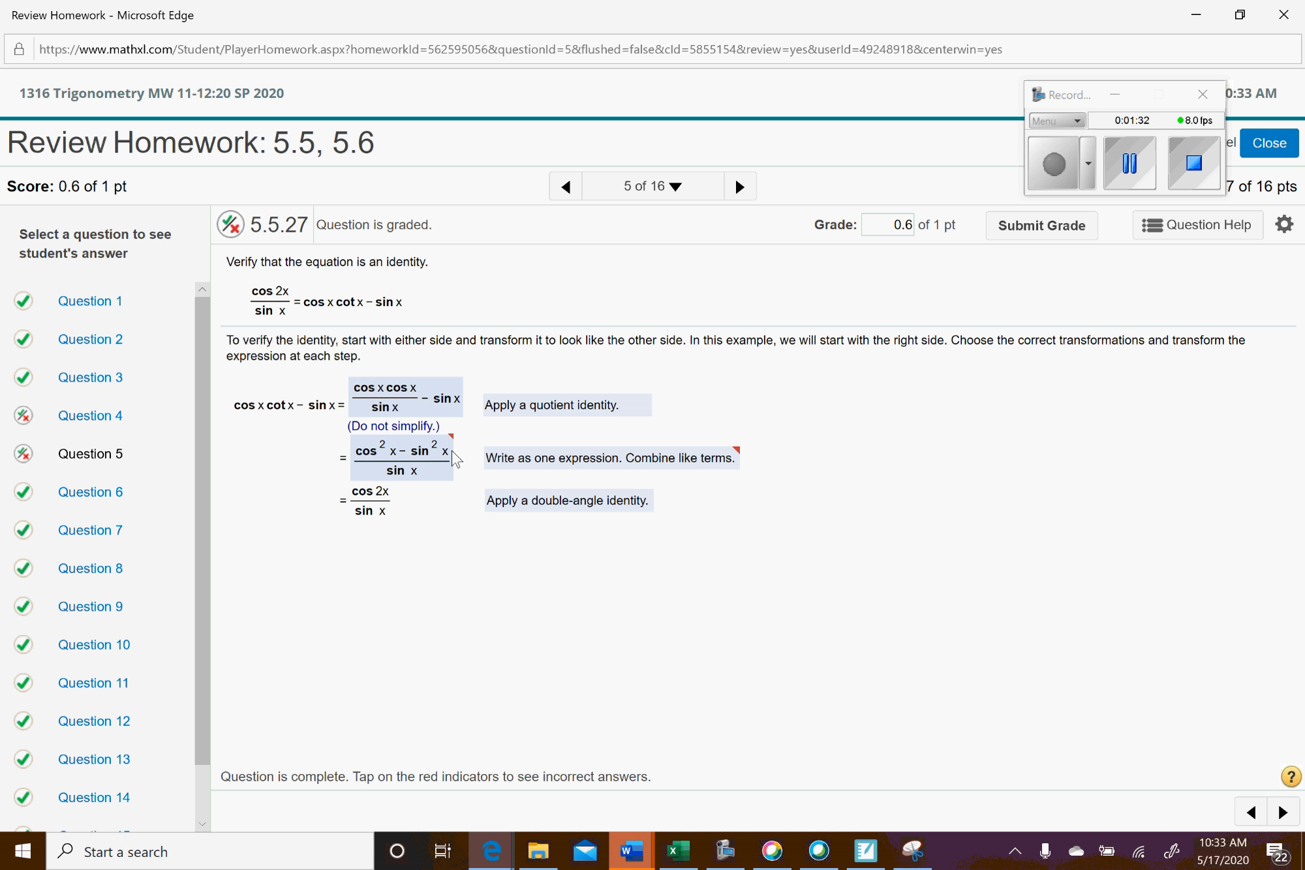
mouse_move(386, 511)
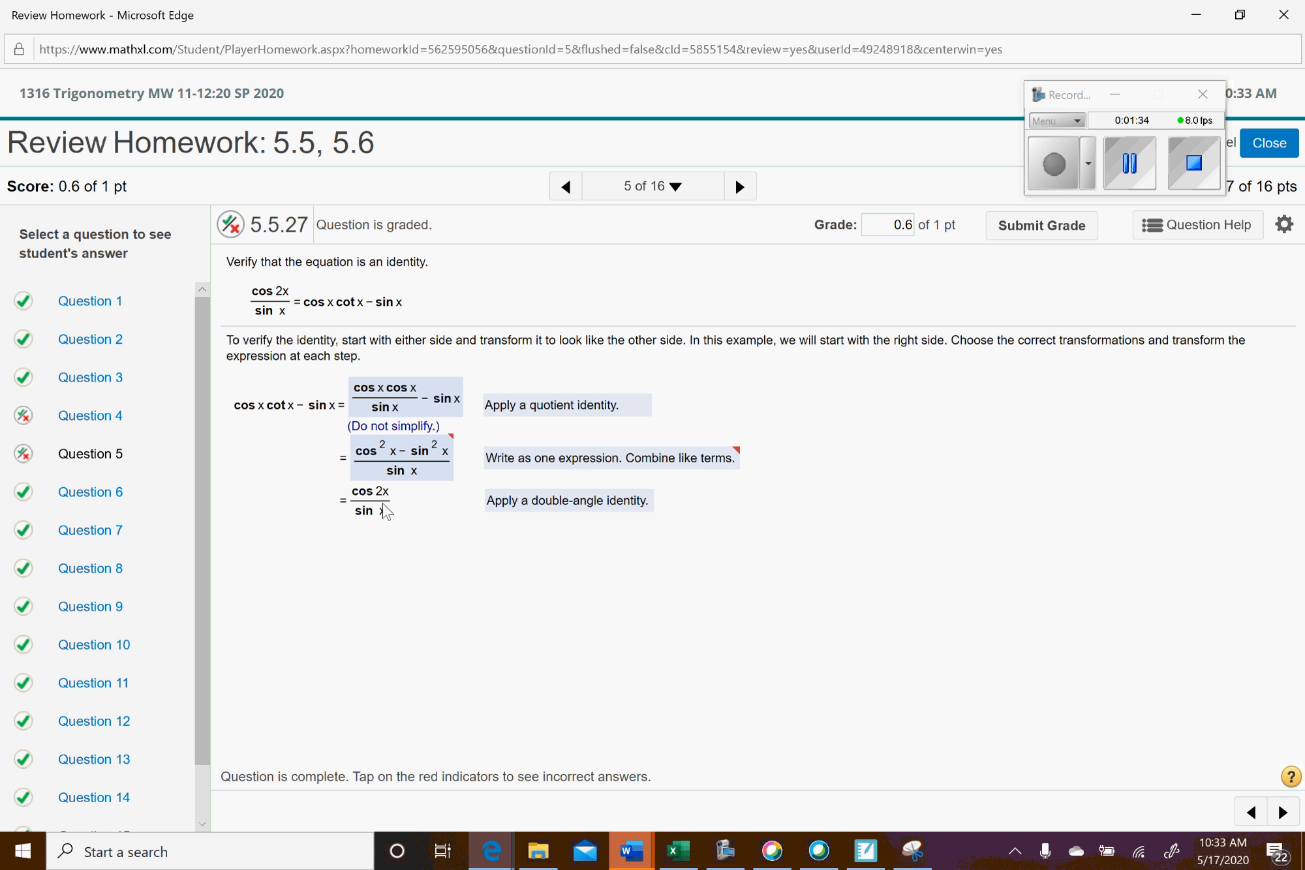
mouse_move(250, 311)
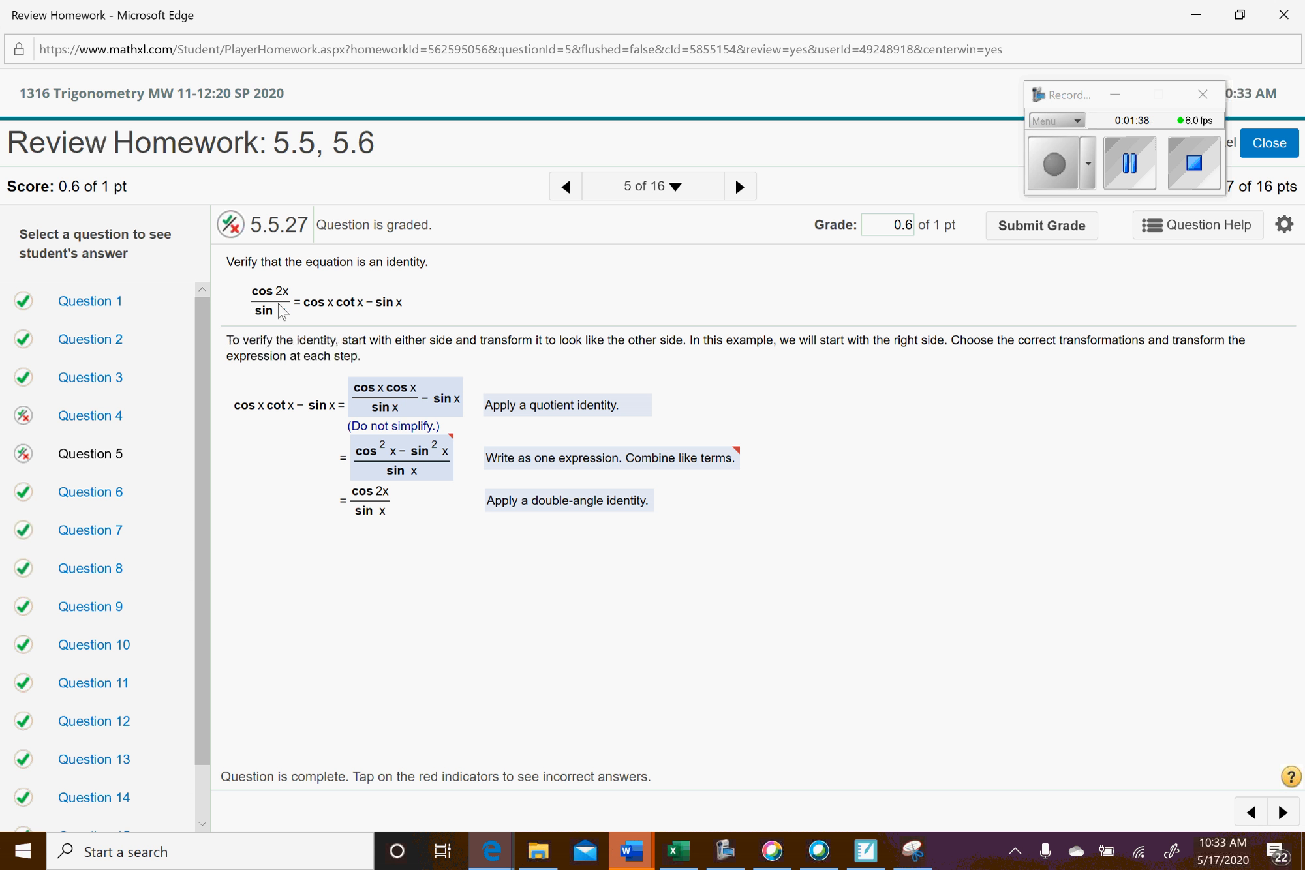
mouse_move(1051, 516)
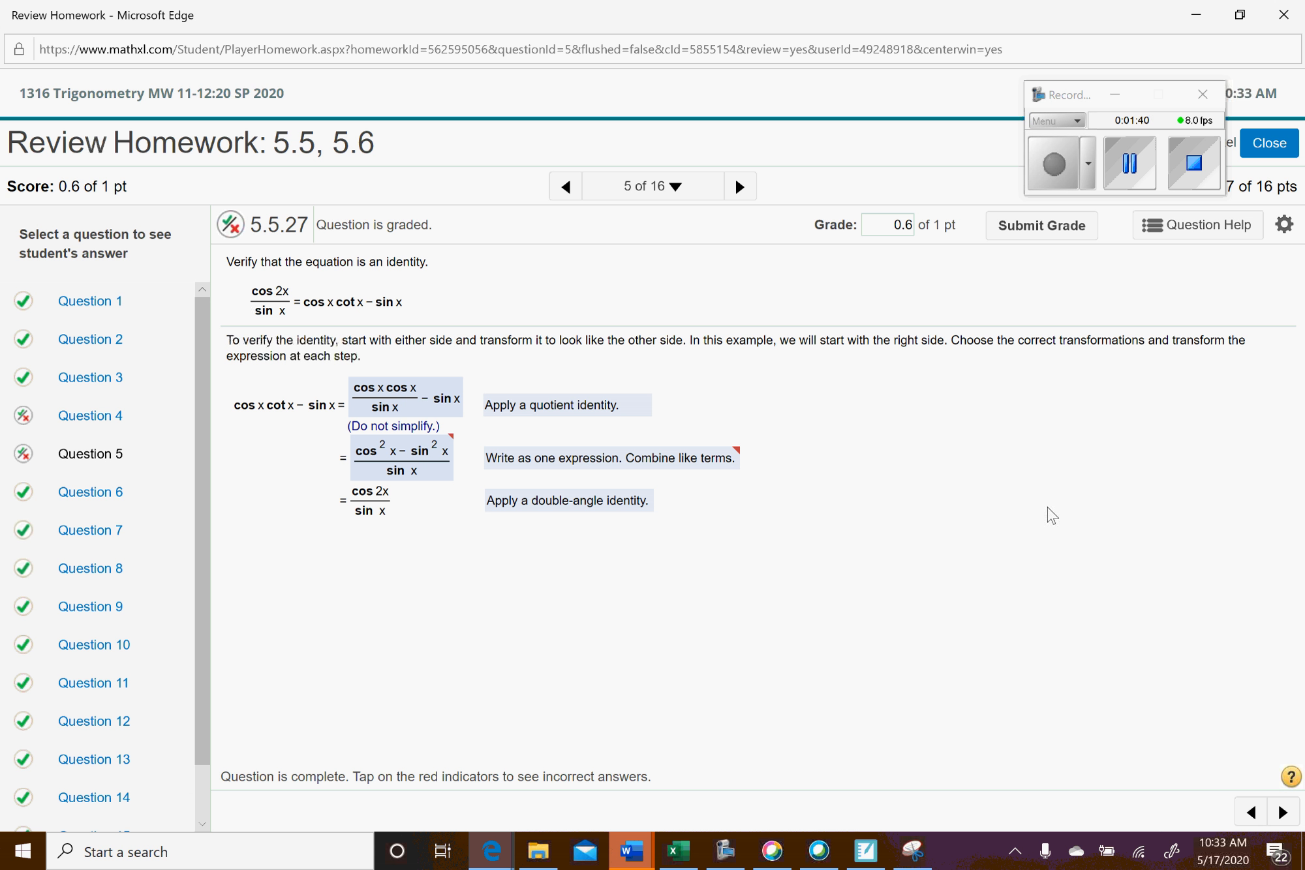
mouse_move(1127, 299)
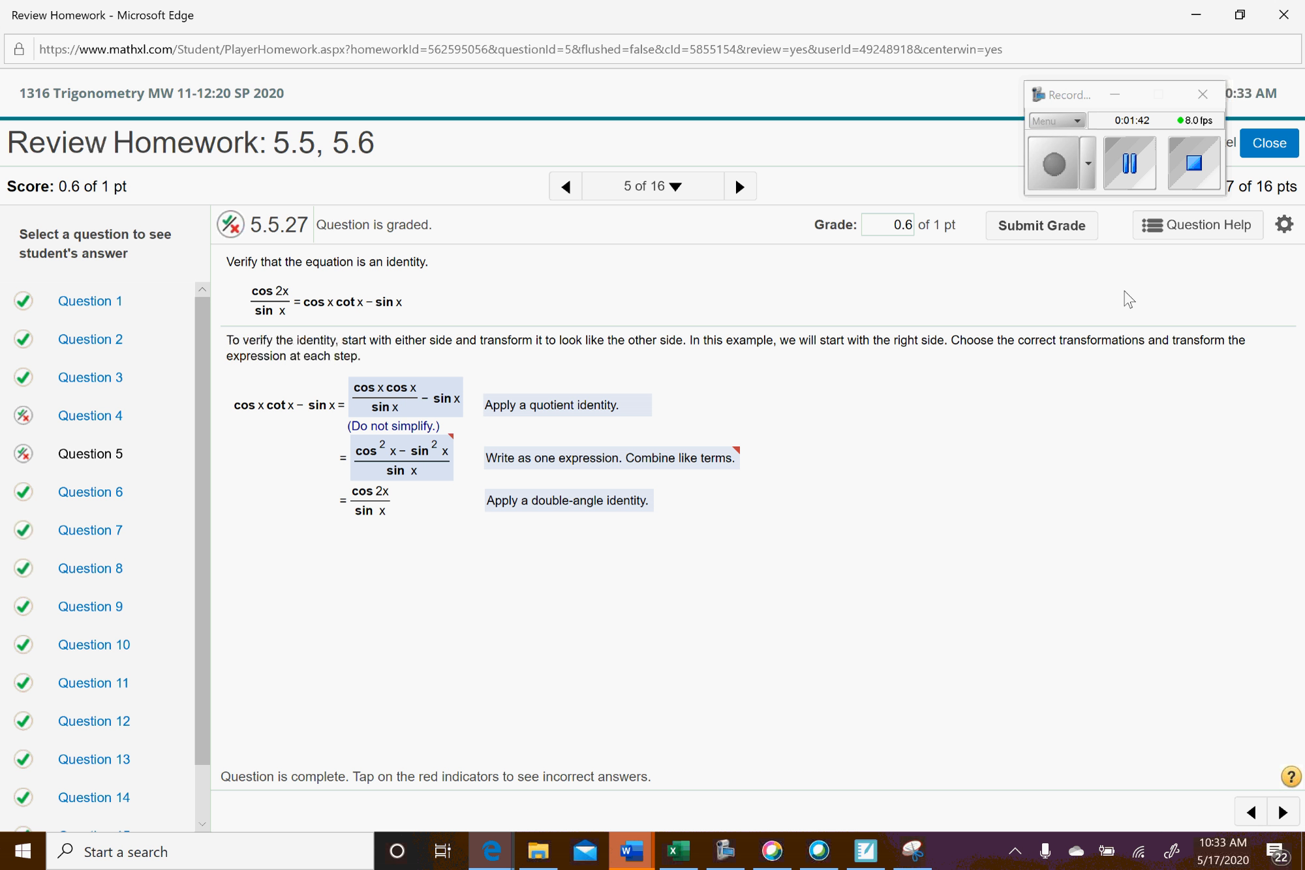
mouse_move(846, 512)
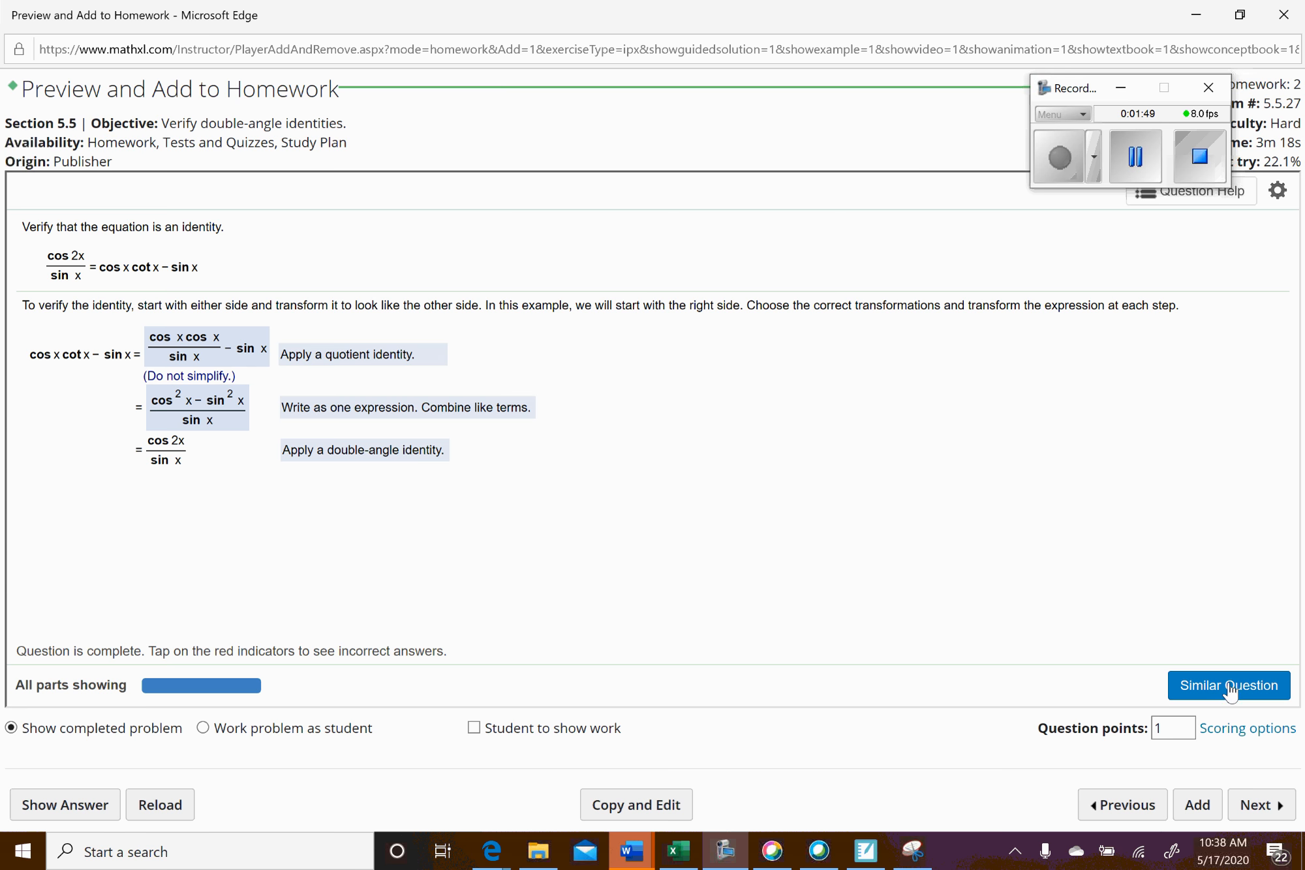
Step: Load a similar question that verifies 2 cos 2x / sin 2x = cot x − tan x
left_click(1228, 686)
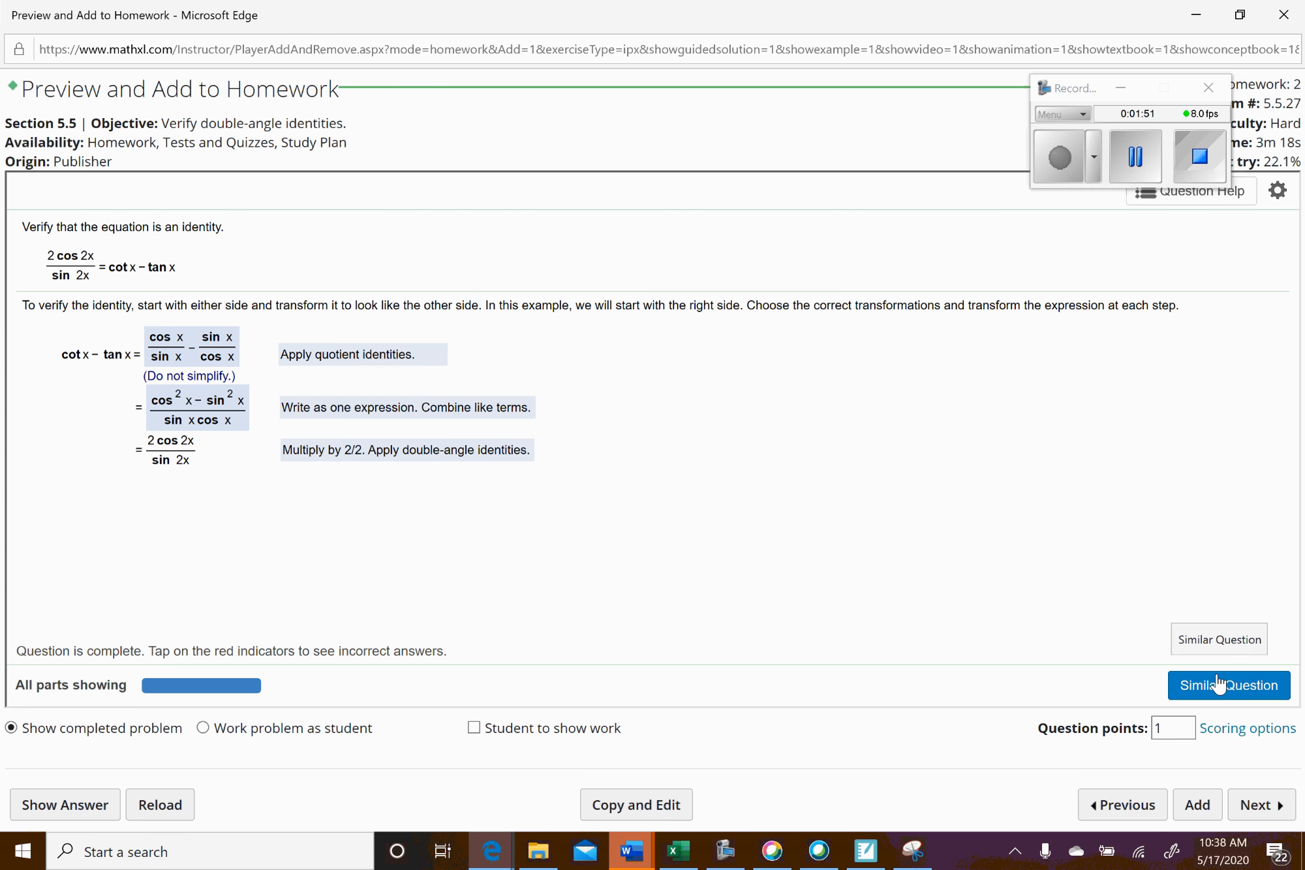
mouse_move(608, 645)
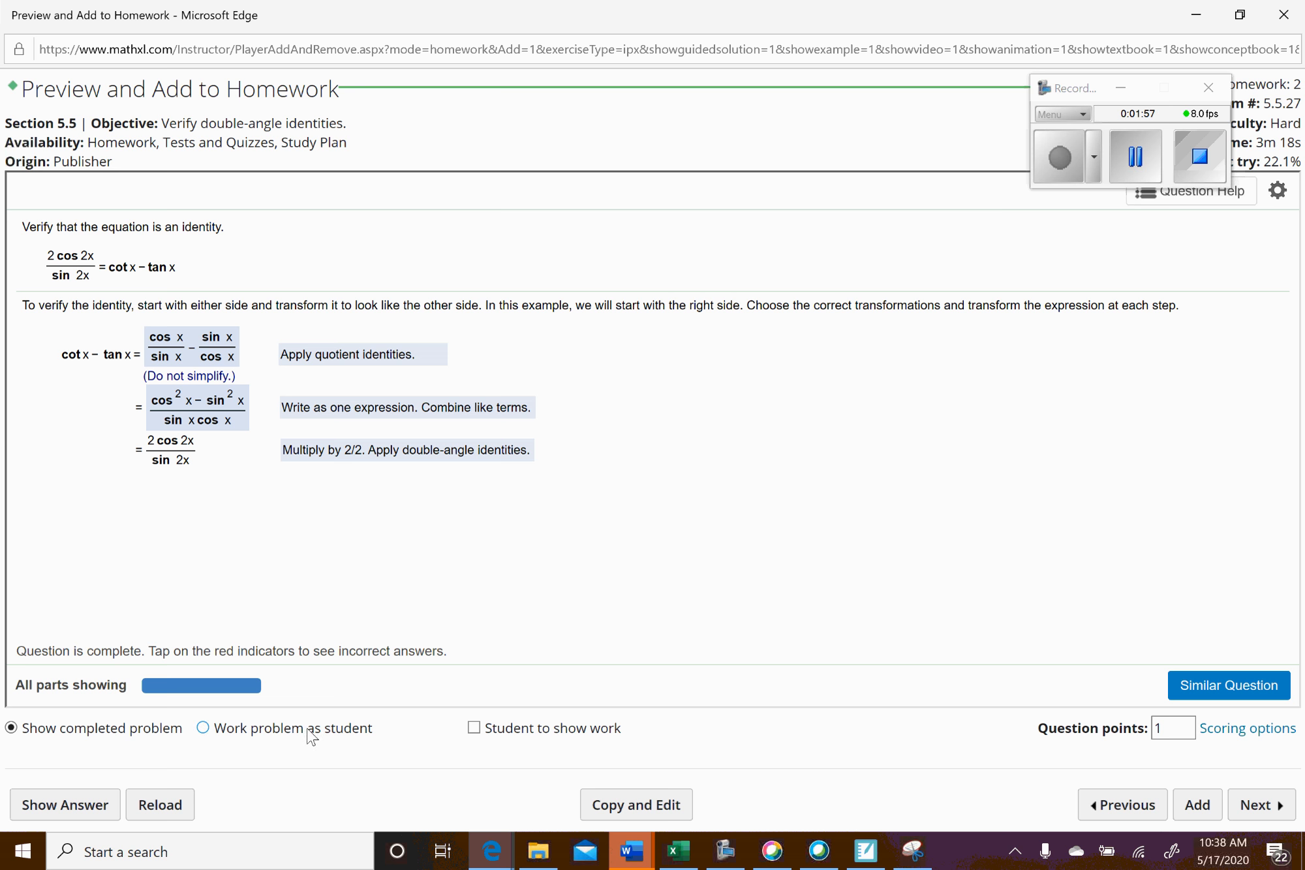
Step: Switch the preview to 'Work problem as student' mode
left_click(203, 728)
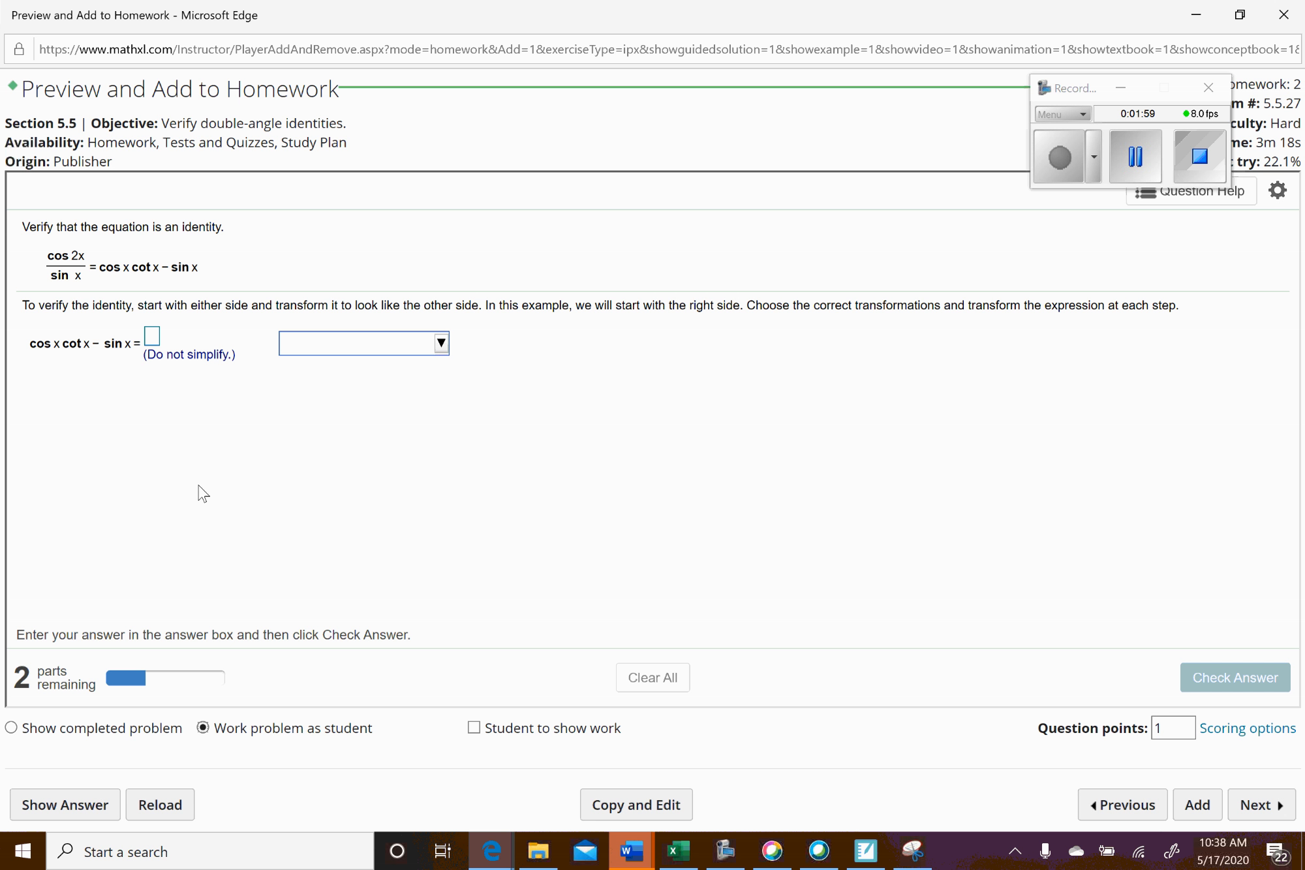
mouse_move(51, 364)
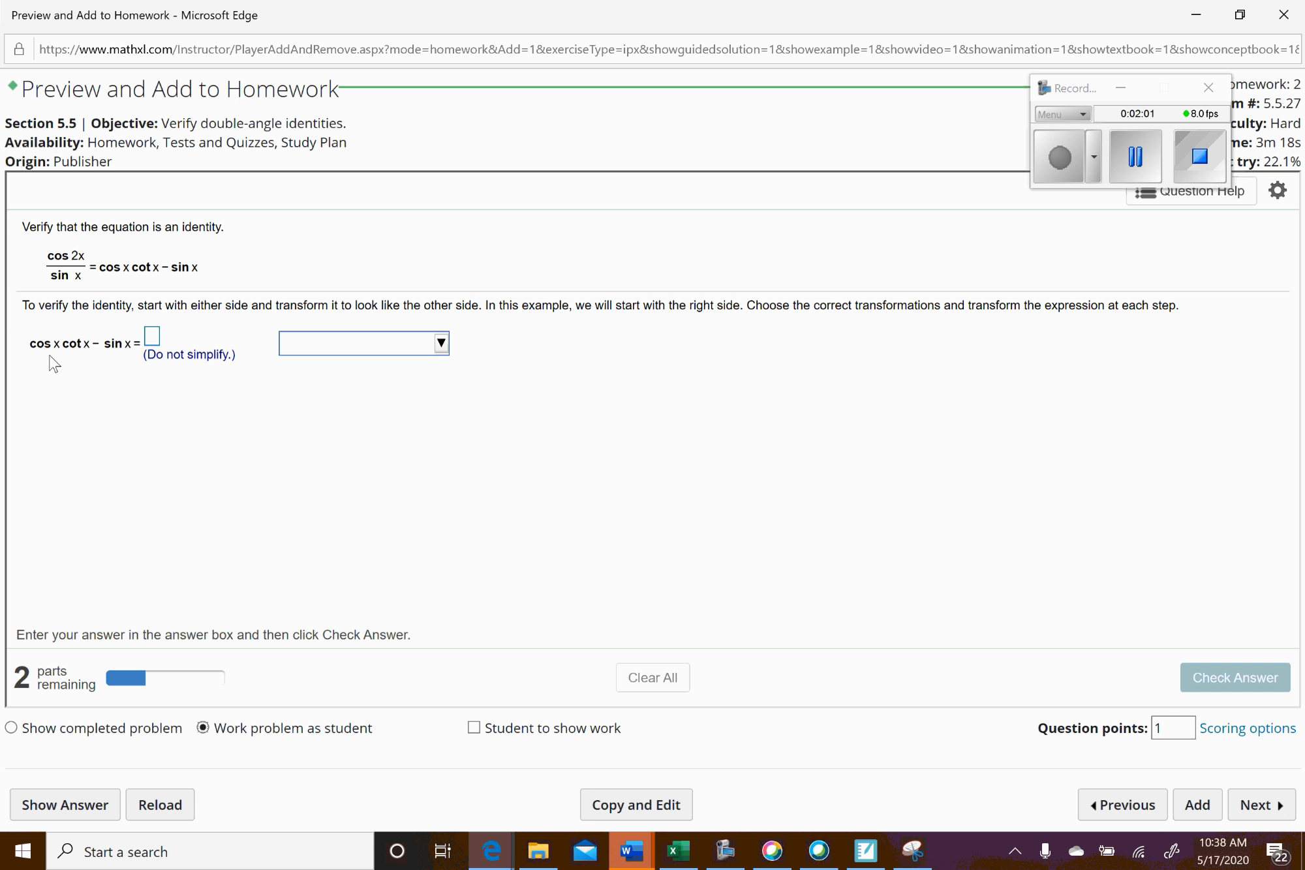
mouse_move(1294, 778)
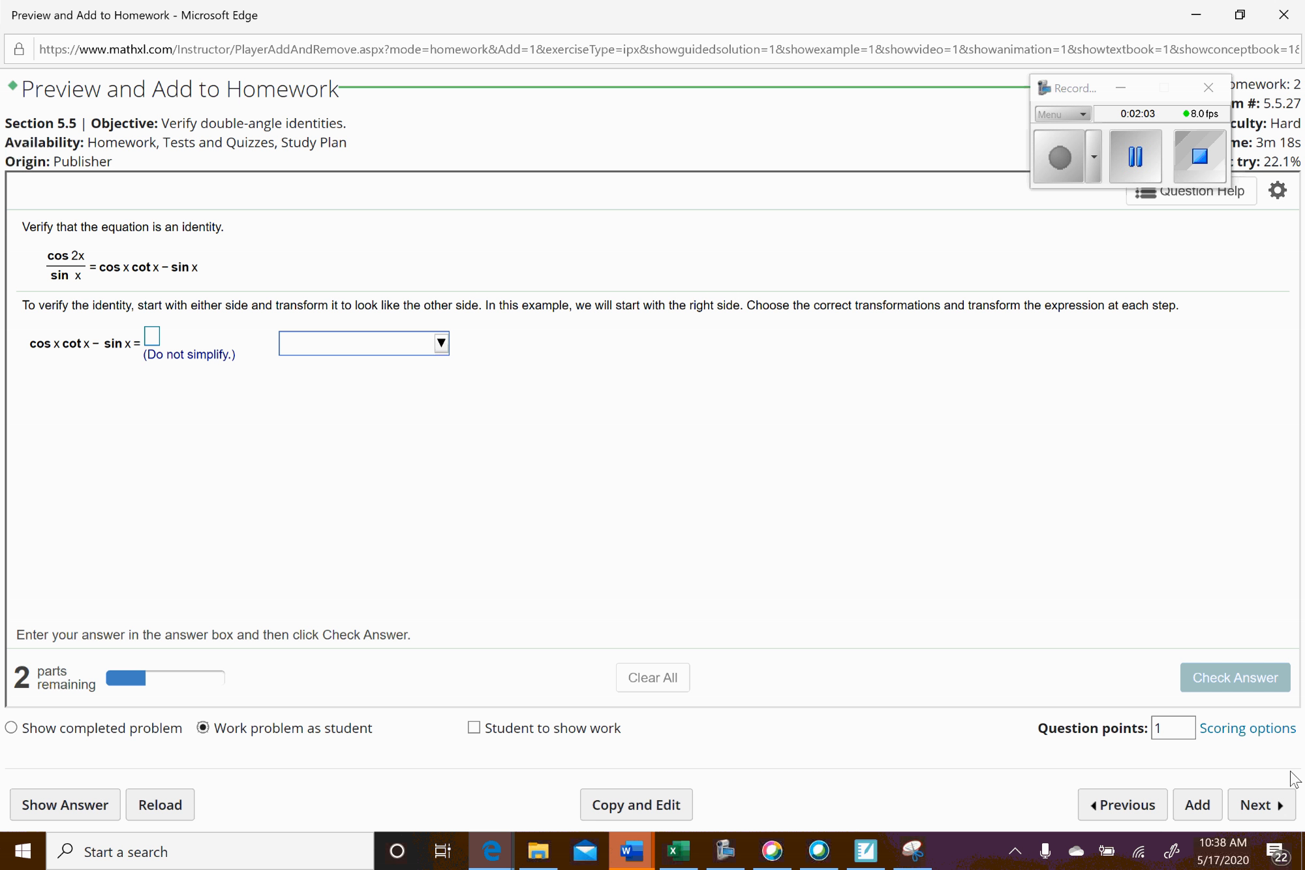
mouse_move(924, 804)
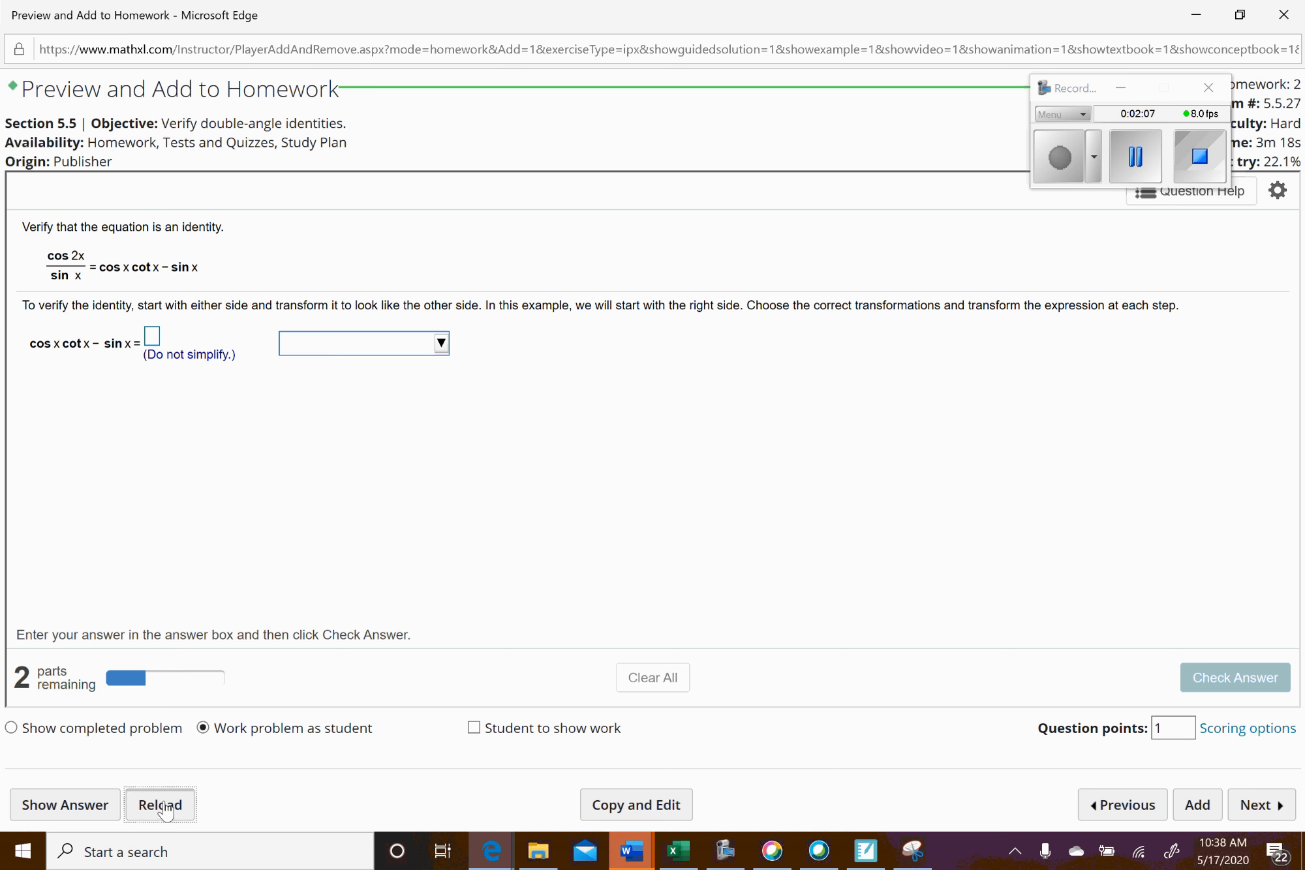
Step: Reload to the cot x − tan x version, choose 'Apply quotient identities', and submit a rejected first attempt
left_click(160, 804)
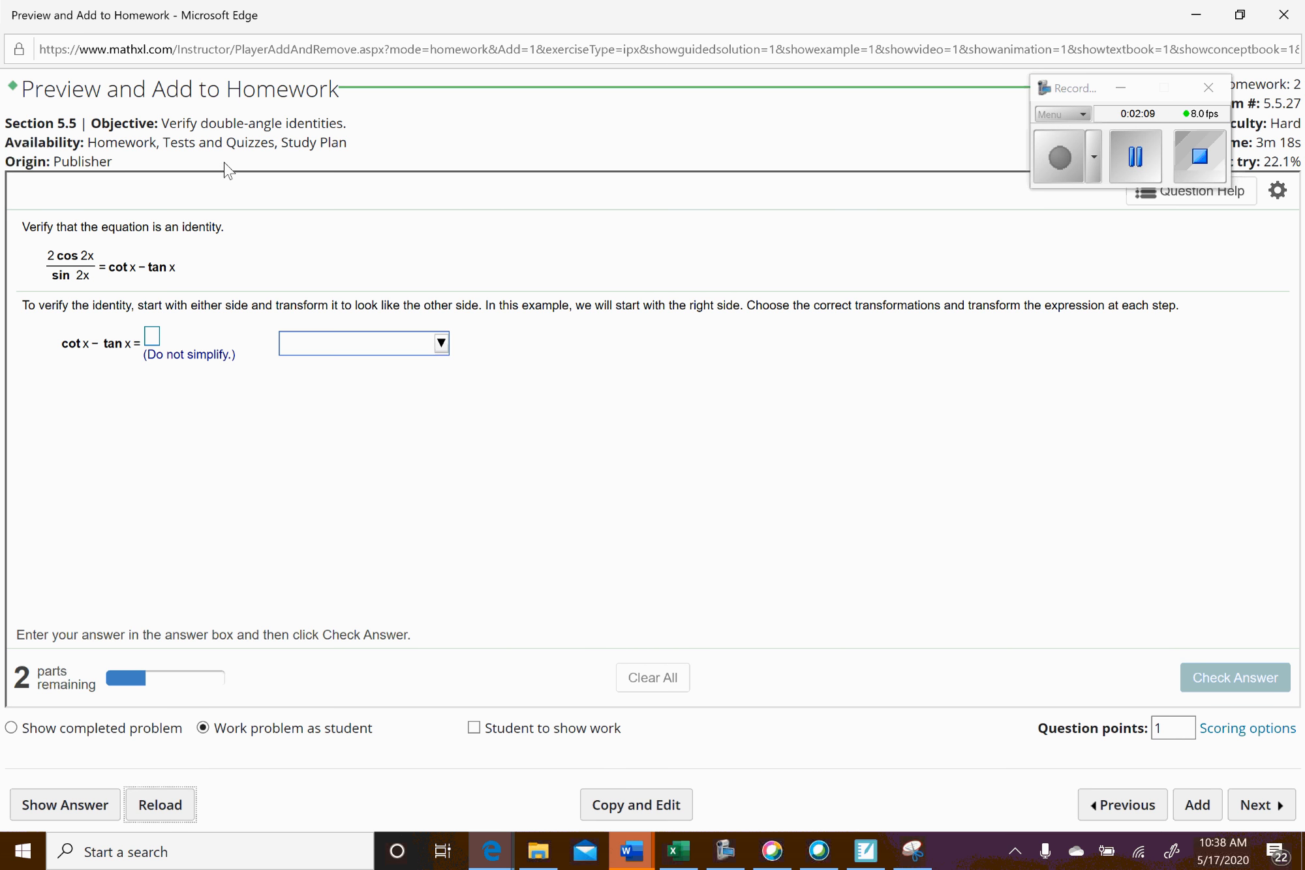
mouse_move(85, 275)
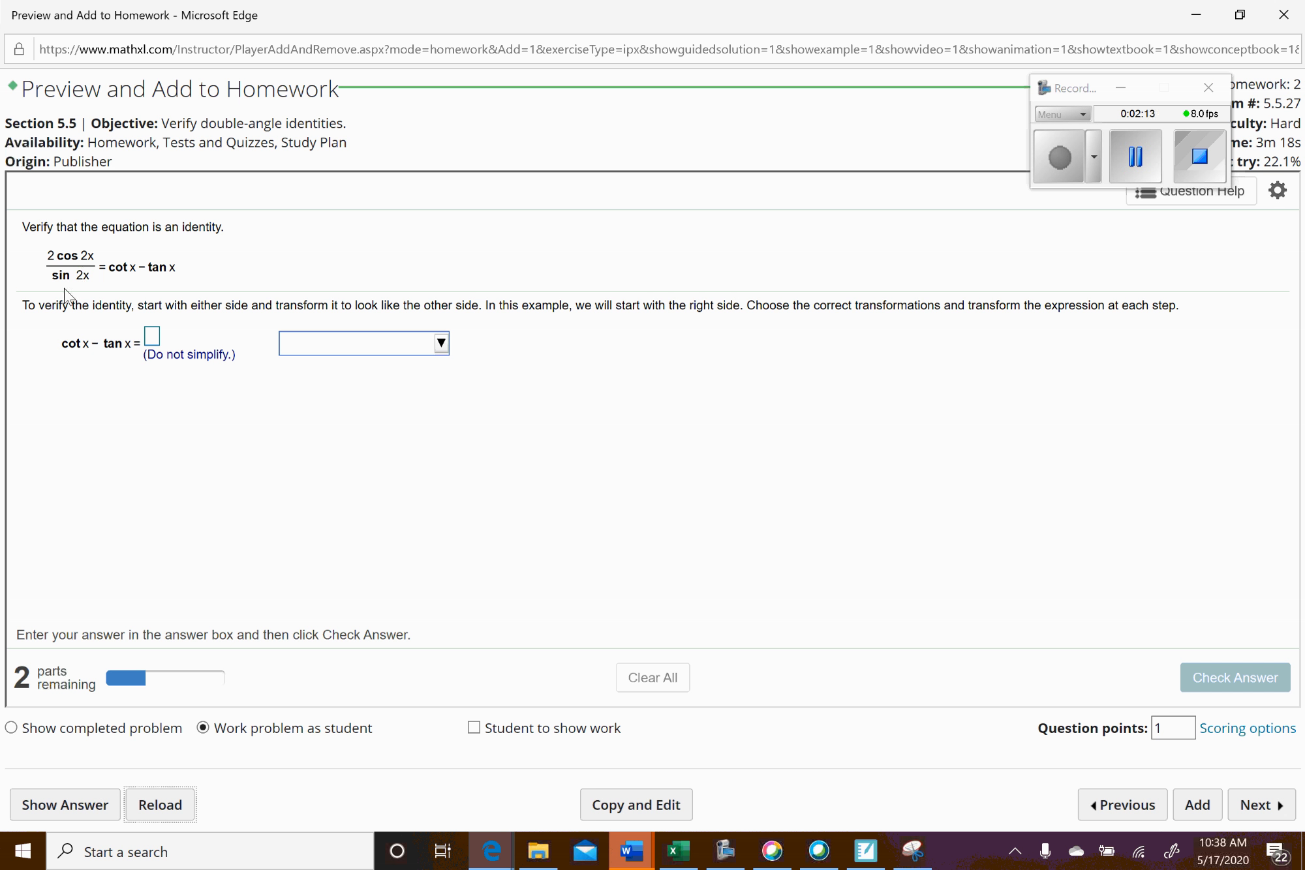
mouse_move(133, 283)
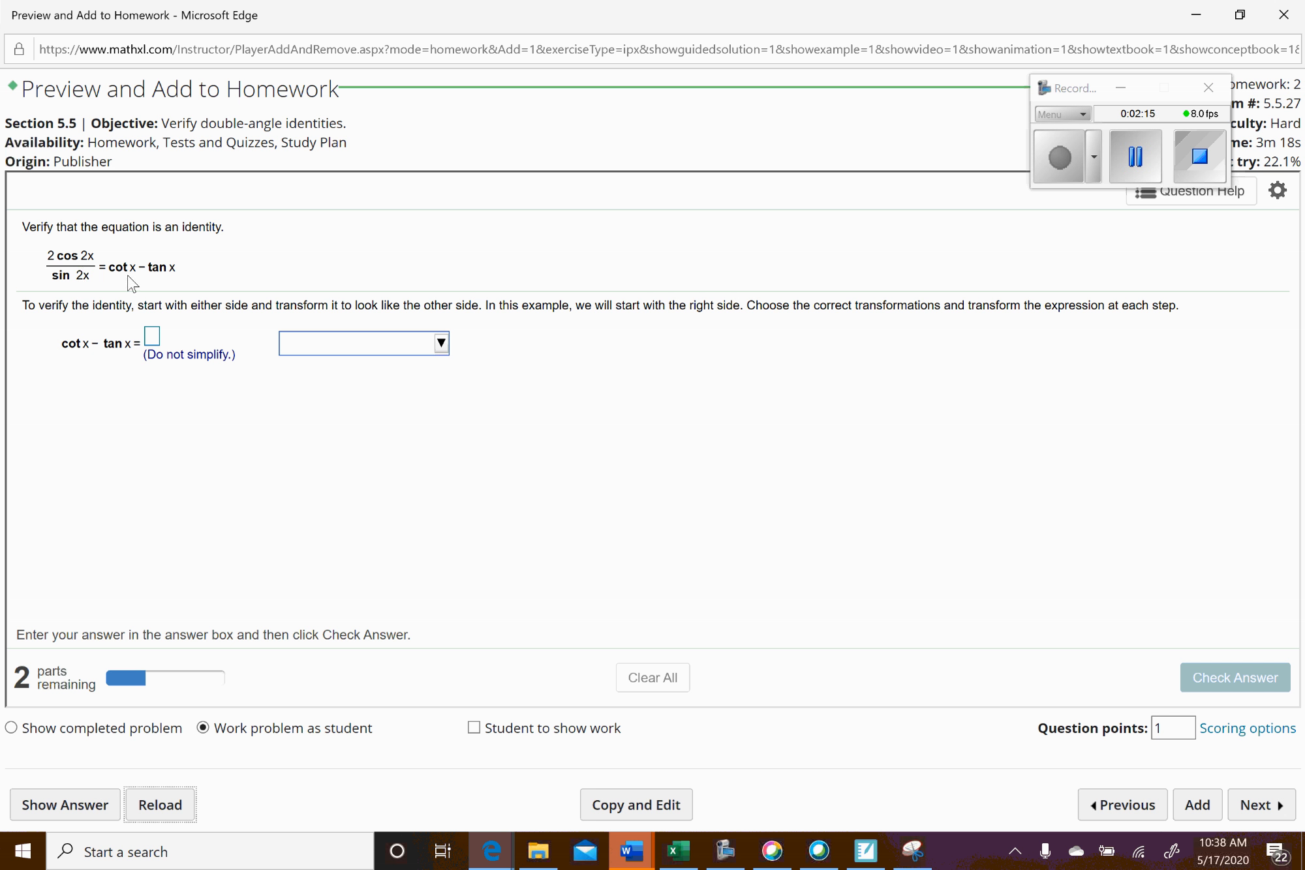
mouse_move(143, 275)
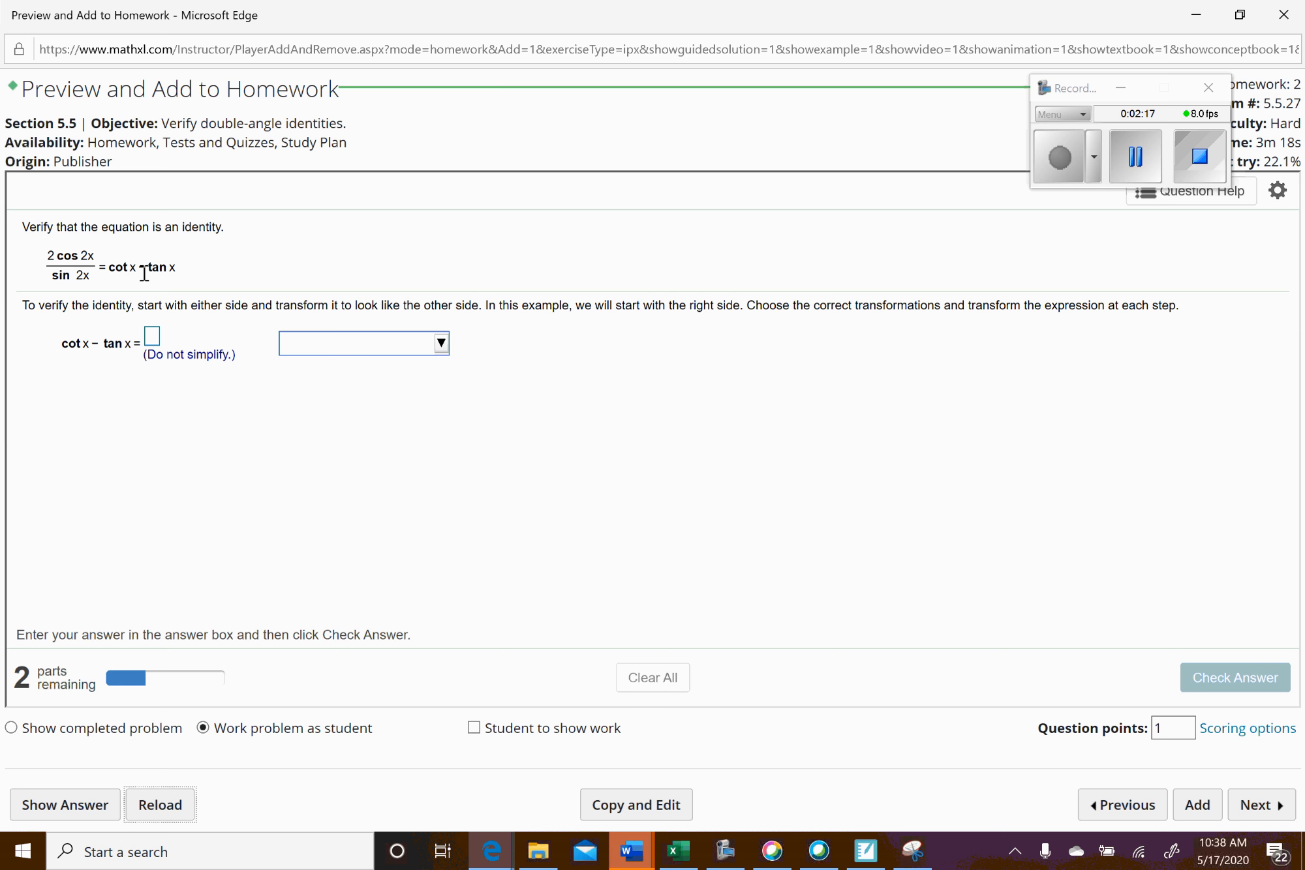
mouse_move(254, 285)
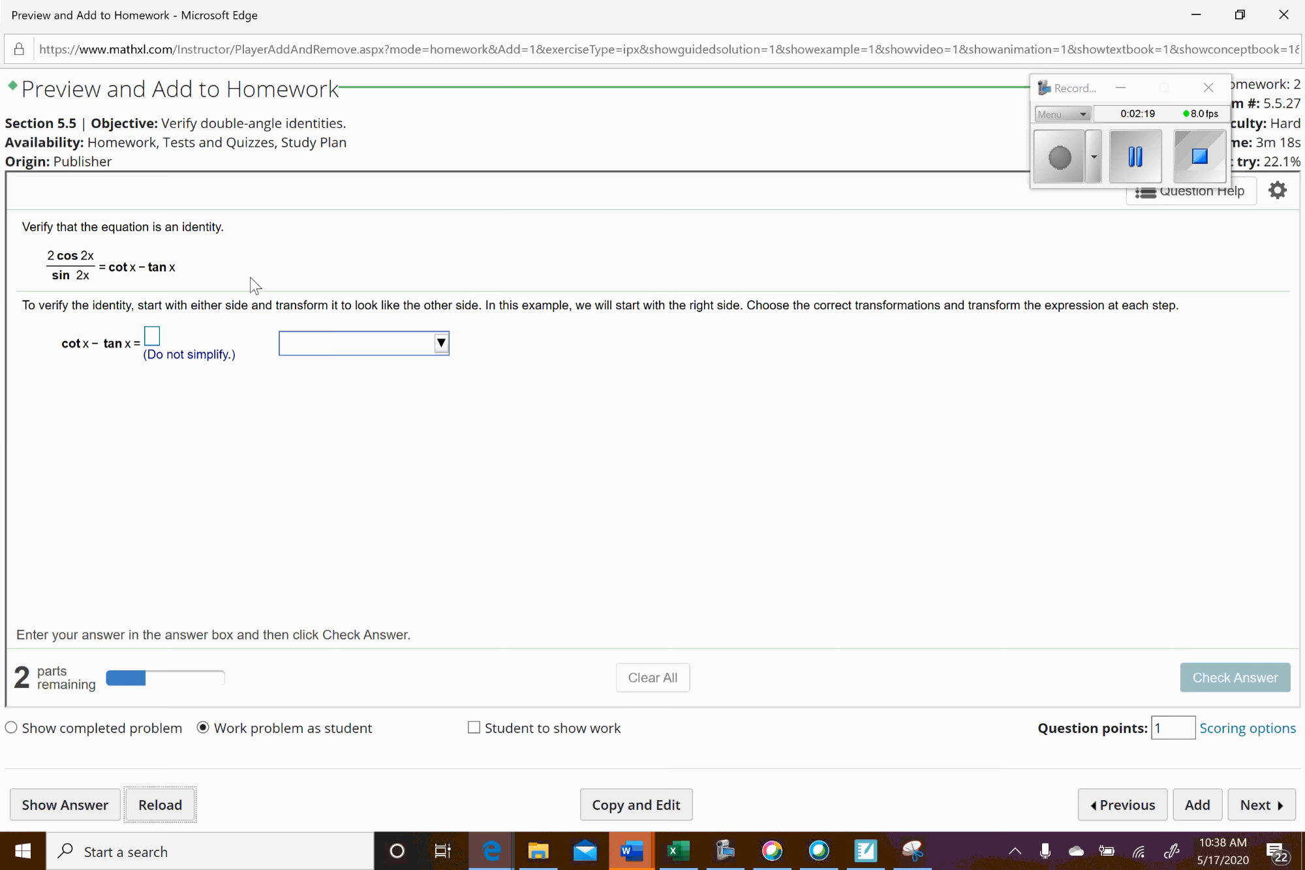
mouse_move(370, 363)
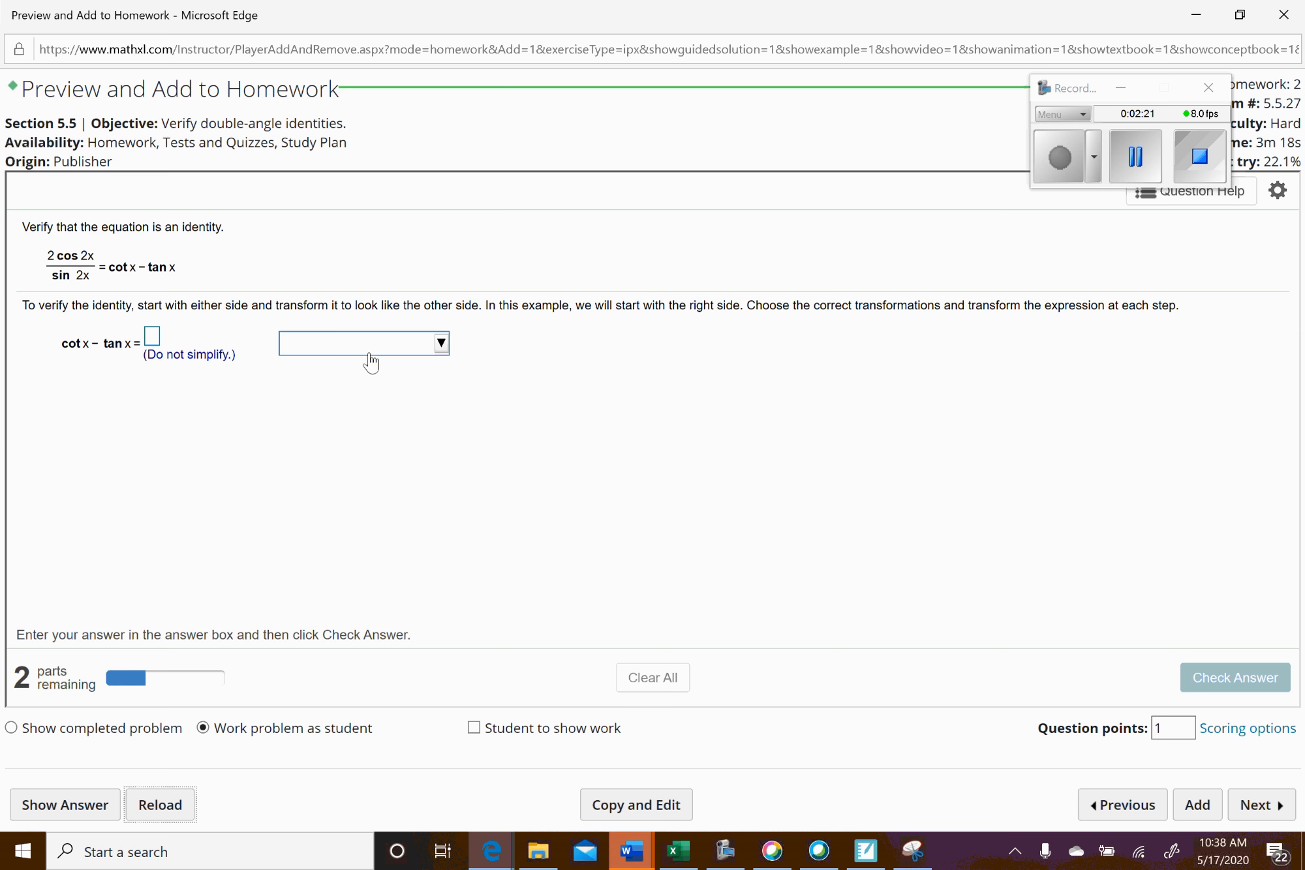
left_click(441, 343)
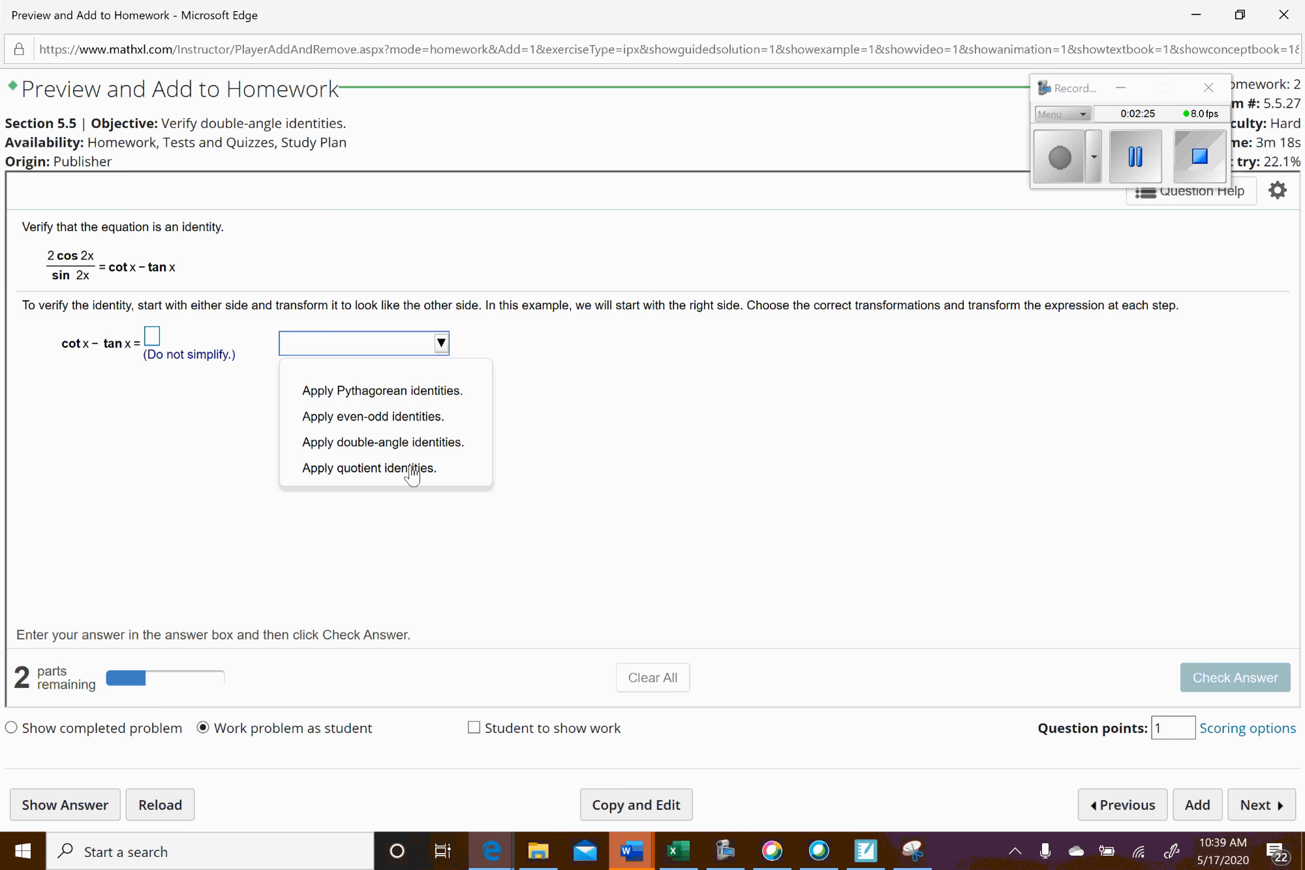
left_click(369, 468)
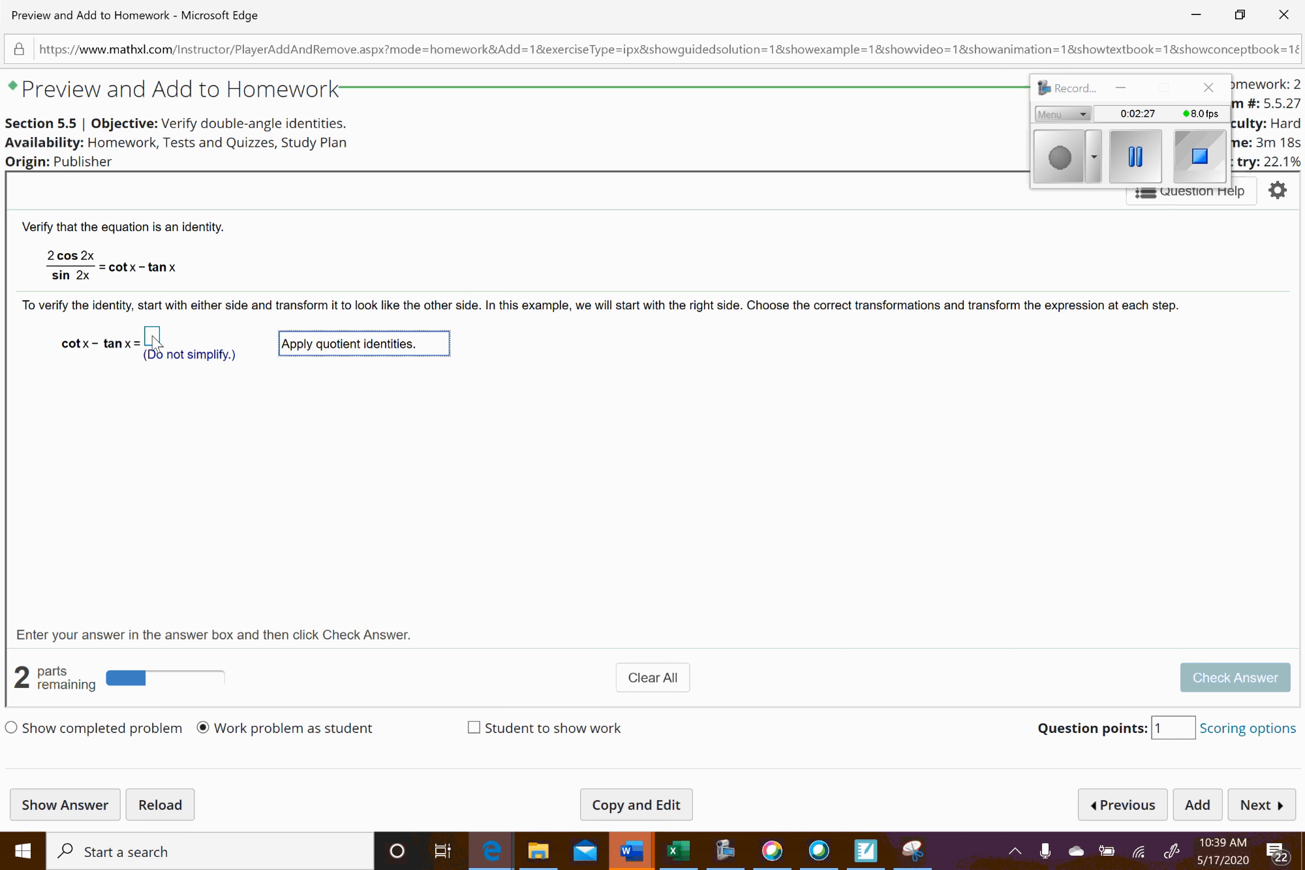
left_click(153, 338)
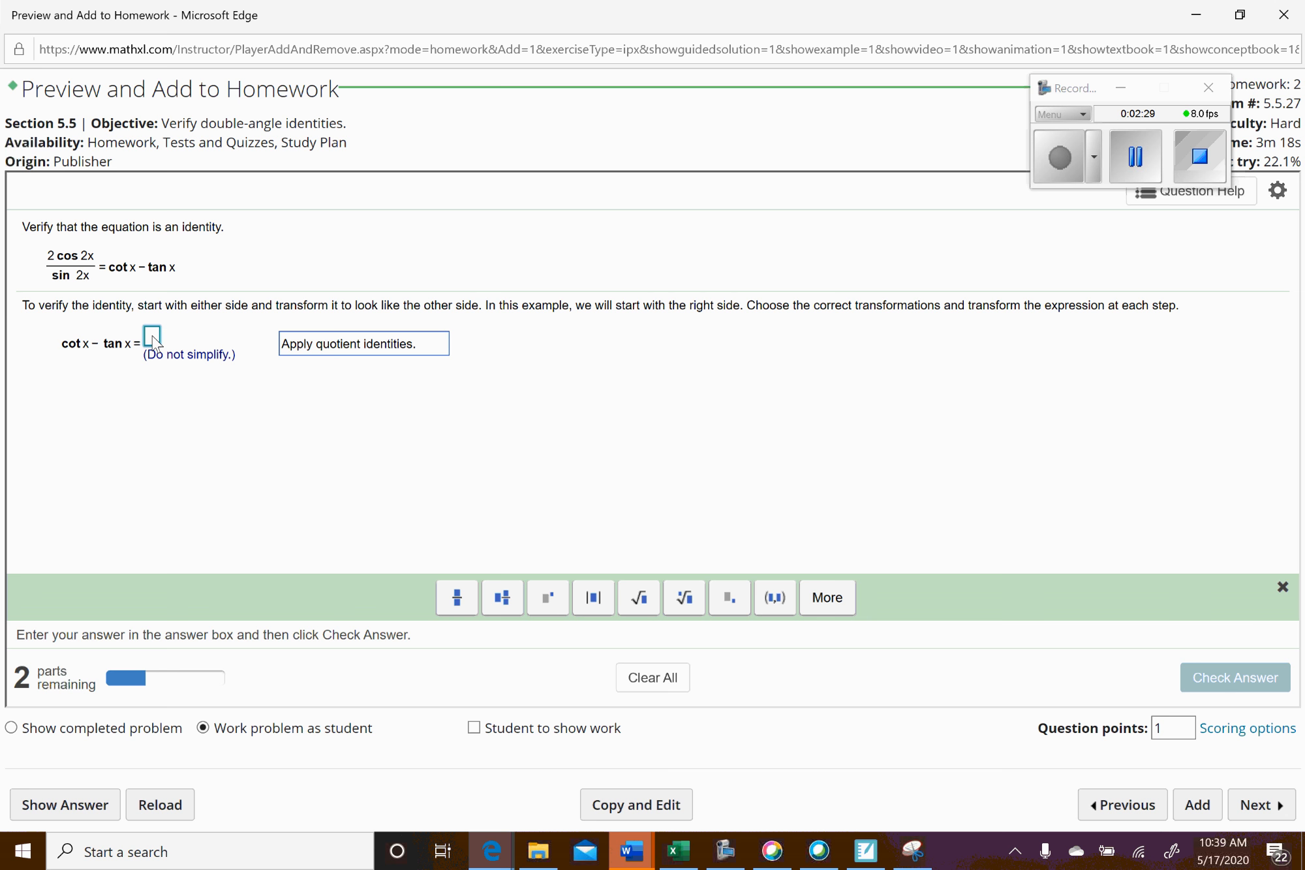
type("cos")
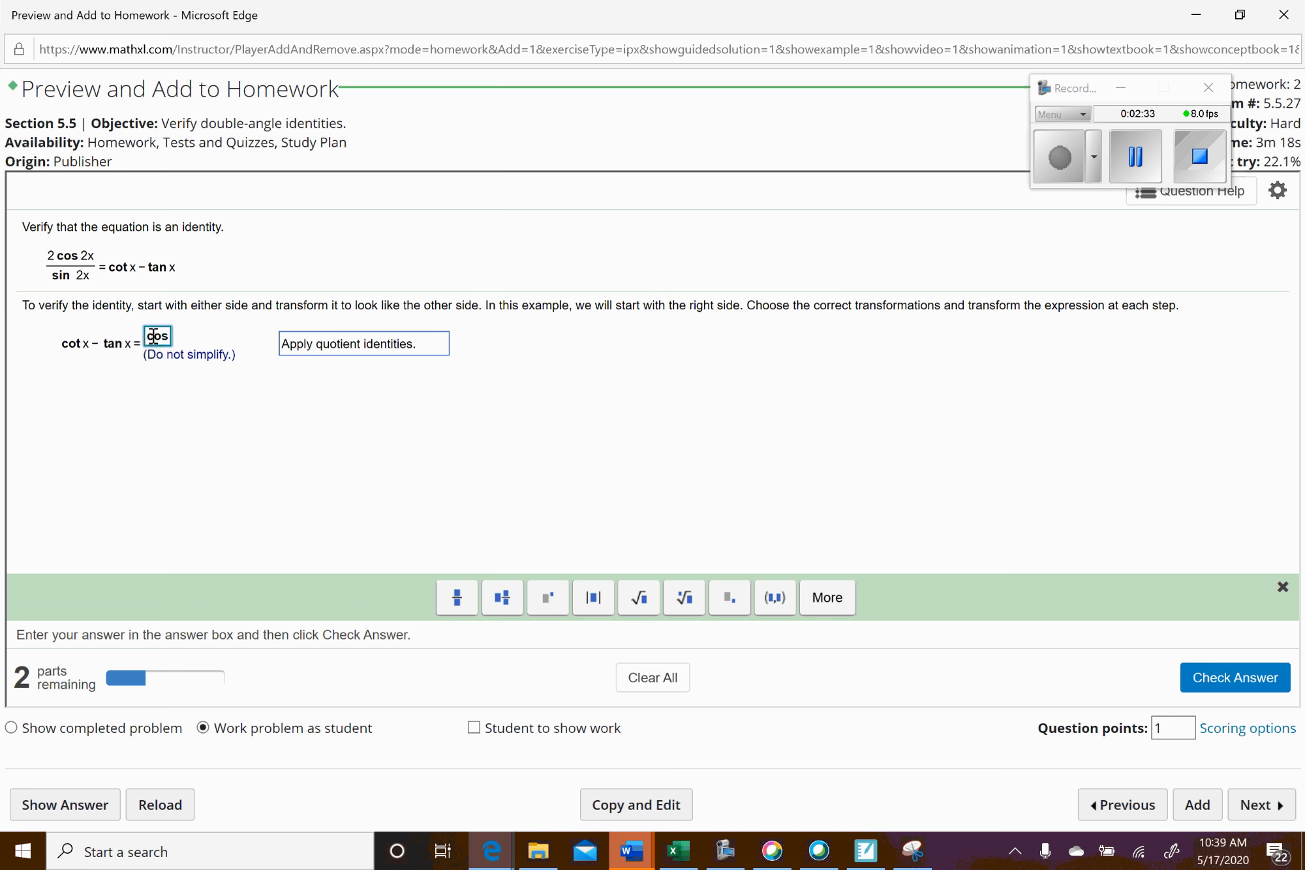
left_click(1234, 677)
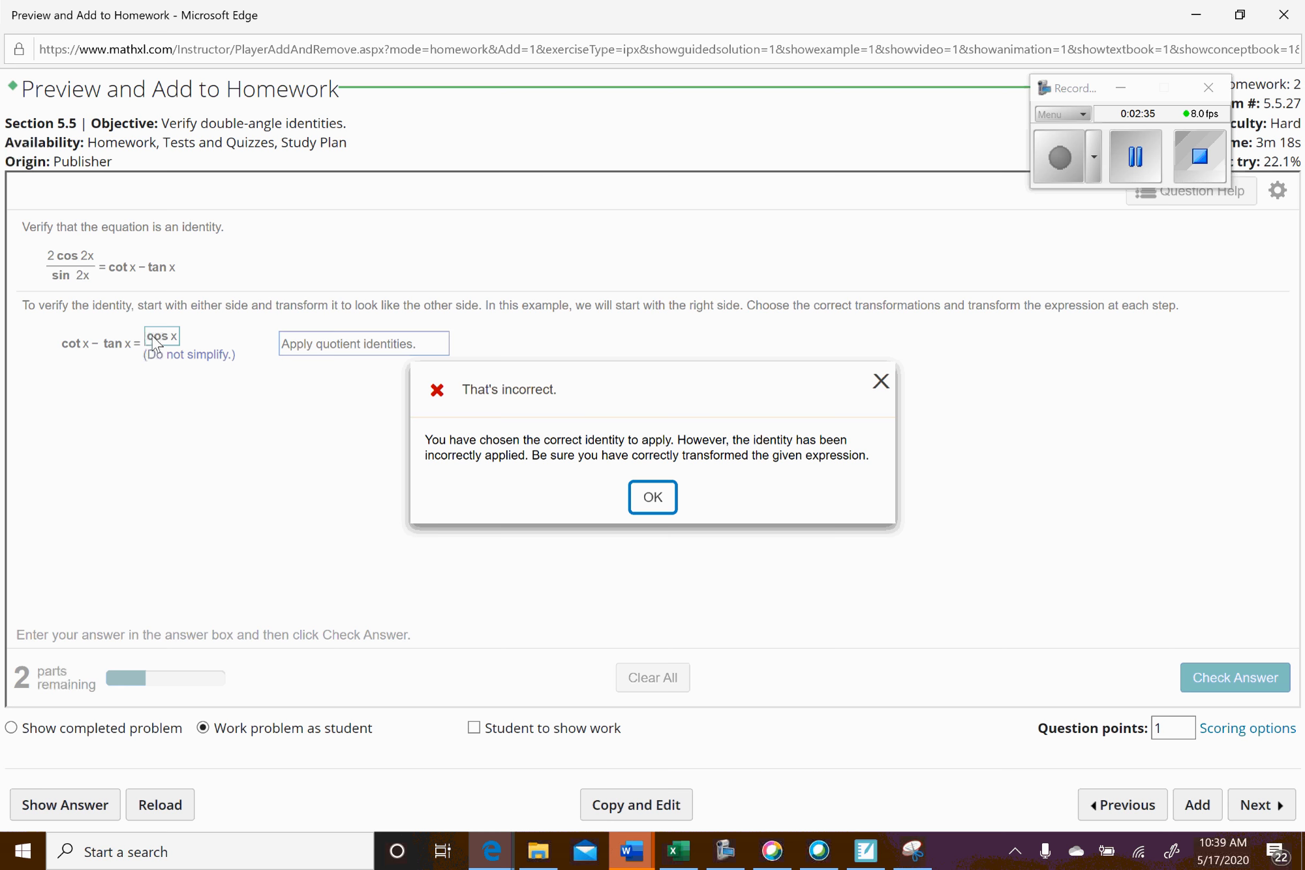
left_click(652, 497)
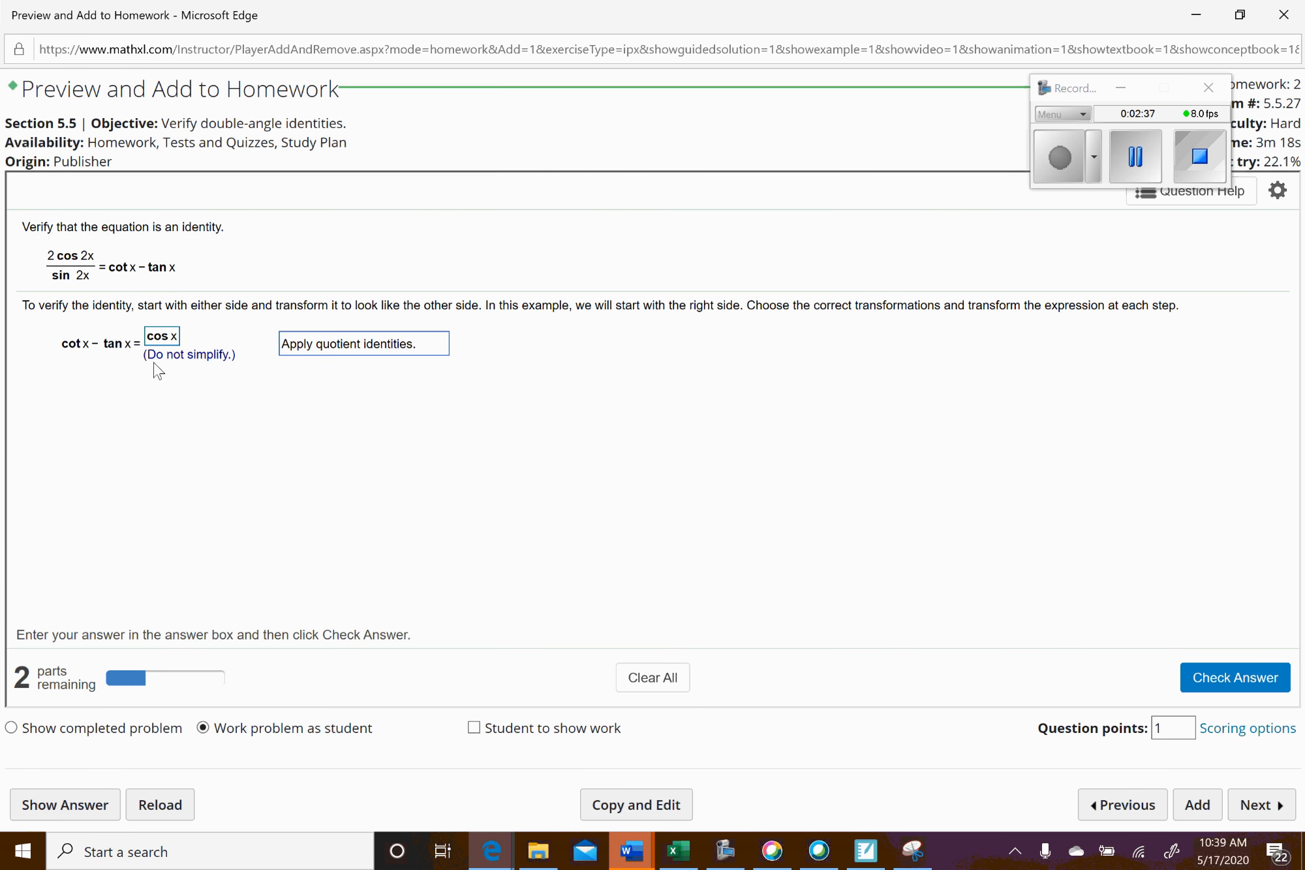
Step: Re-enter the first step as cos x/sin x − sin x/cos x and get it accepted
left_click(162, 335)
type("/")
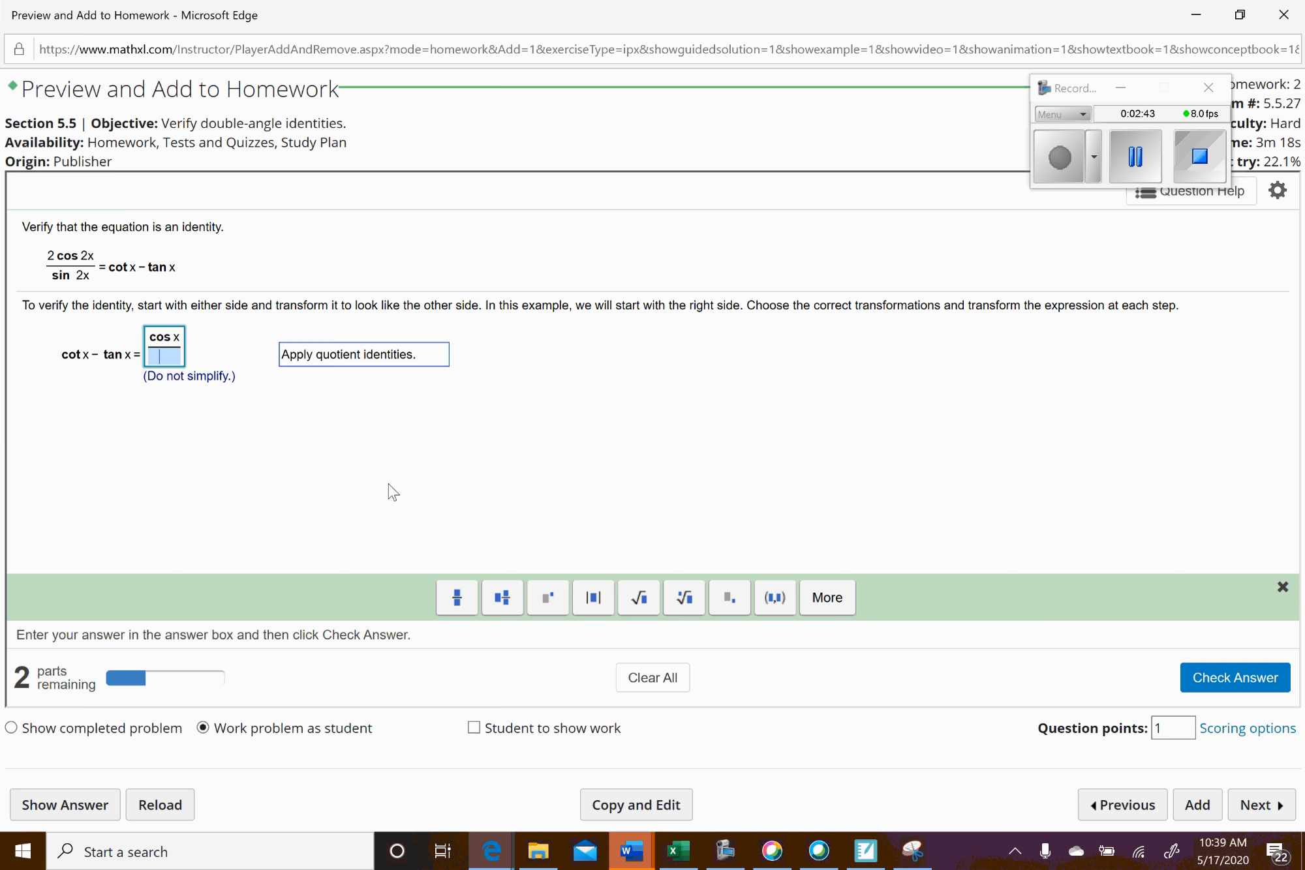
type("sin")
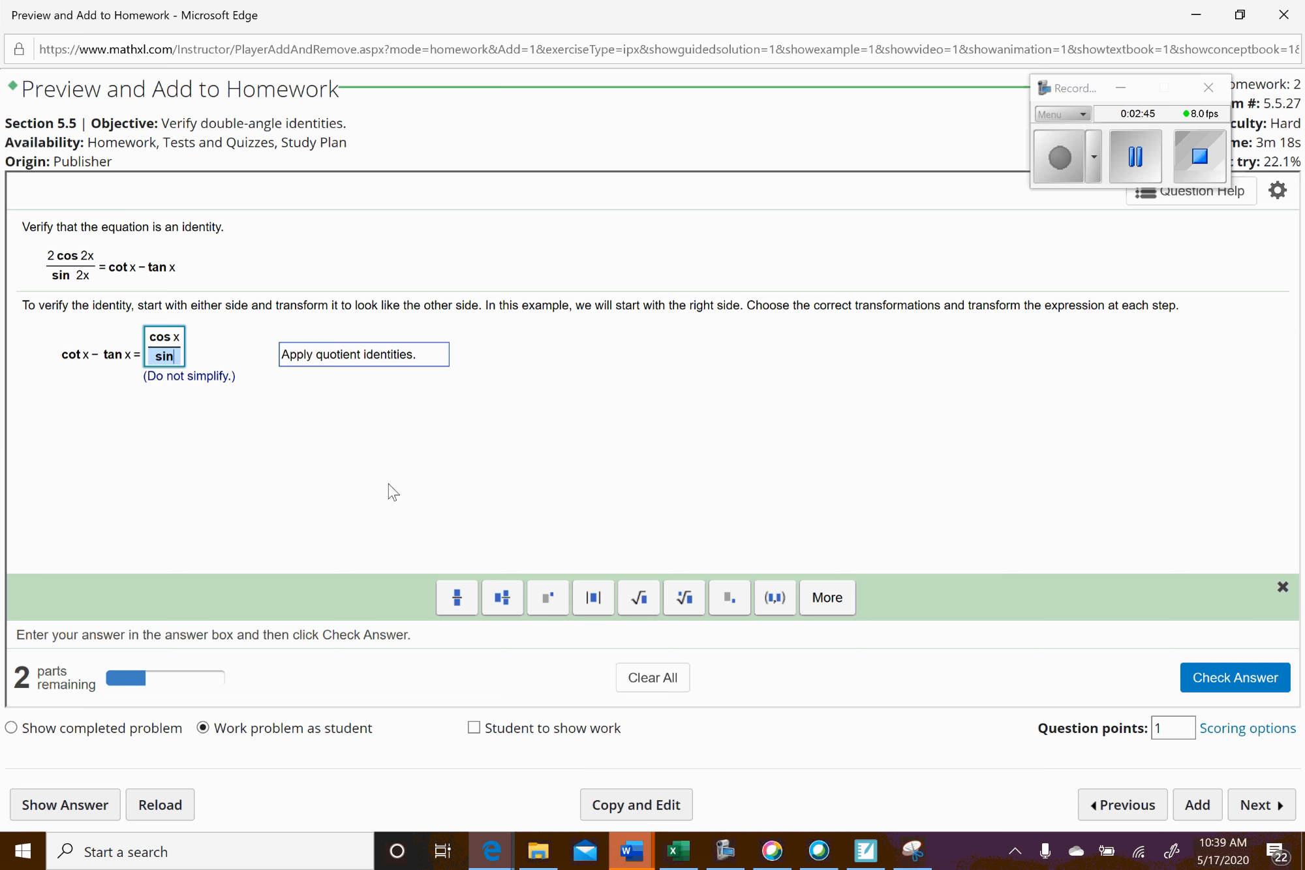
type("x −")
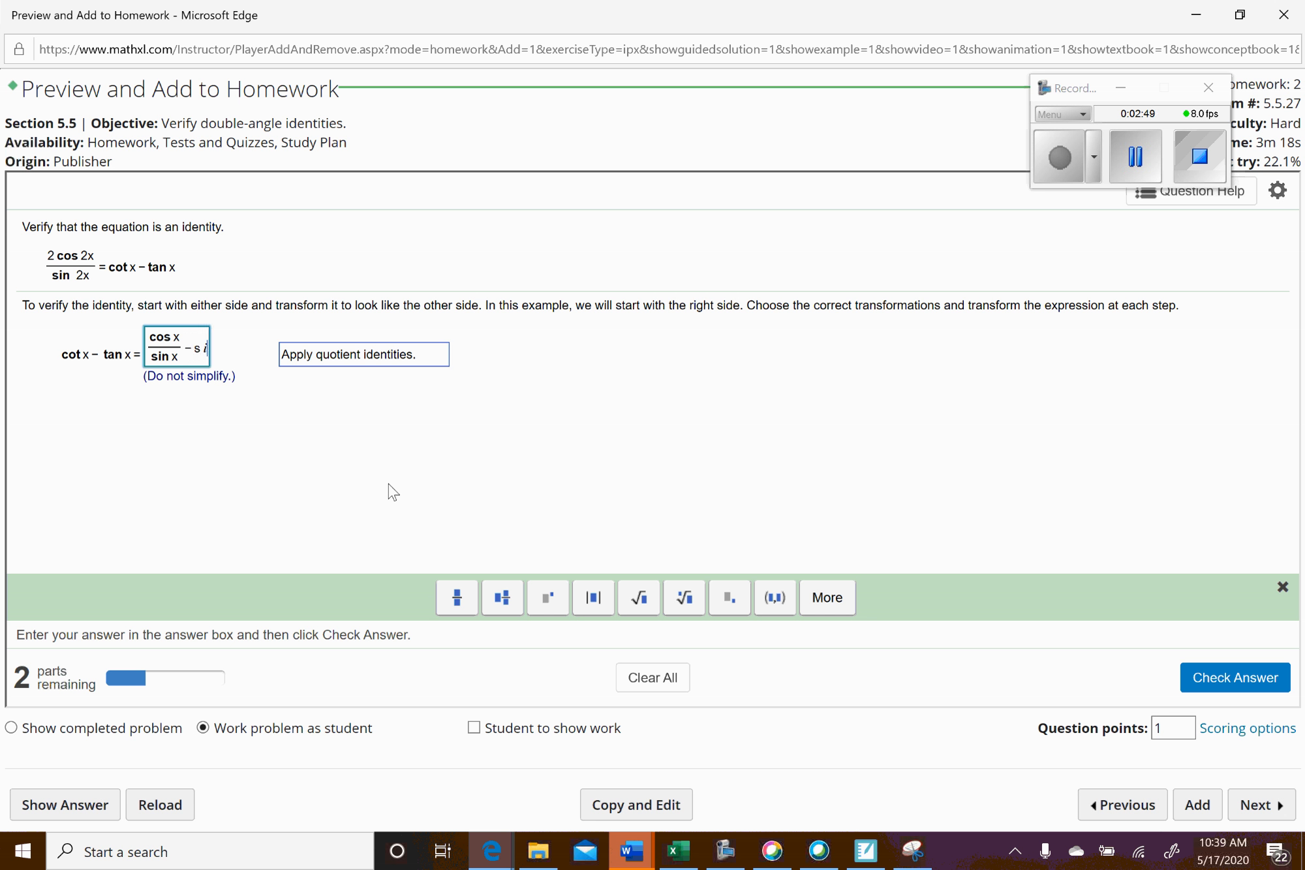
type("sin x/")
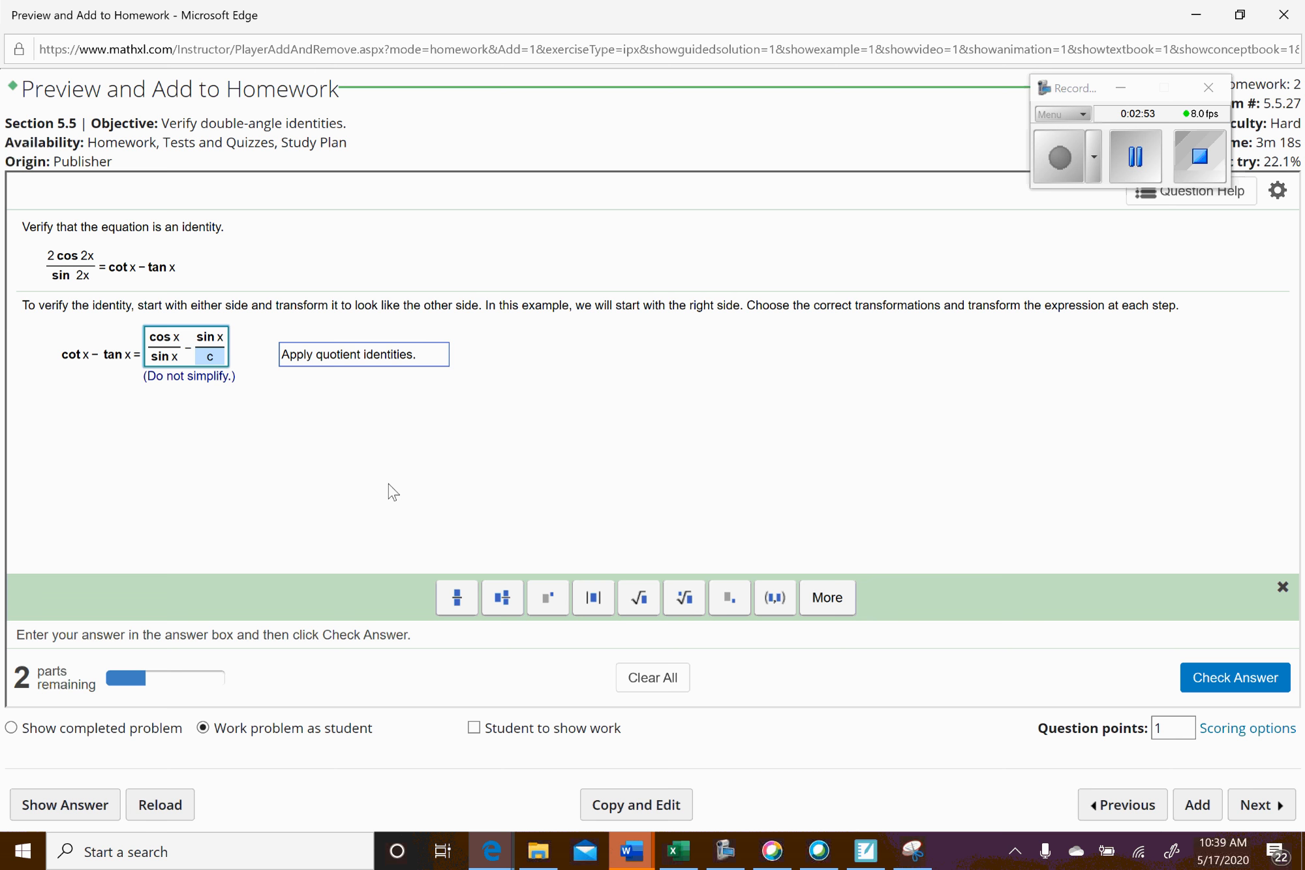
type("cos x")
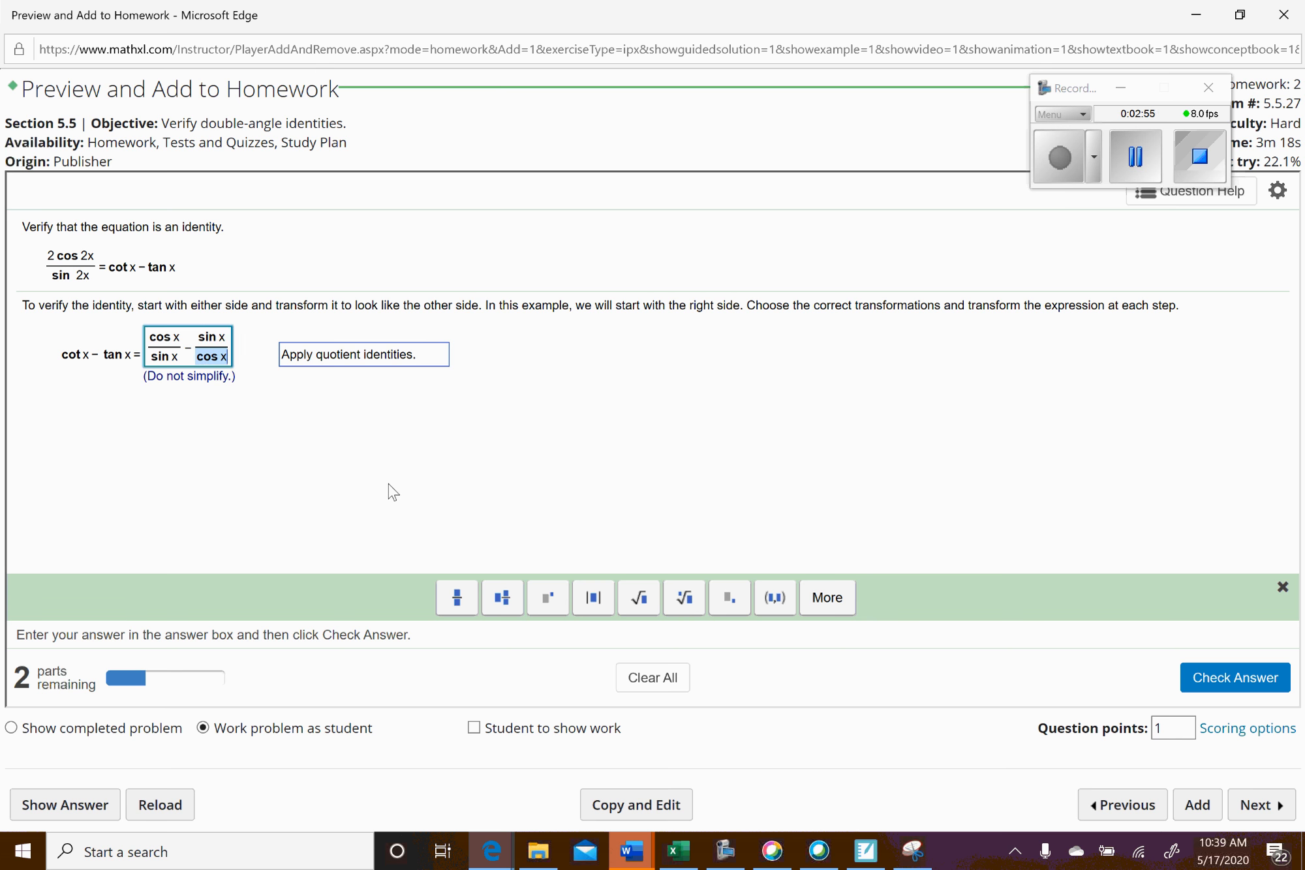
left_click(1235, 677)
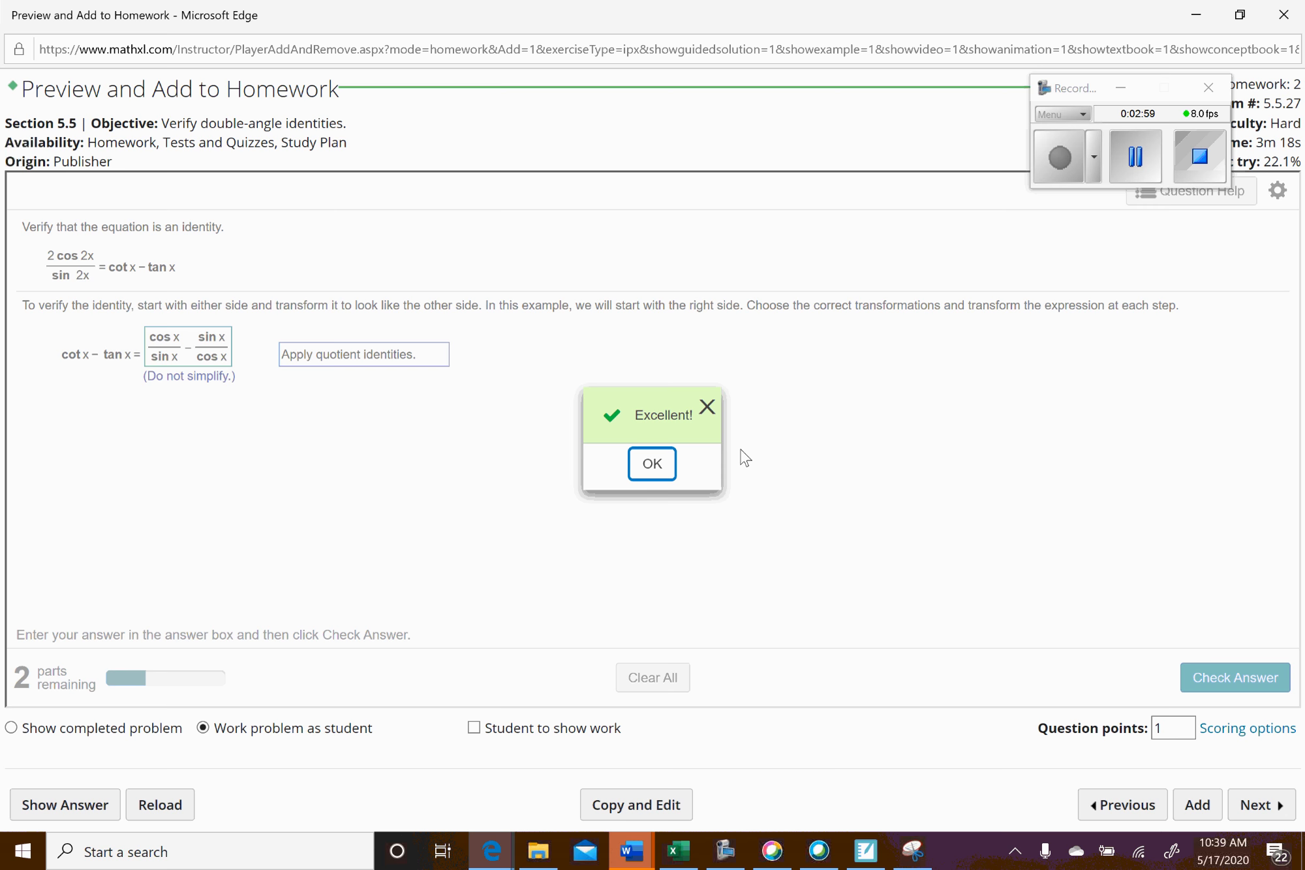
left_click(650, 464)
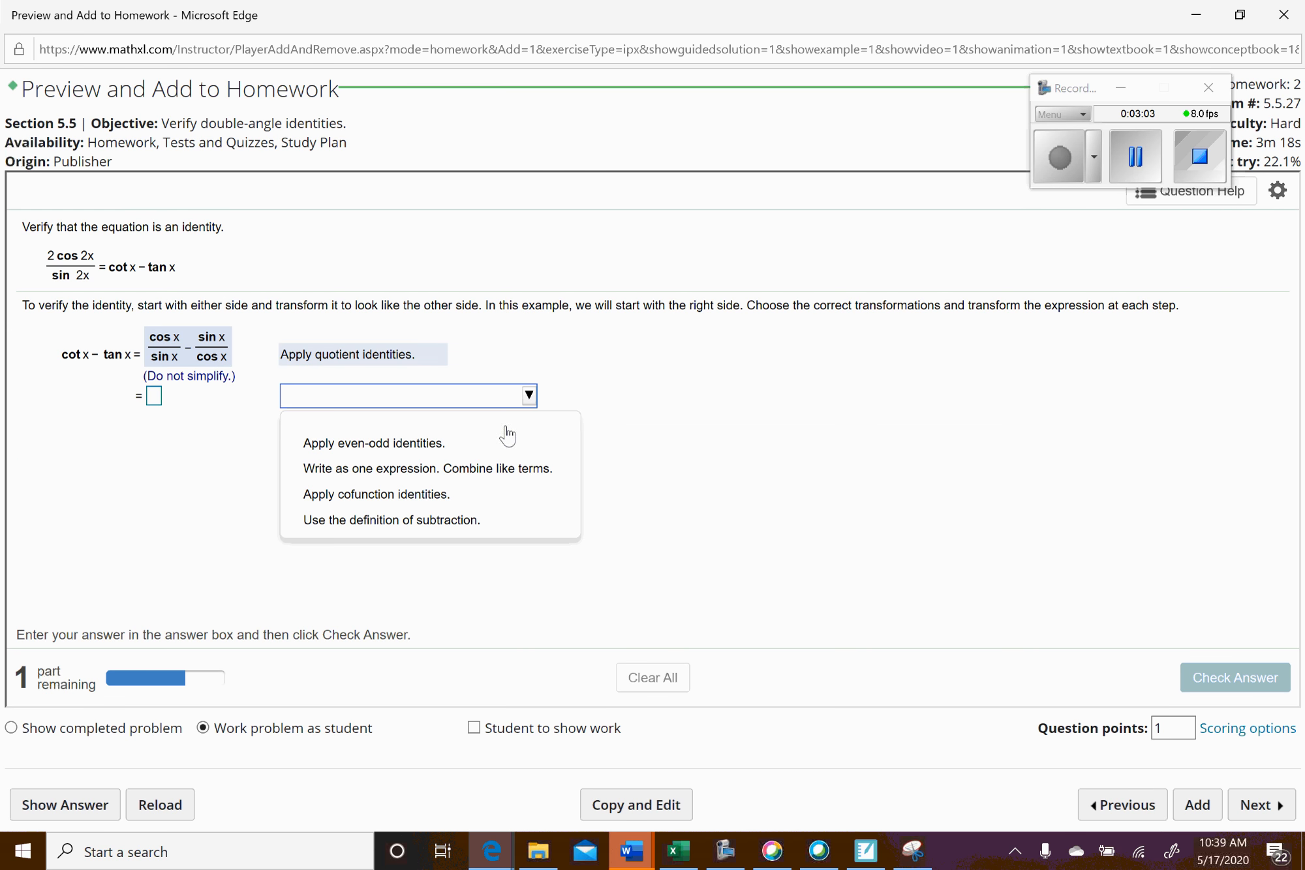
mouse_move(326, 477)
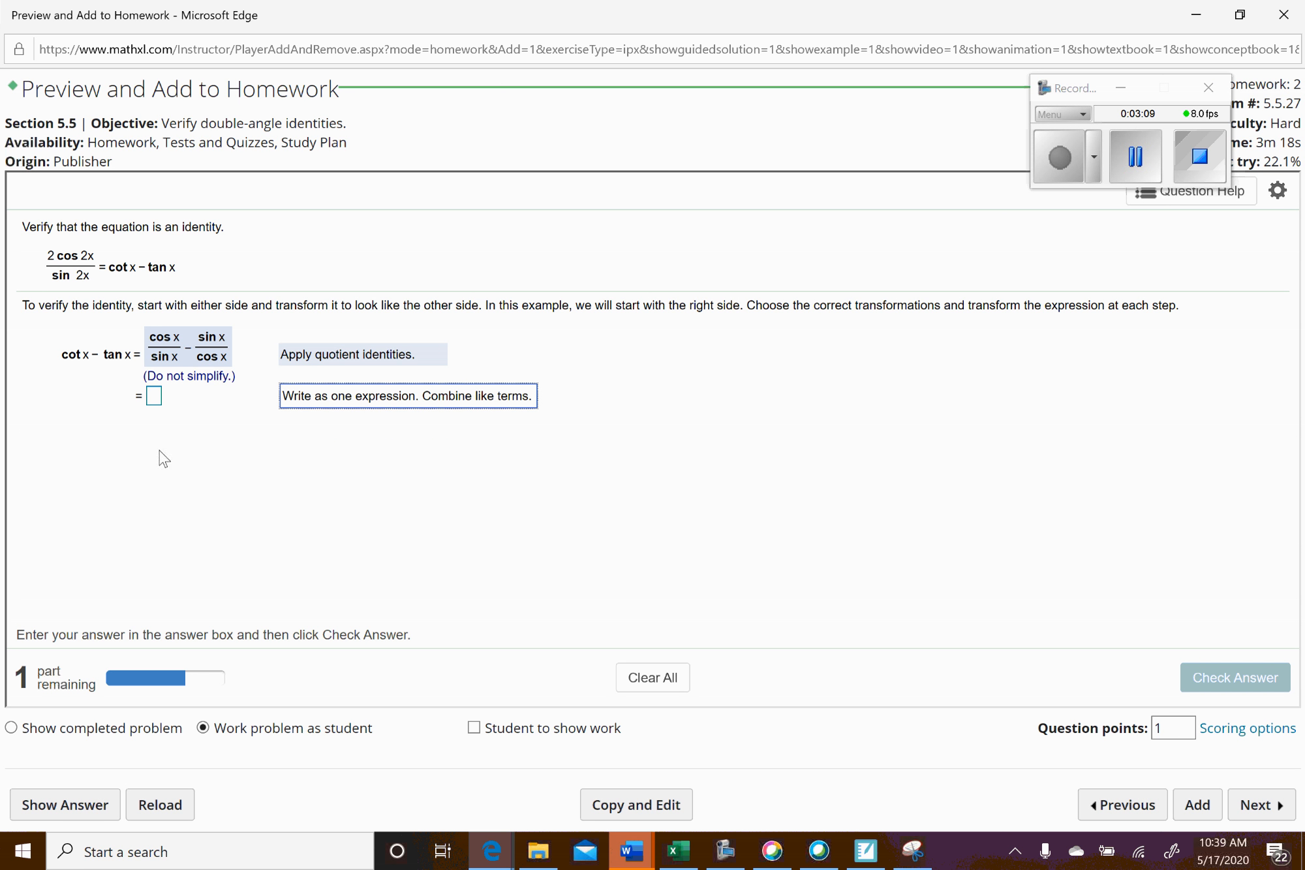
Step: Enter (cos²x − sin²x)/(sin x cos x) as the second step and get it accepted
left_click(153, 396)
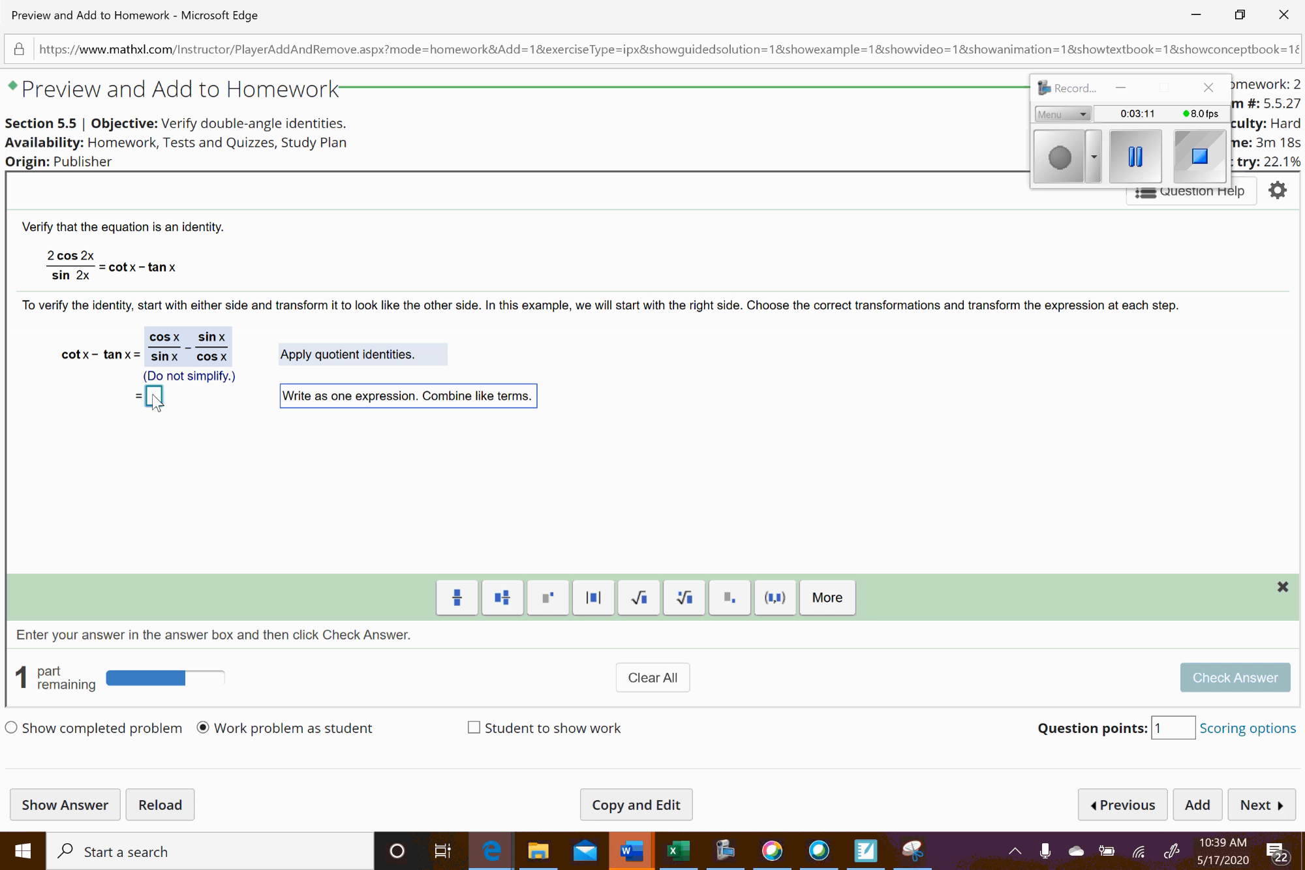
left_click(154, 395)
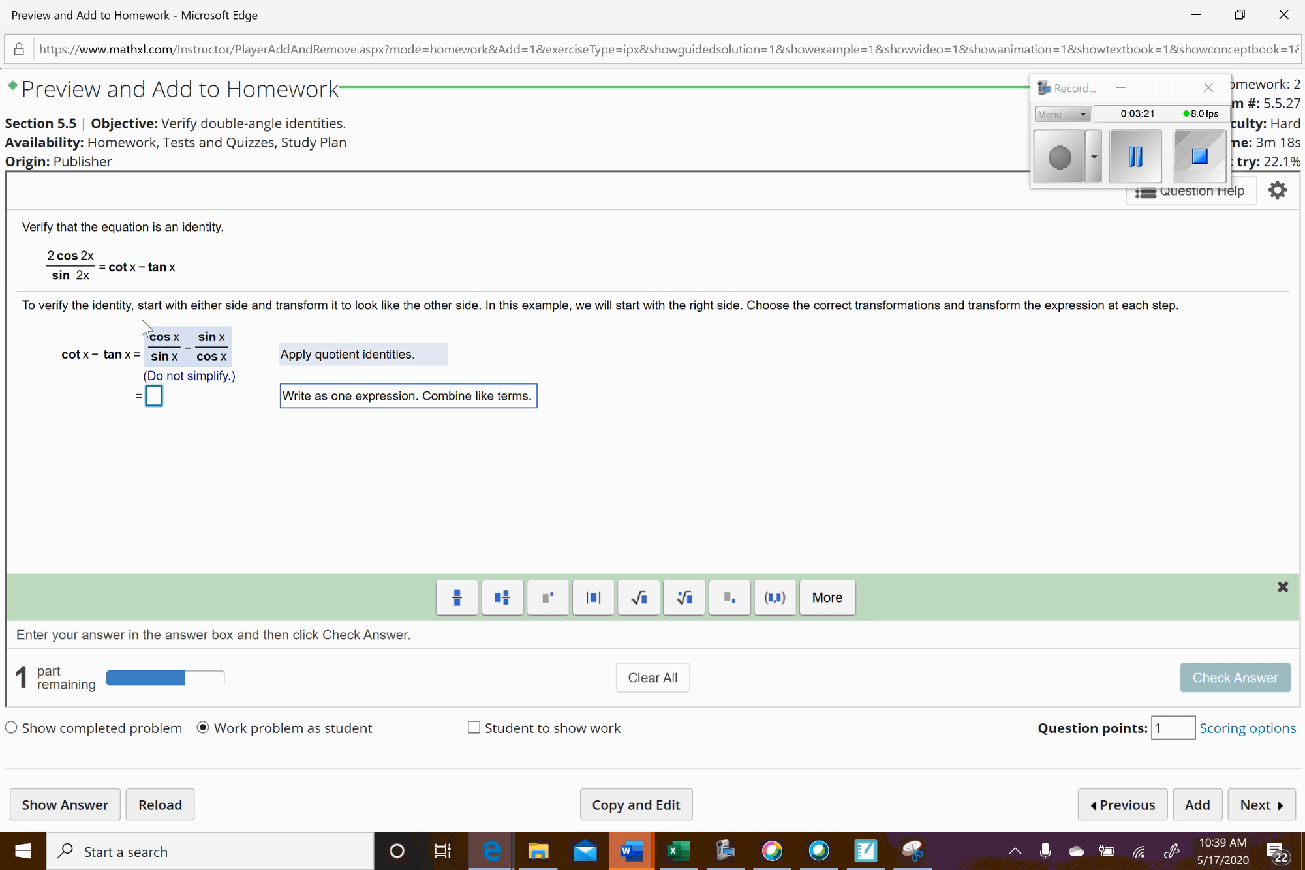
mouse_move(153, 413)
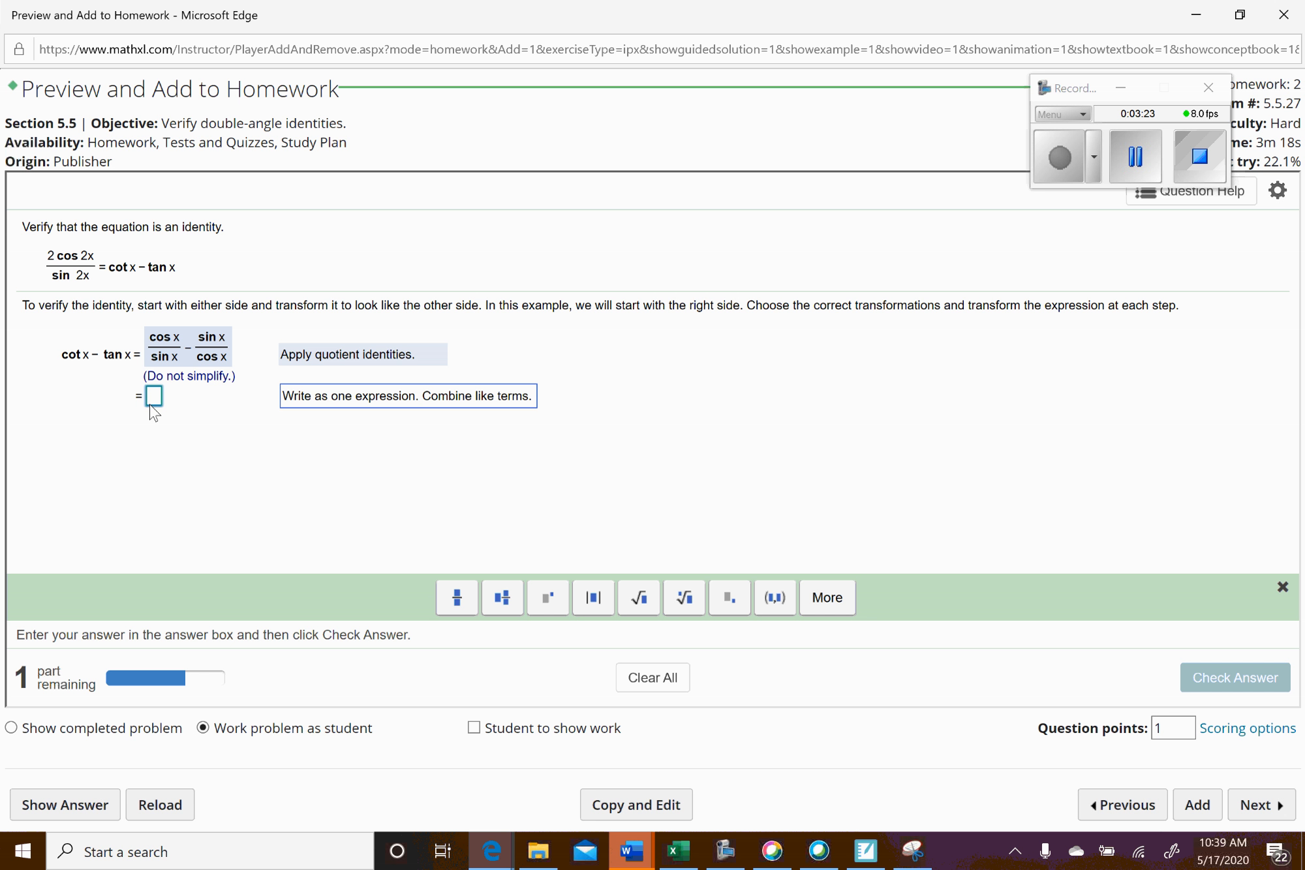
type("cos")
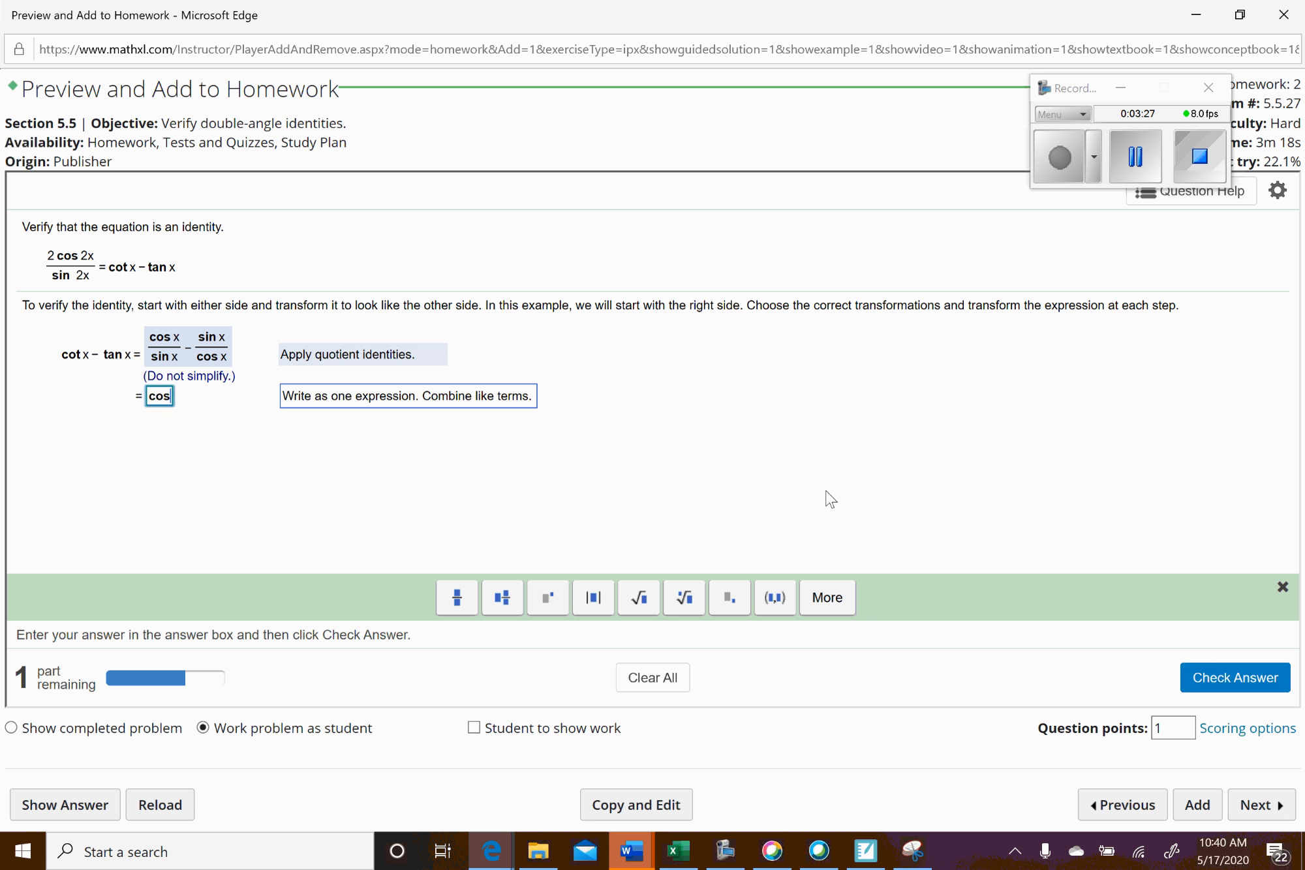
type("x")
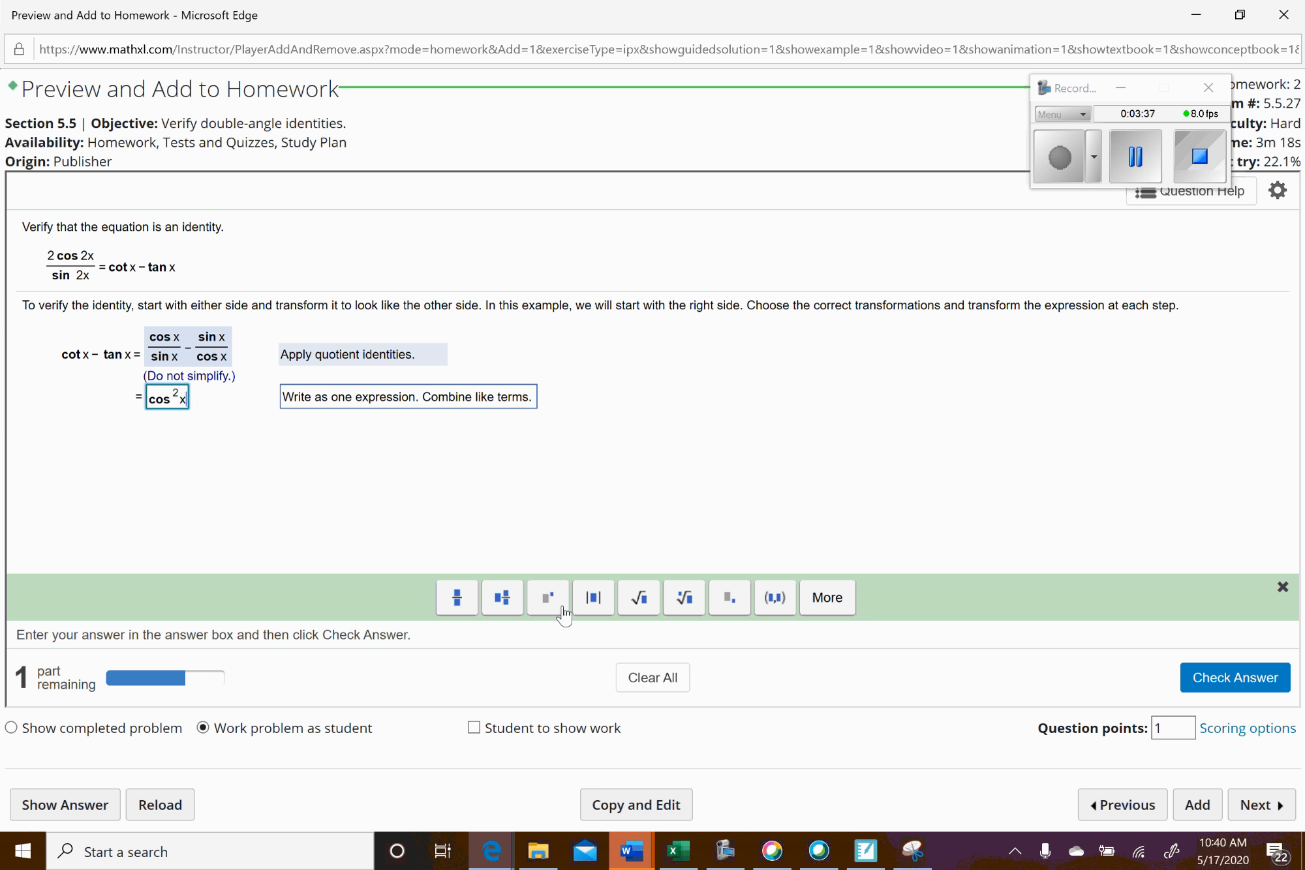
type("-")
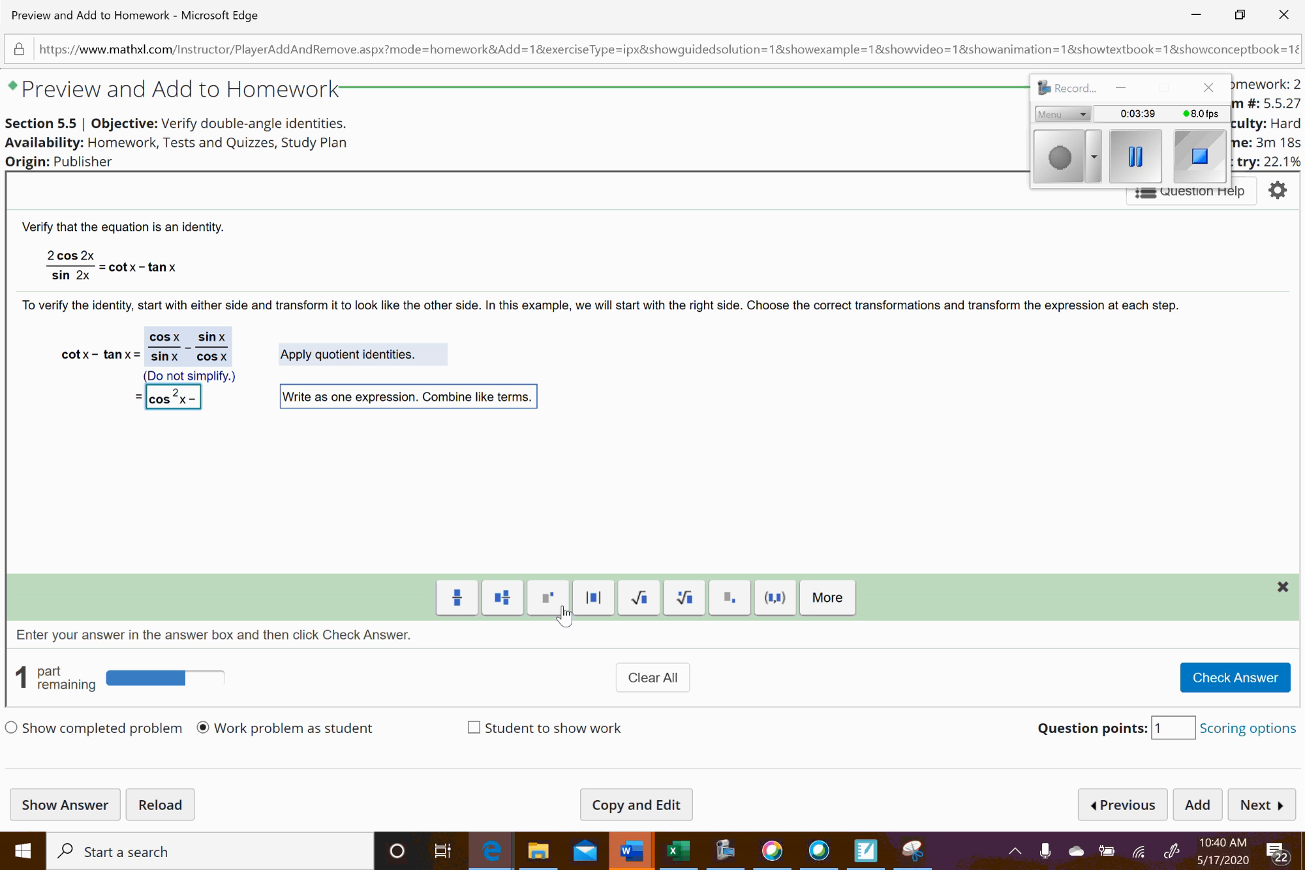
type("sin²x")
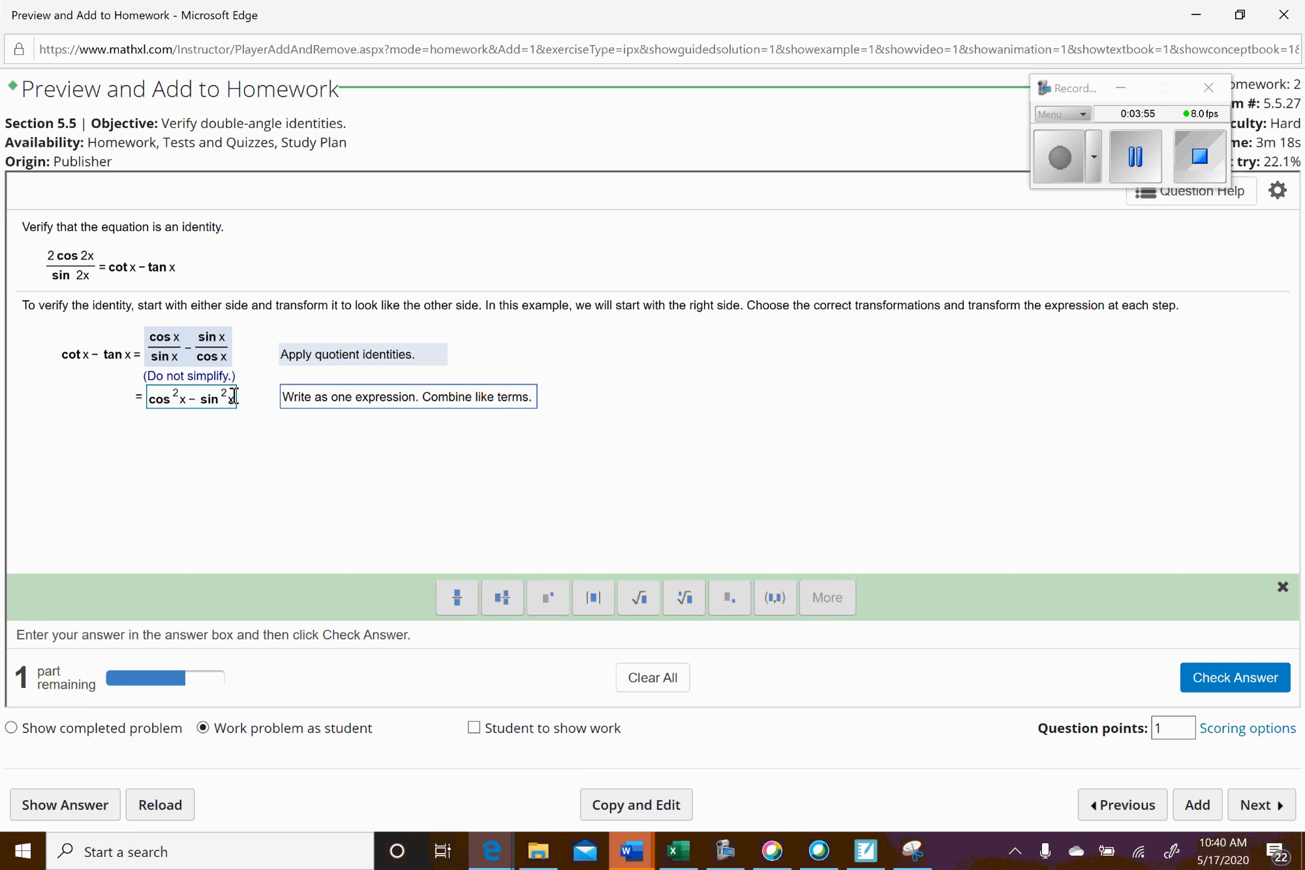
left_click(191, 398)
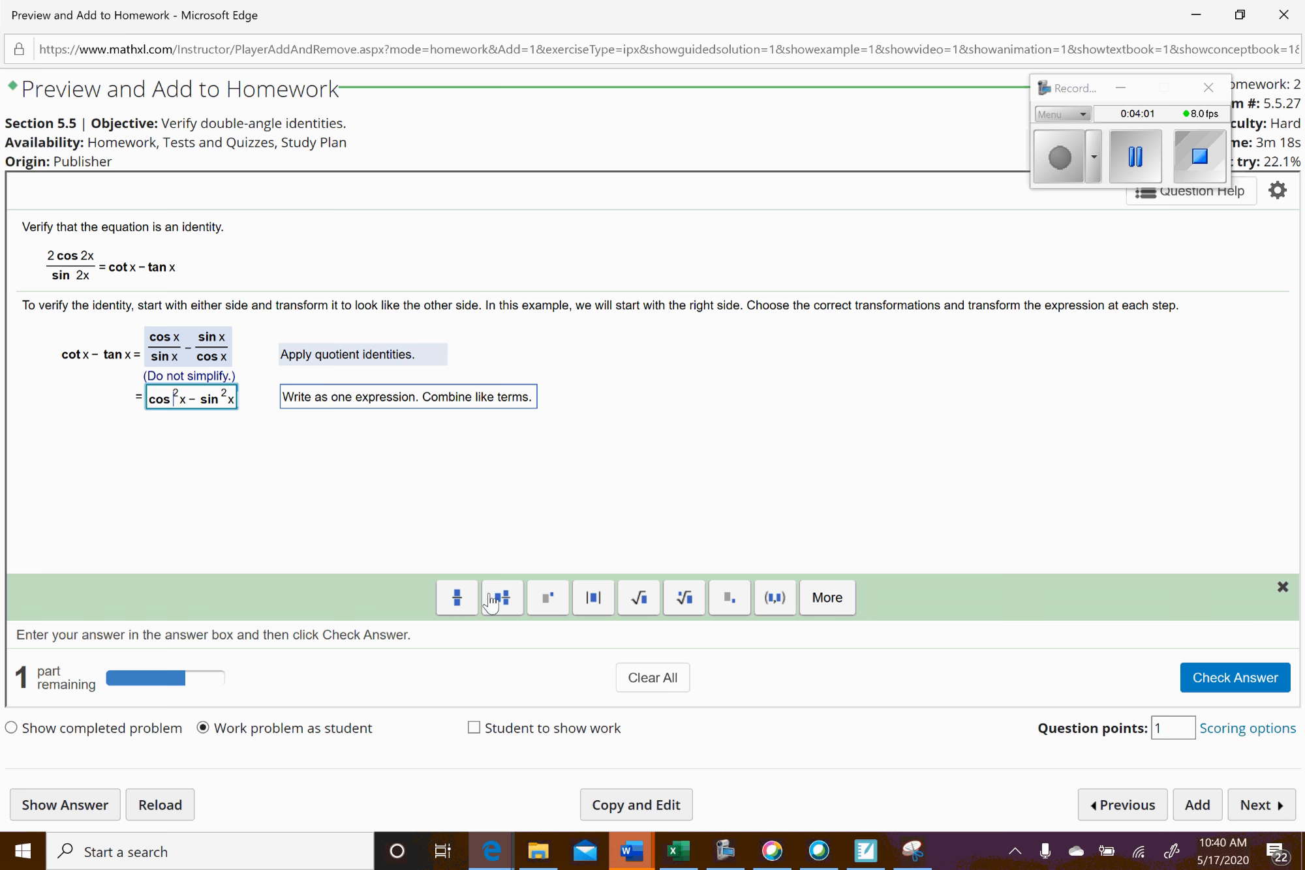
left_click(456, 597)
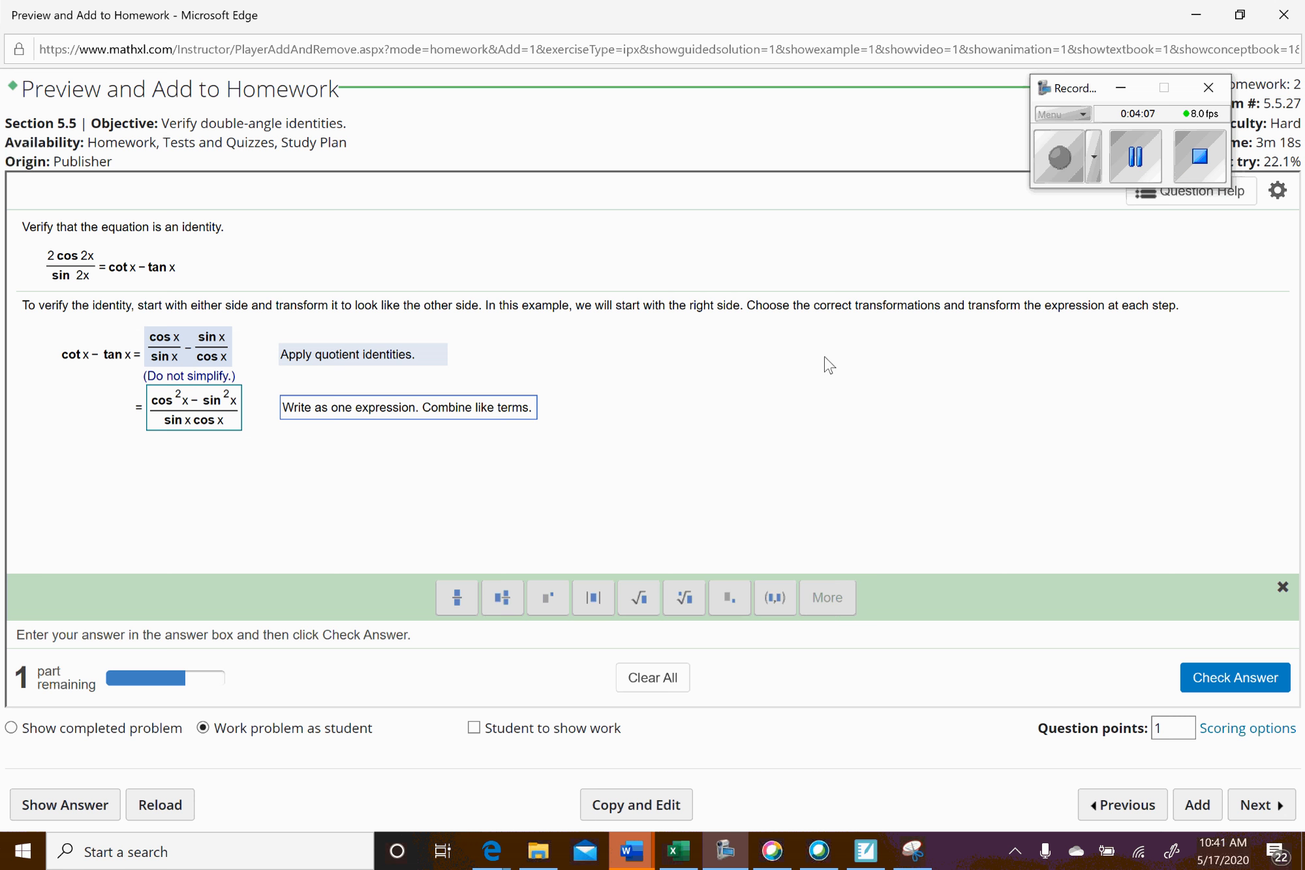
mouse_move(441, 580)
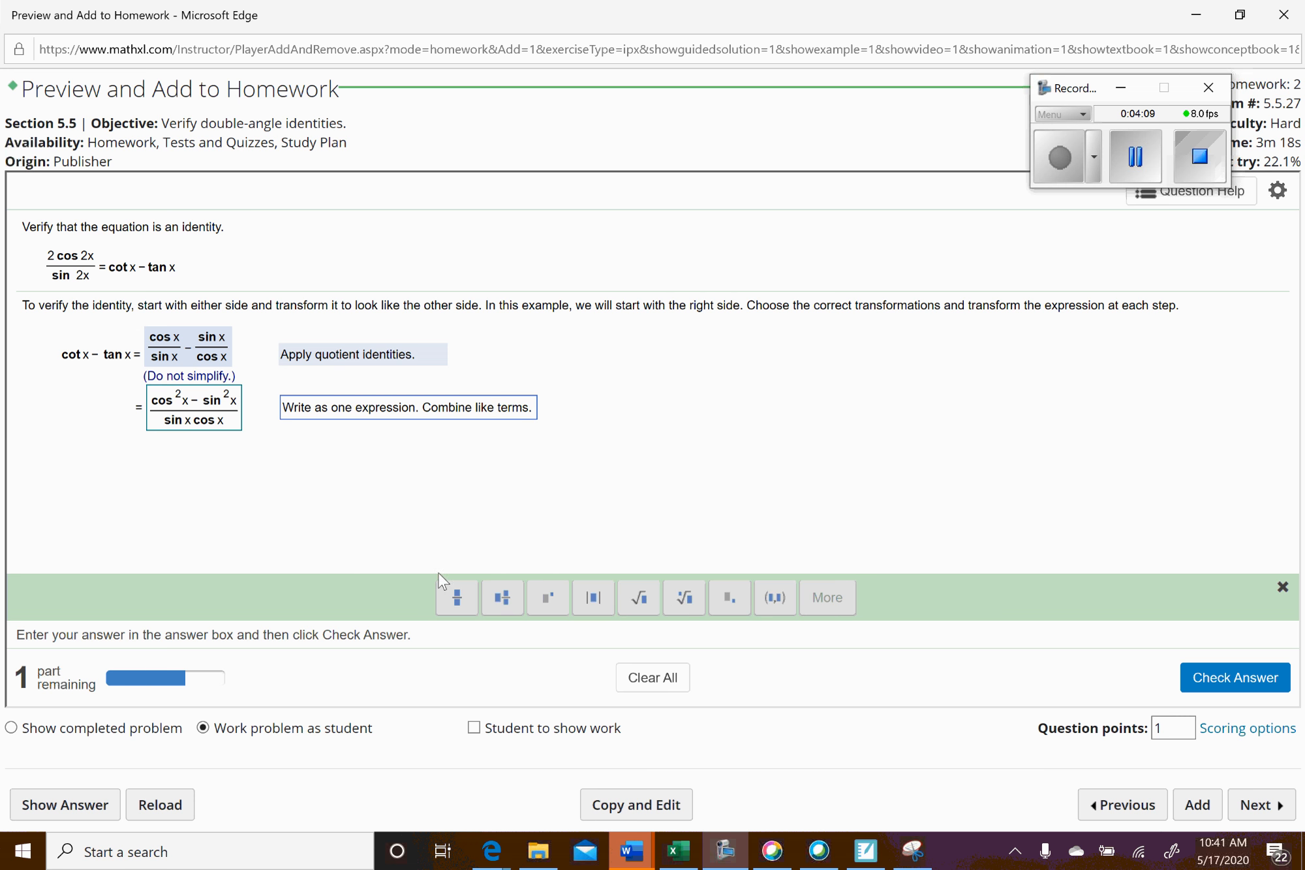
mouse_move(206, 459)
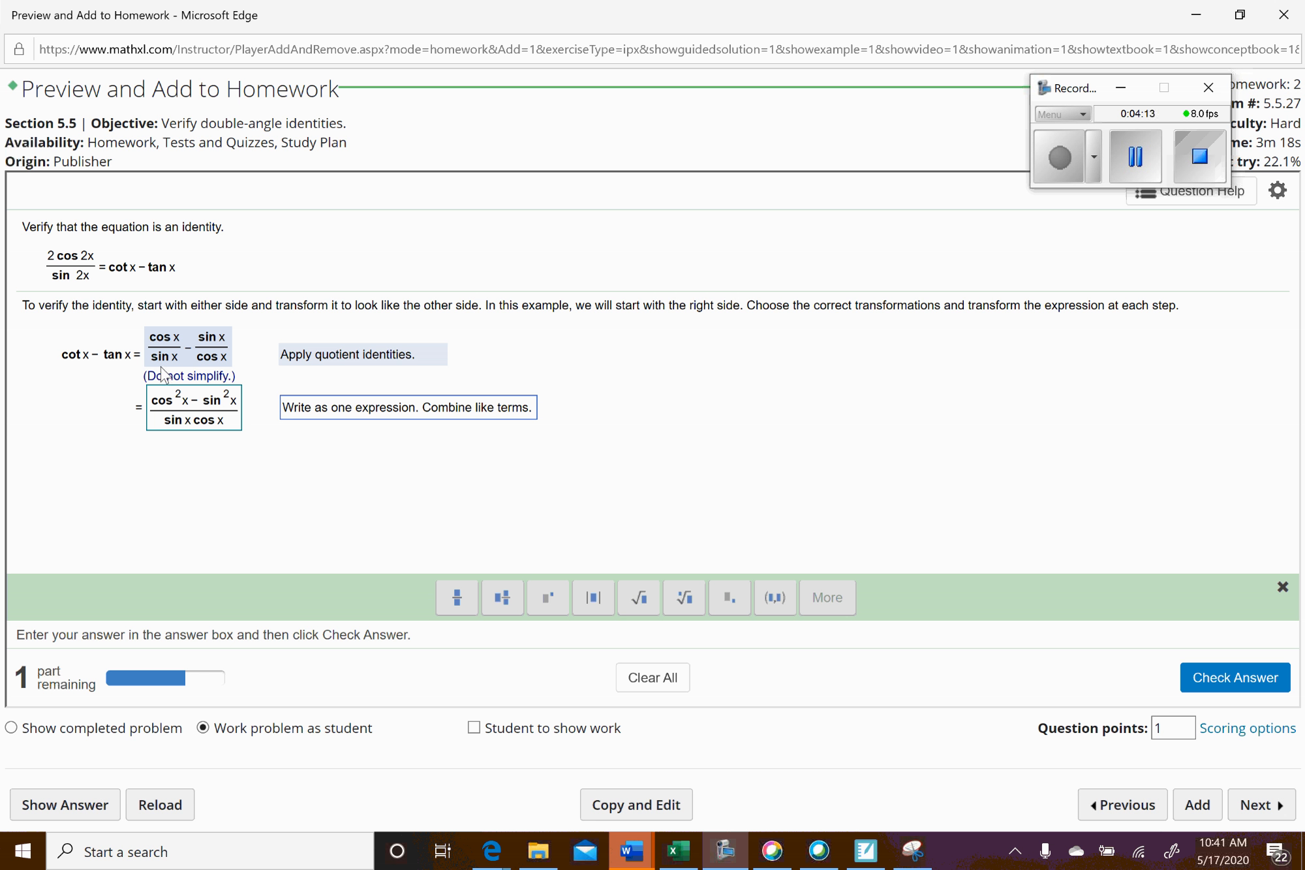
mouse_move(154, 351)
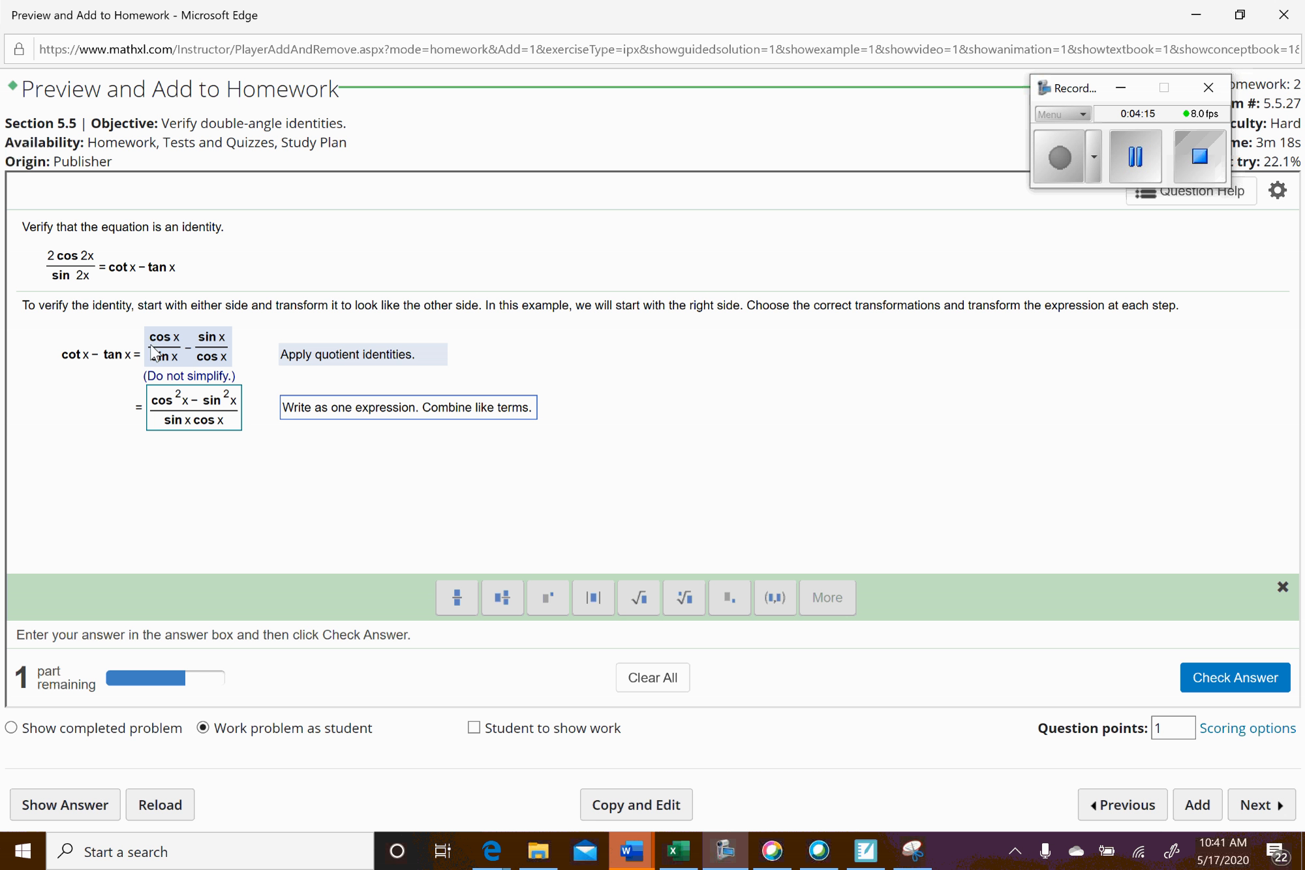
mouse_move(198, 427)
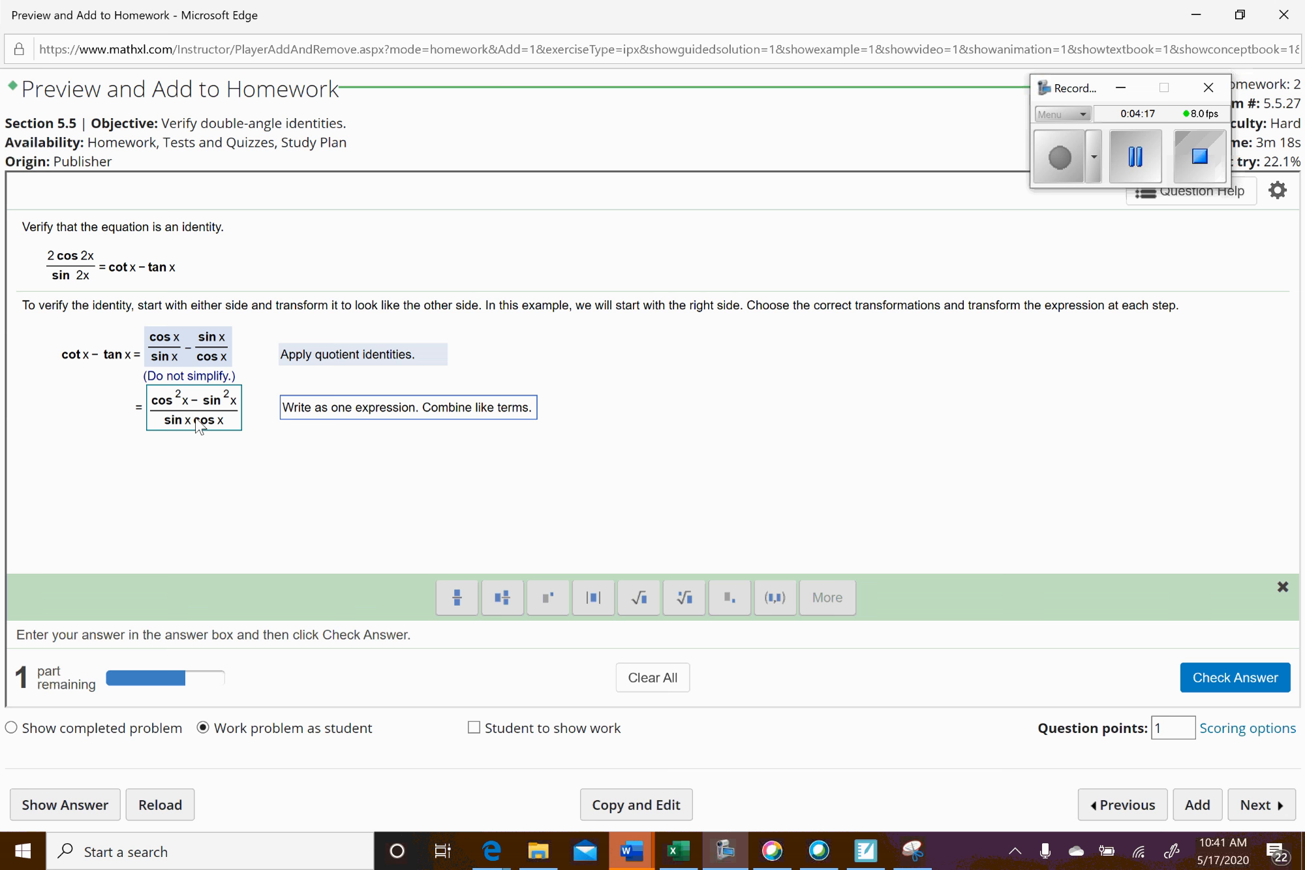
mouse_move(236, 339)
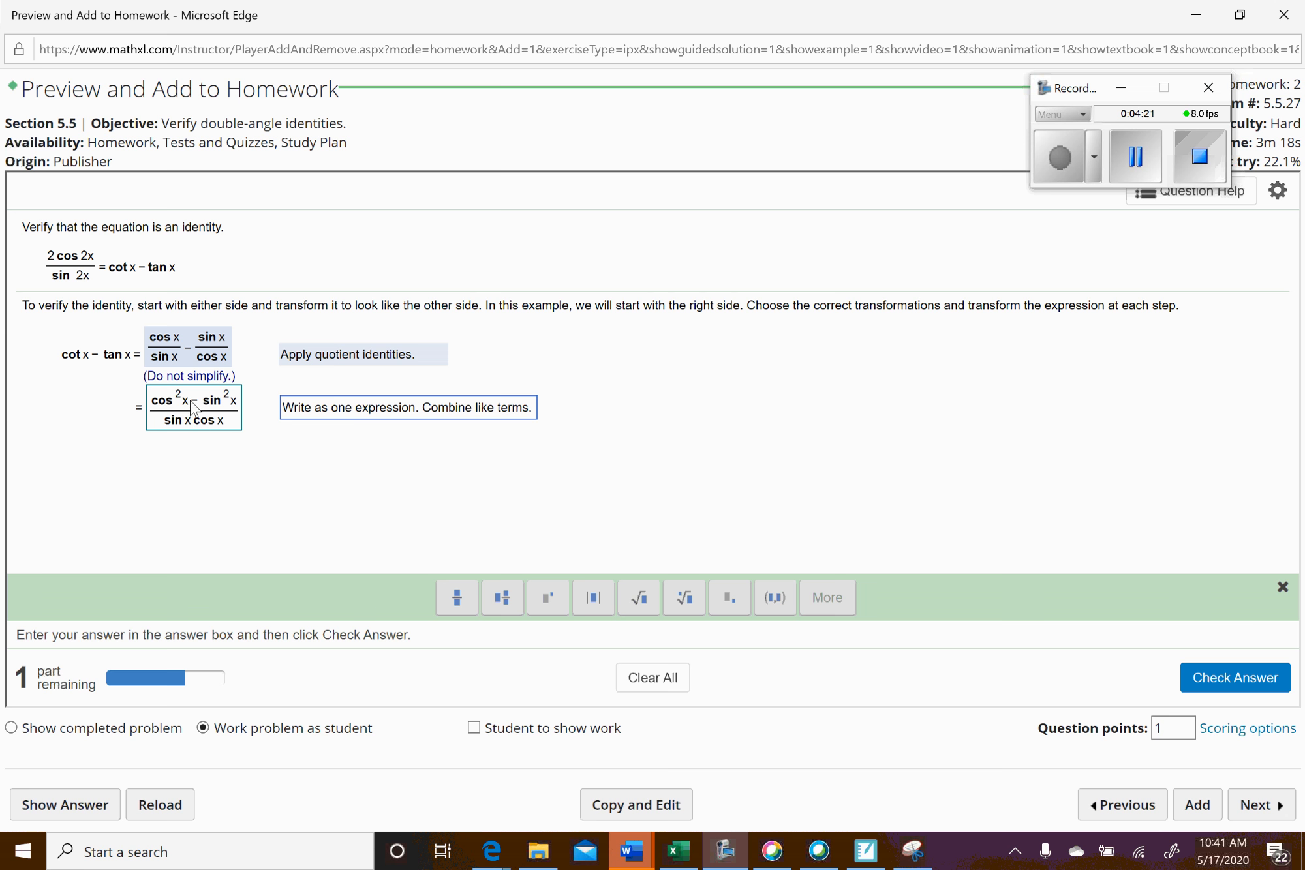
left_click(1233, 677)
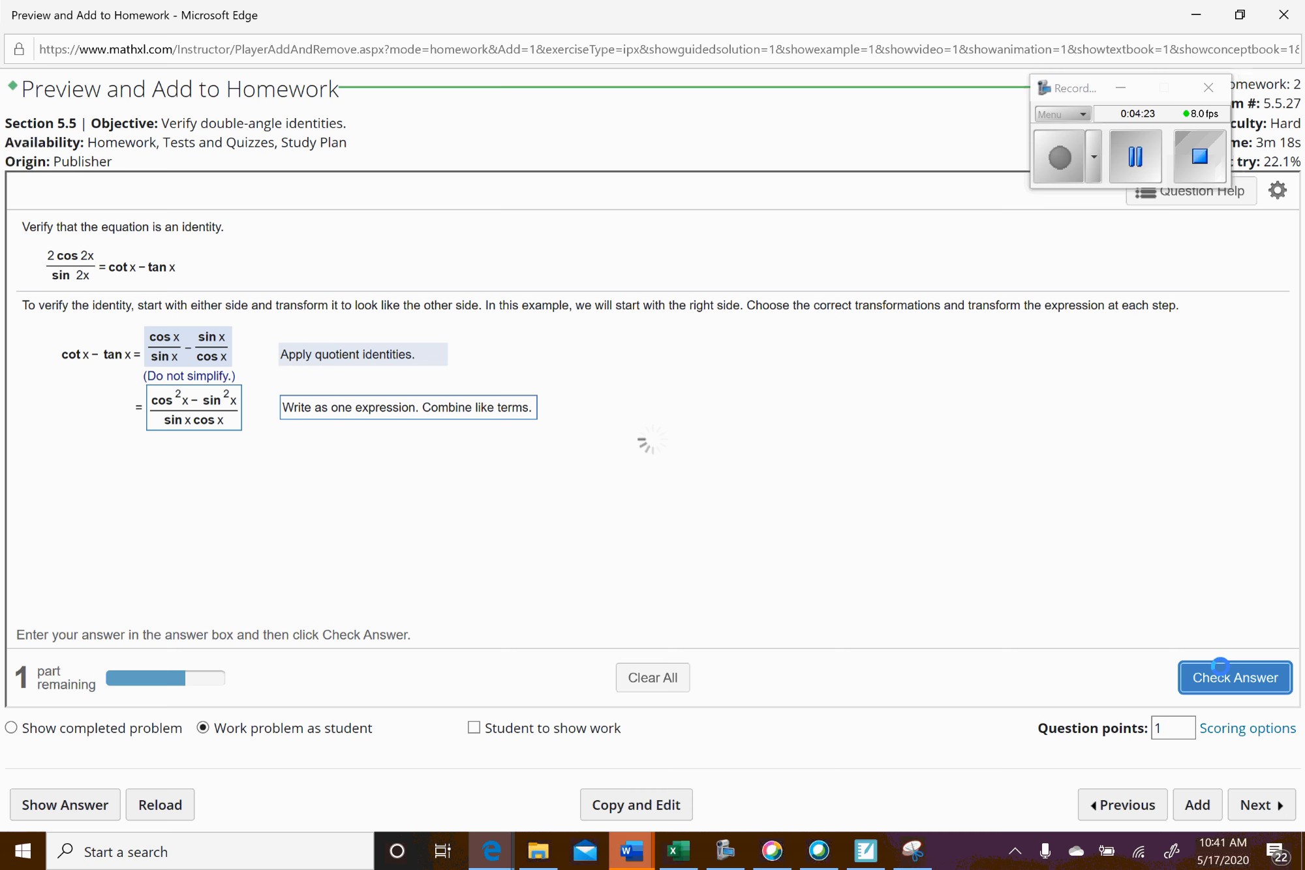
left_click(1233, 677)
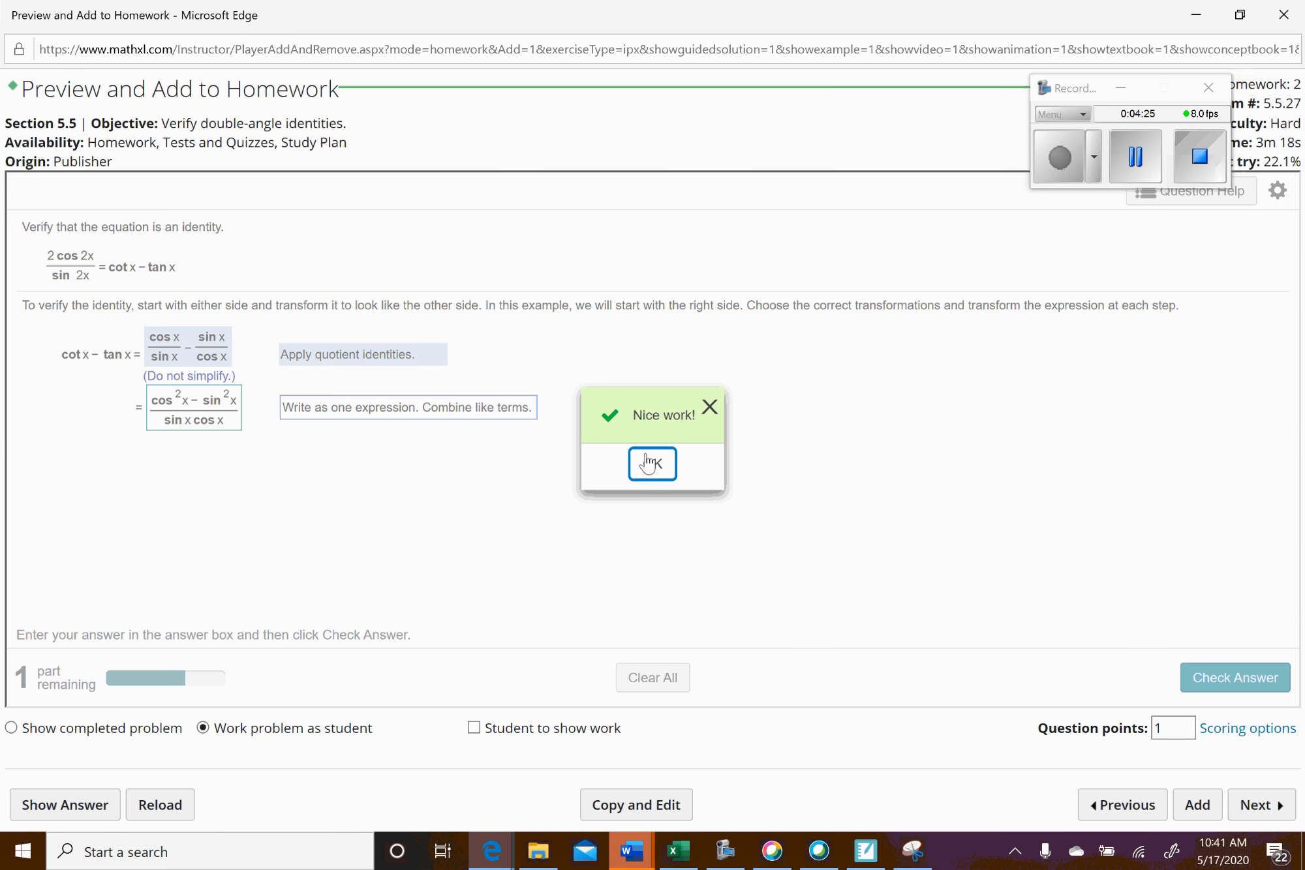
left_click(651, 464)
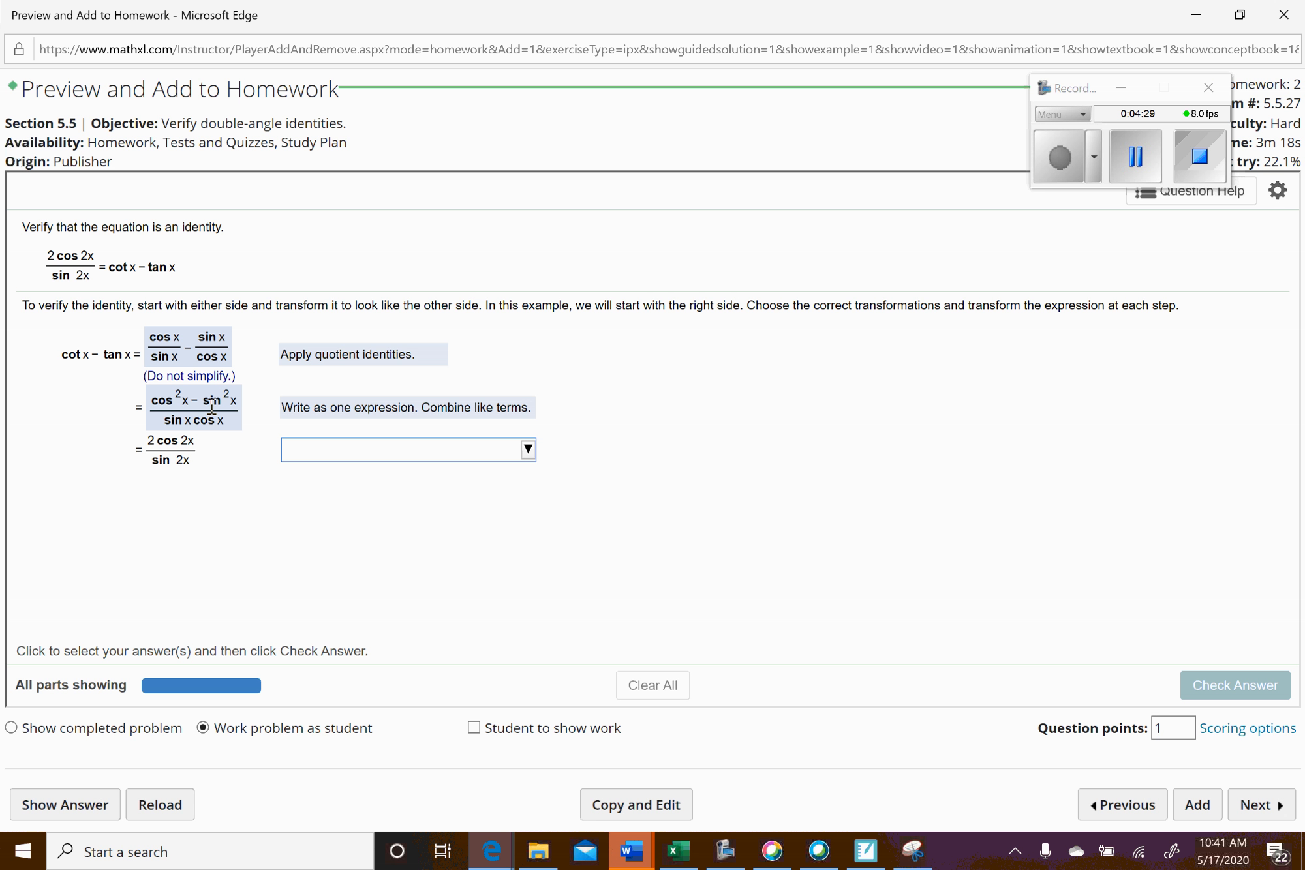
mouse_move(175, 417)
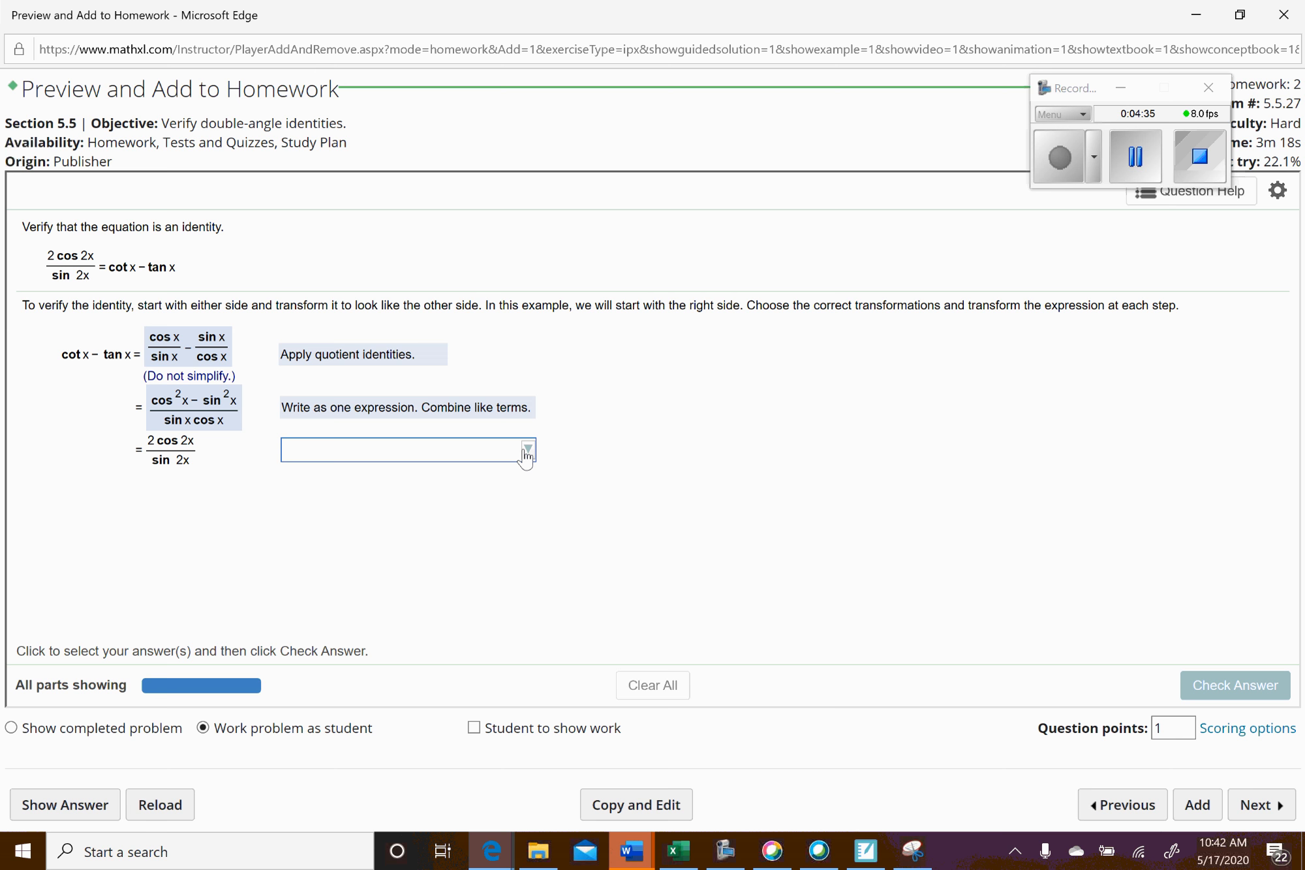
Step: Justify the final step with 'Multiply by 2/2. Apply double-angle identities.' and check it
left_click(525, 450)
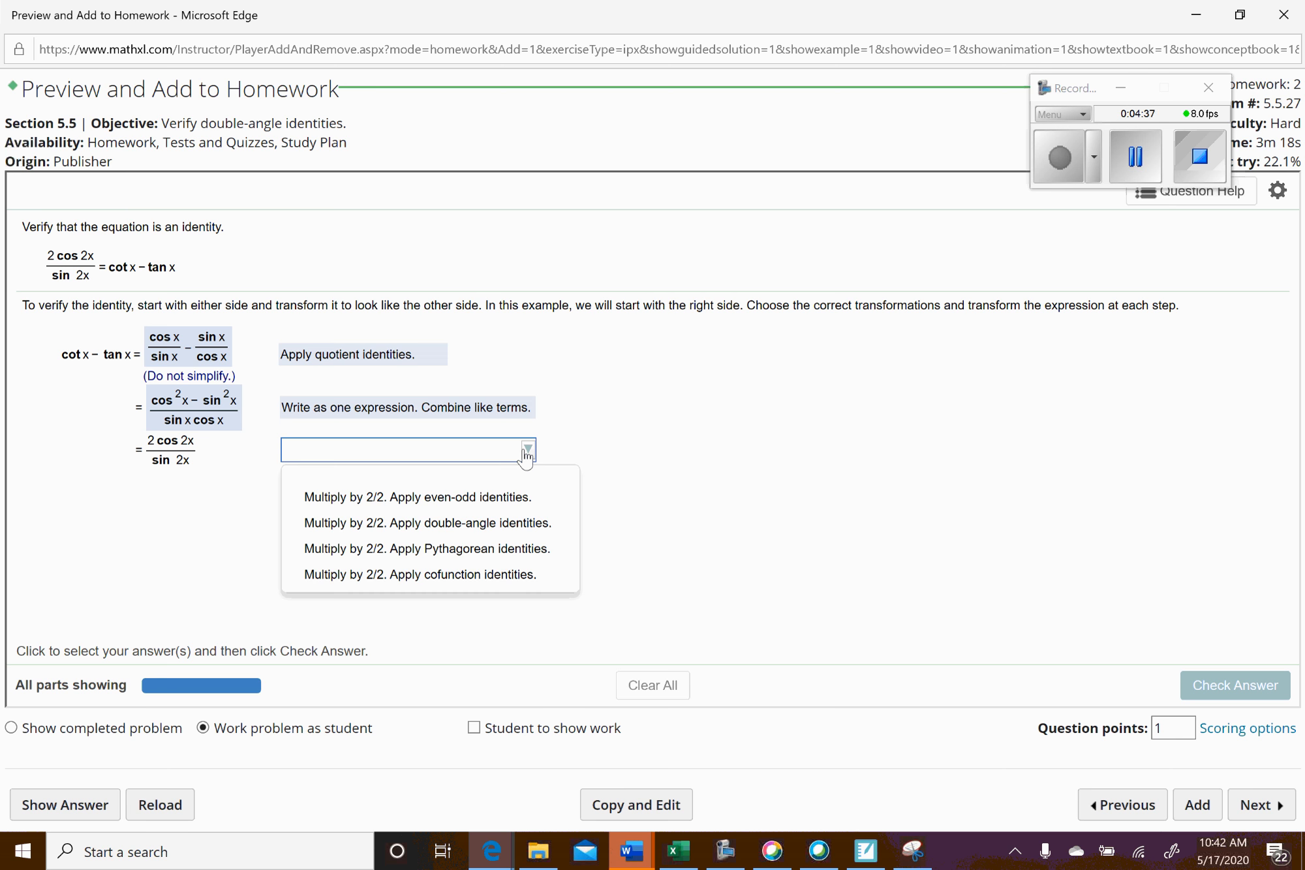
mouse_move(518, 463)
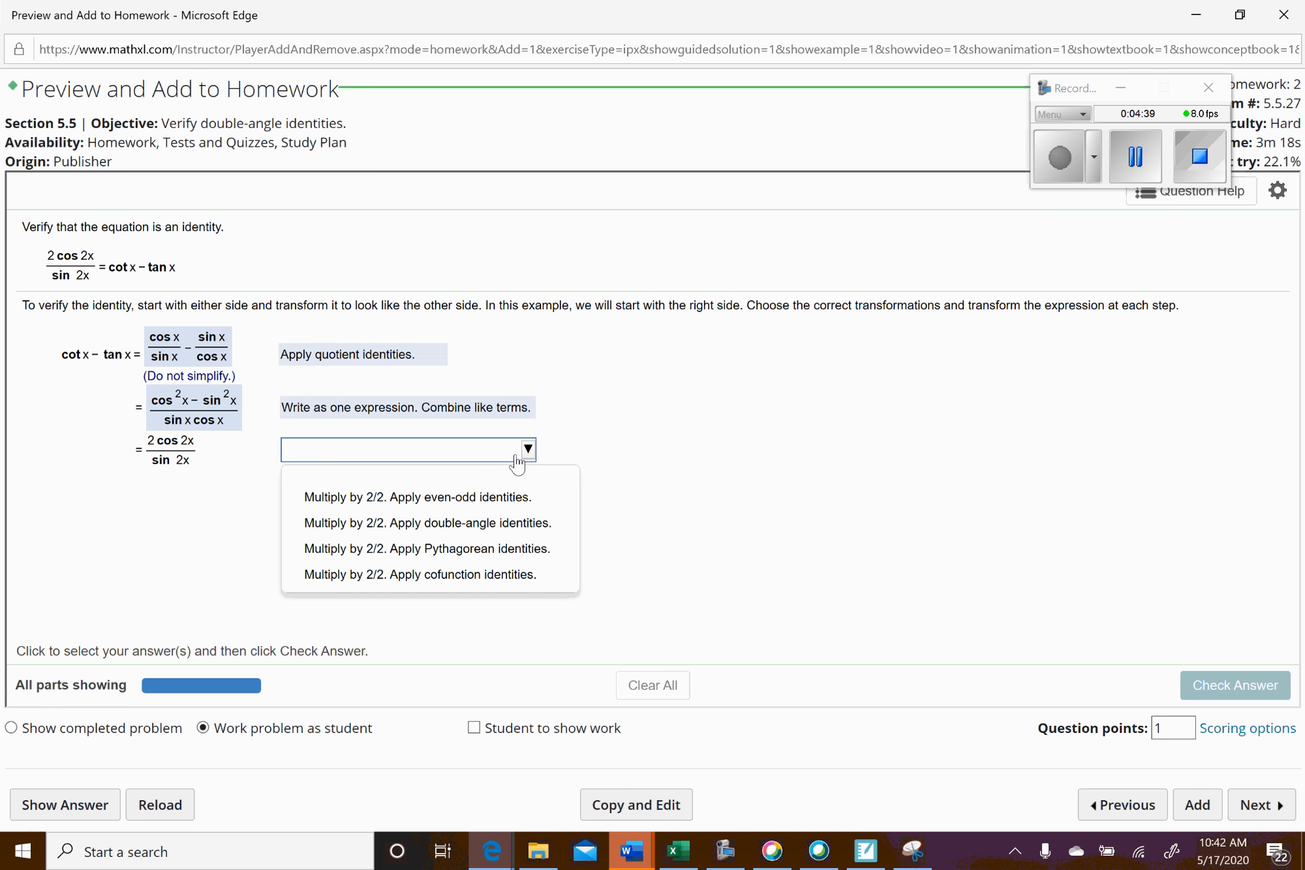
mouse_move(487, 537)
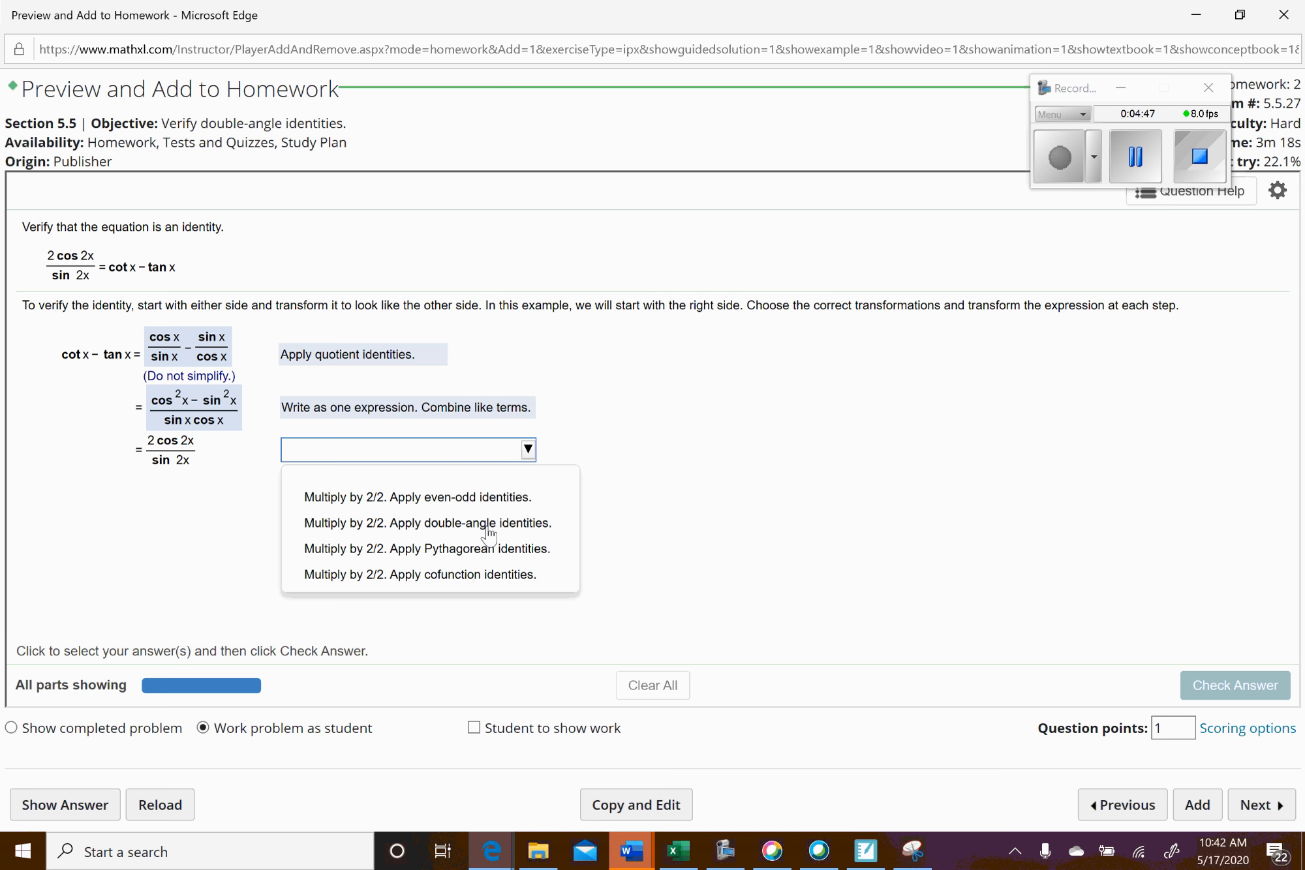
mouse_move(515, 529)
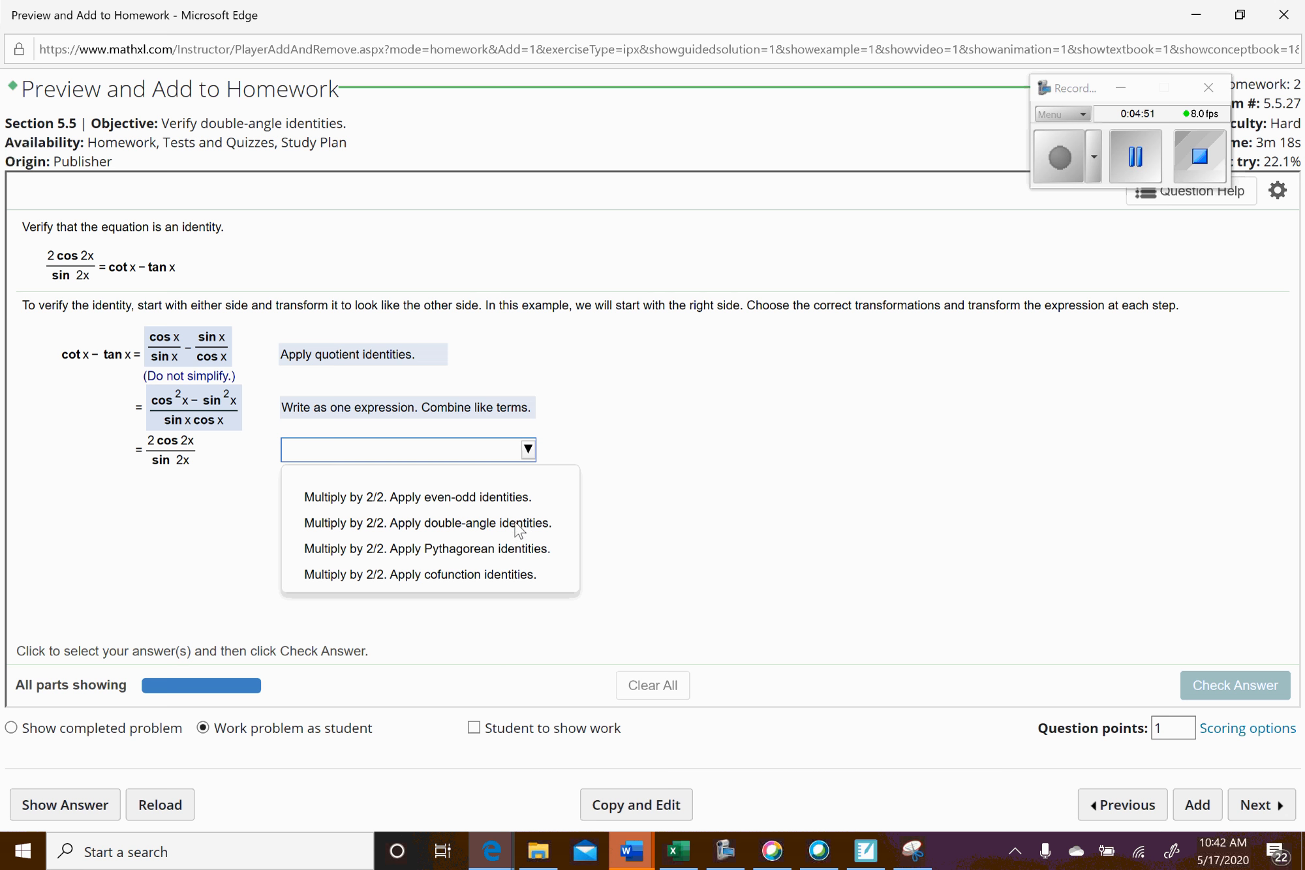
left_click(427, 523)
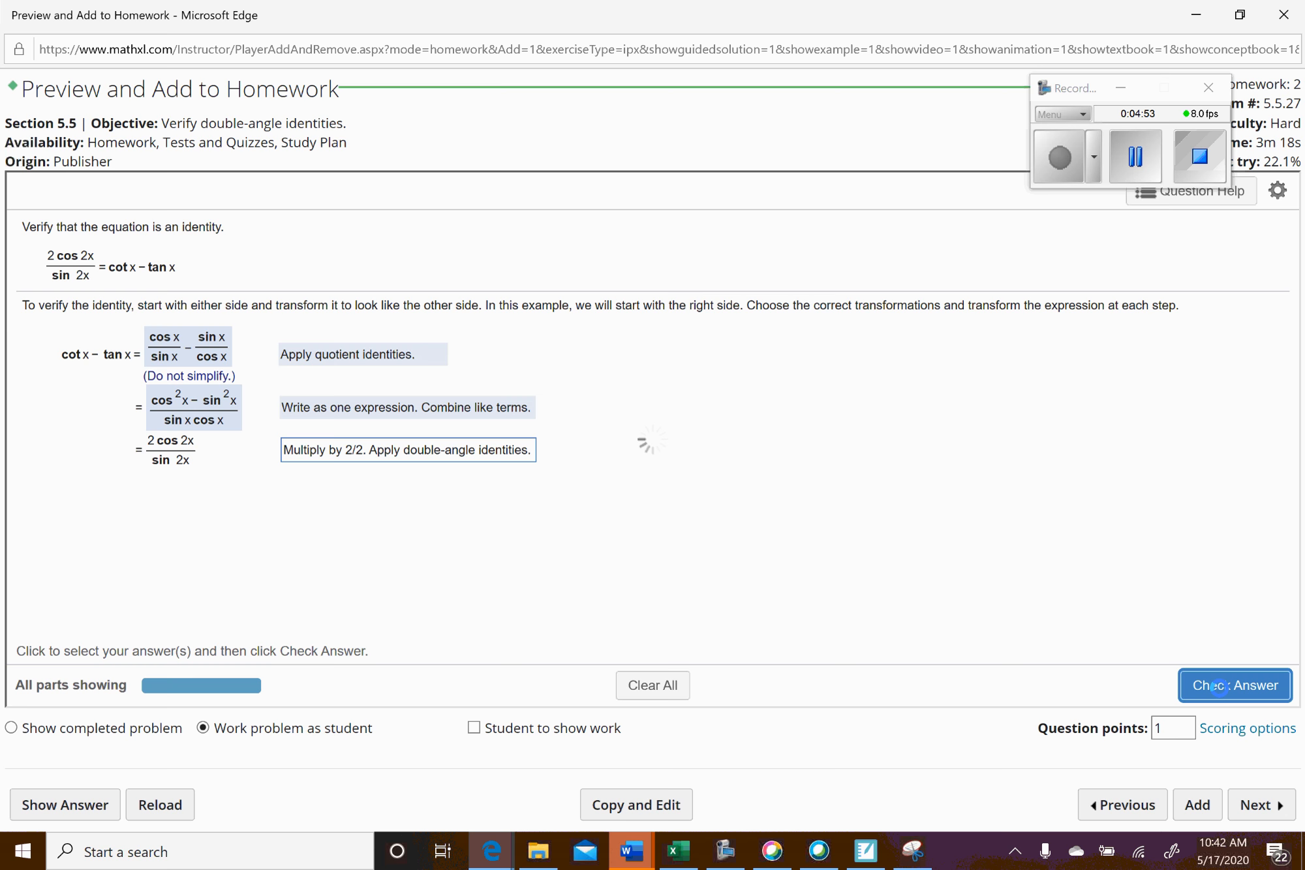
left_click(1234, 686)
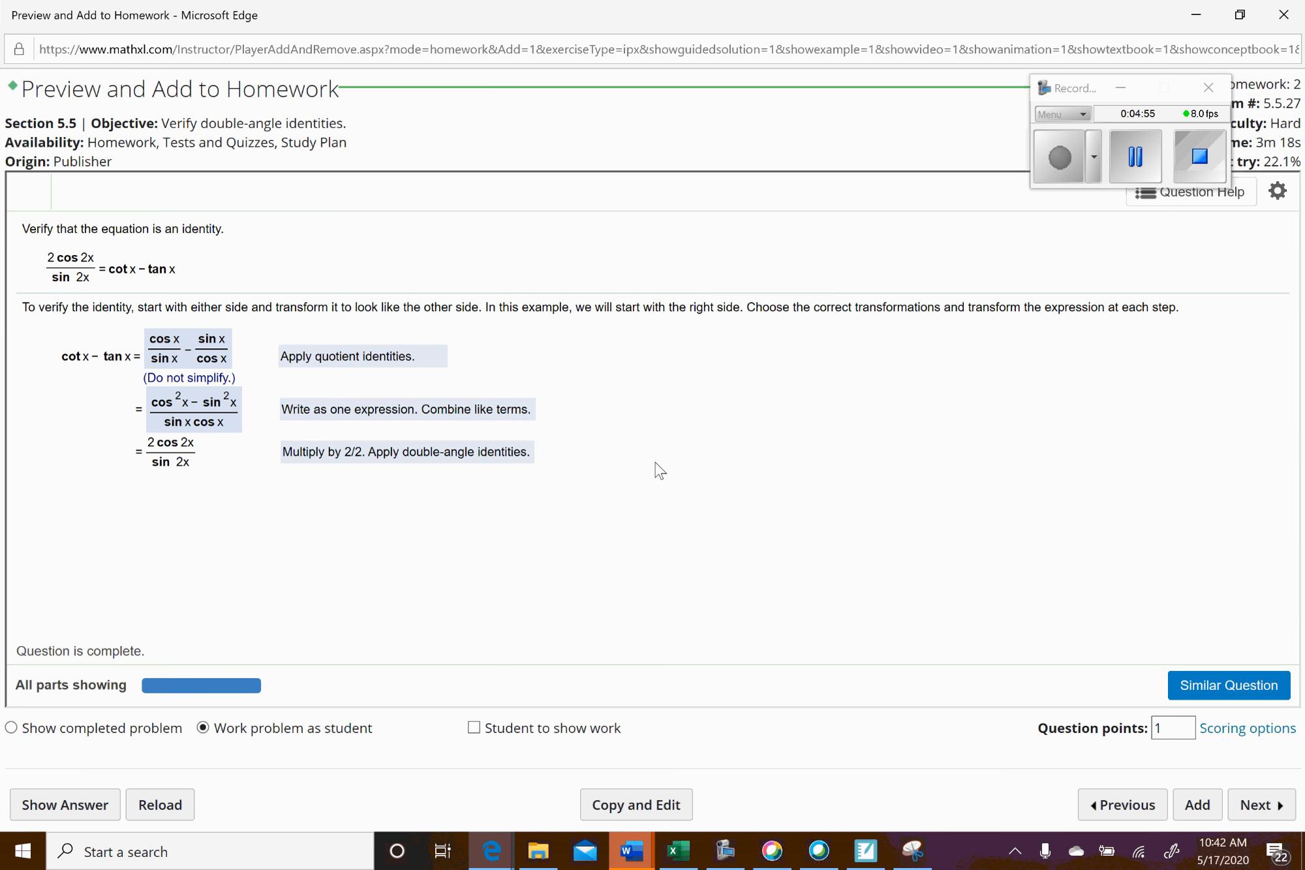